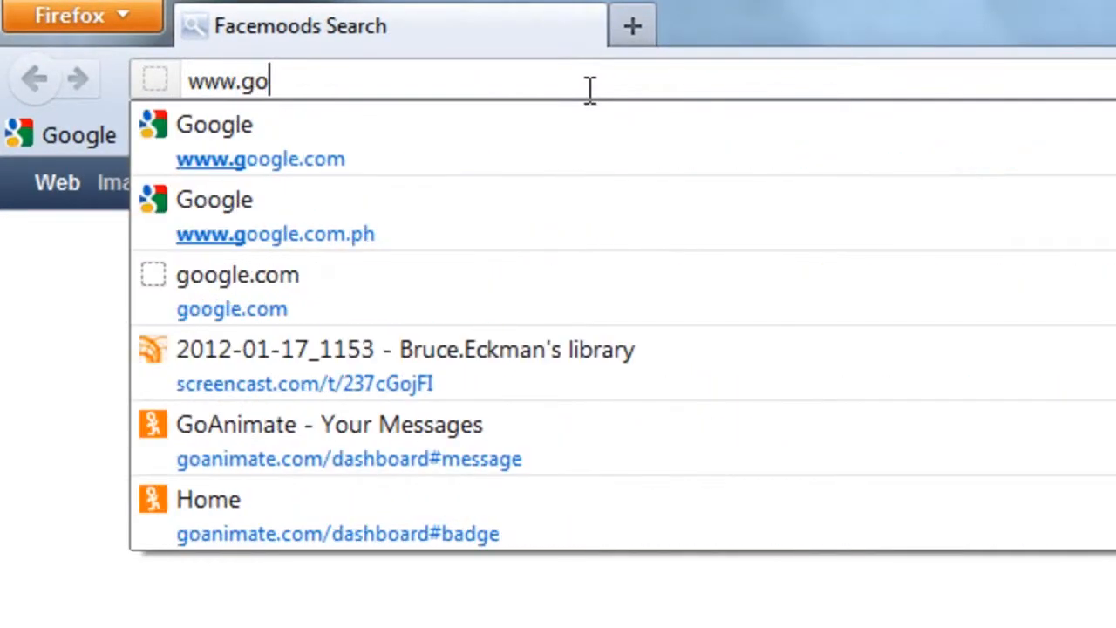
Search google.com for 'keyword tool' and scroll through the results.
text(ogle.com)
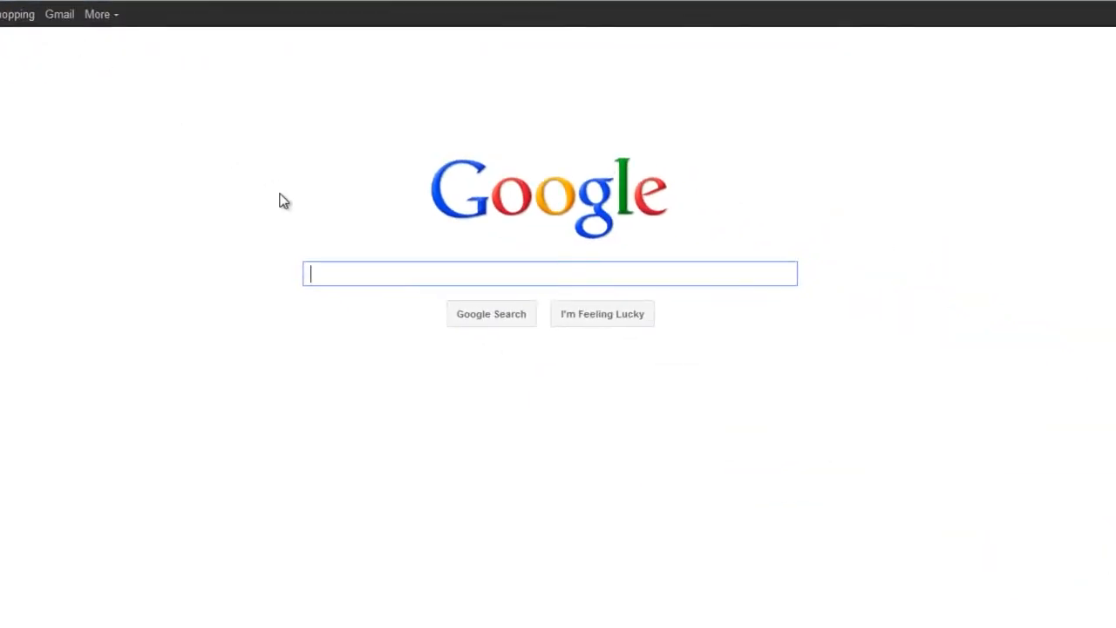
mouse_move(494, 278)
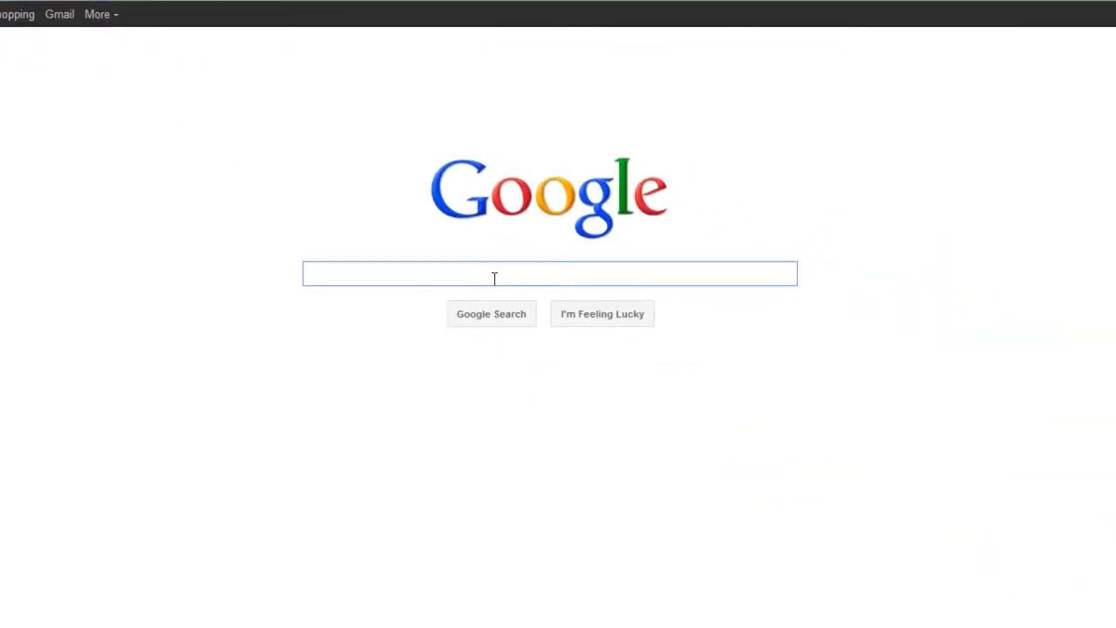
text(goog)
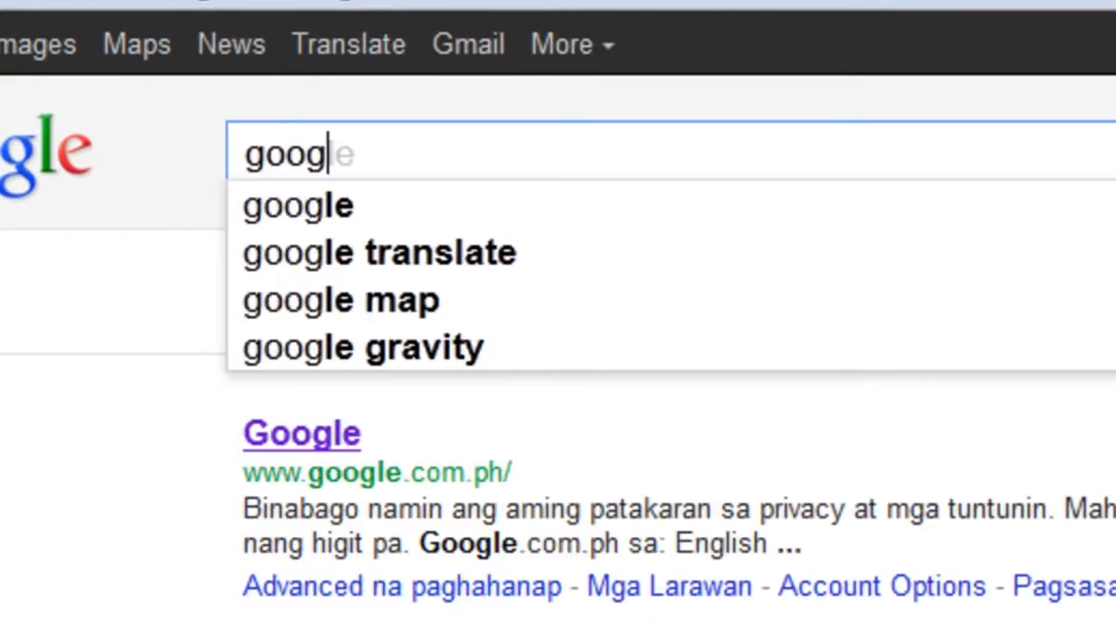
text(keyword)
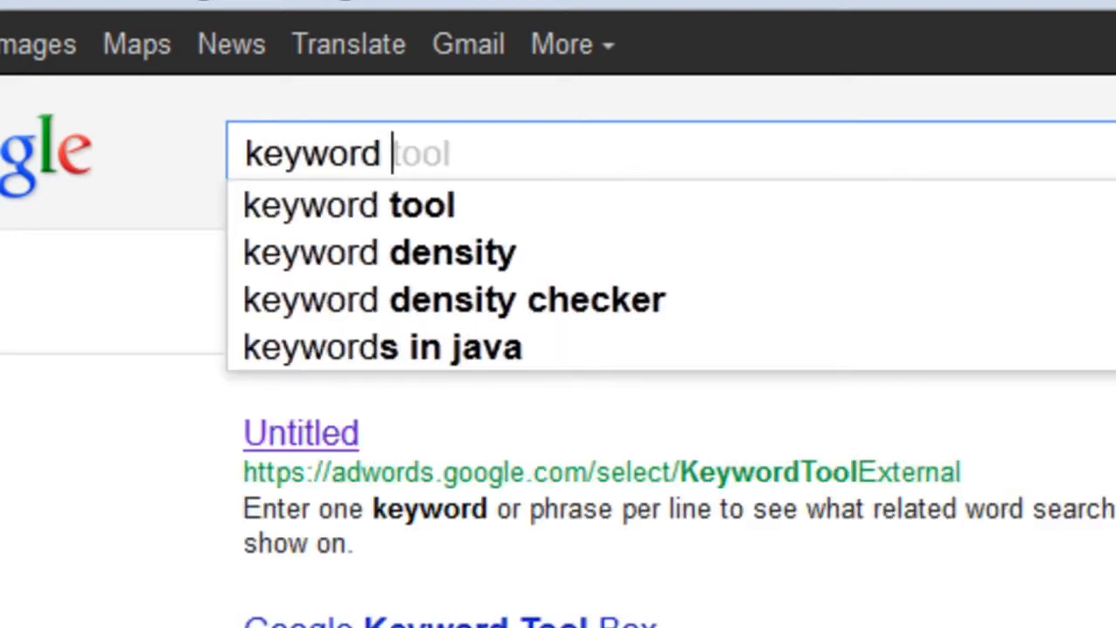
text(tool)
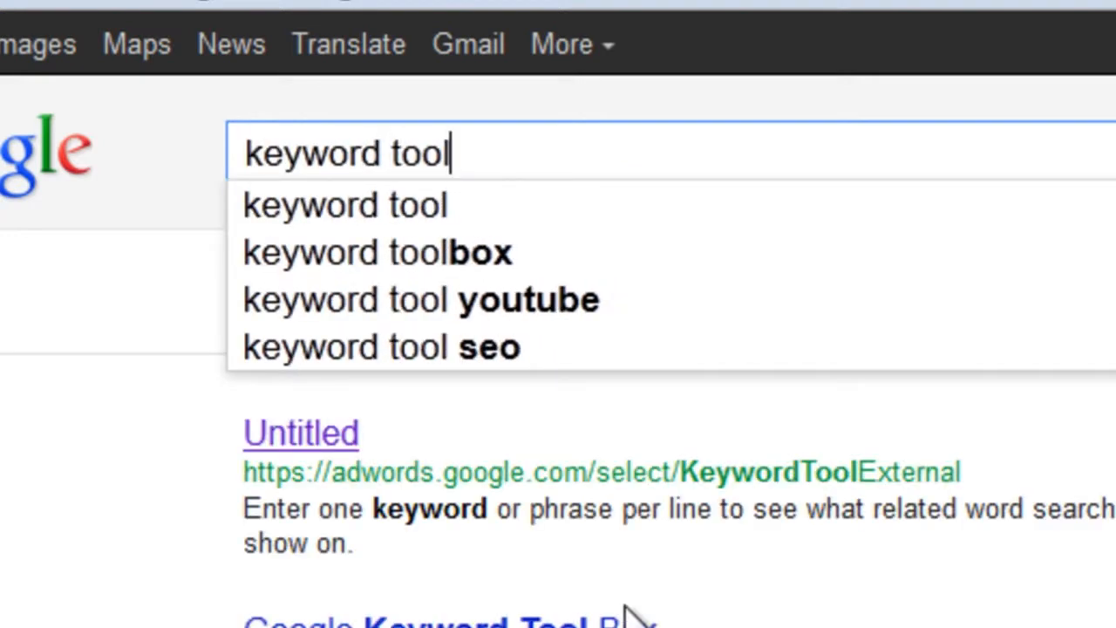
scroll(down, 3)
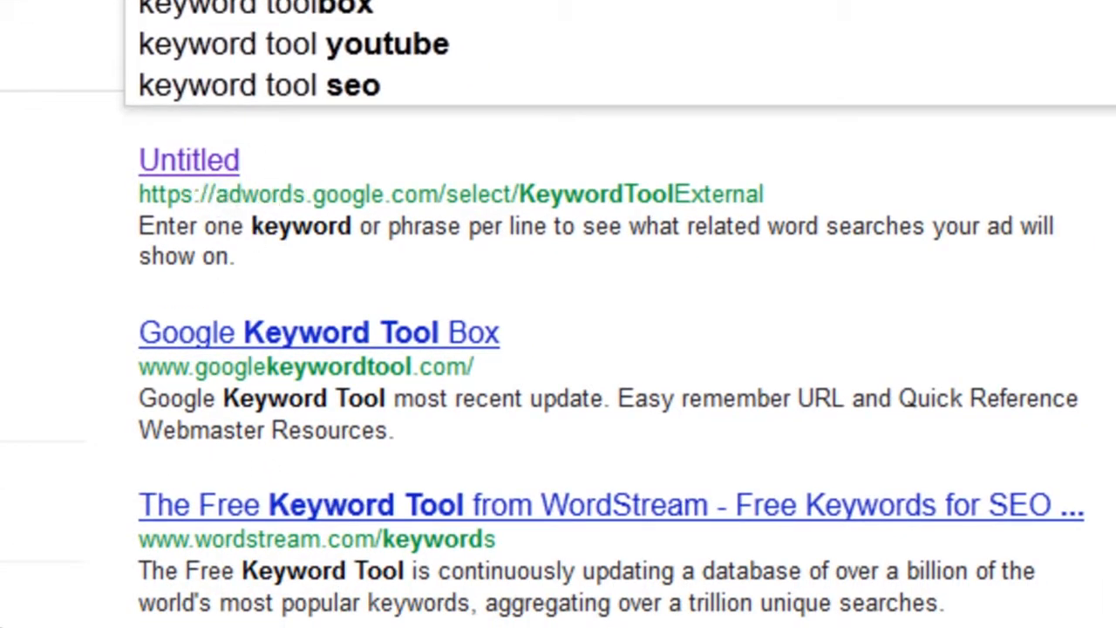
mouse_move(103, 161)
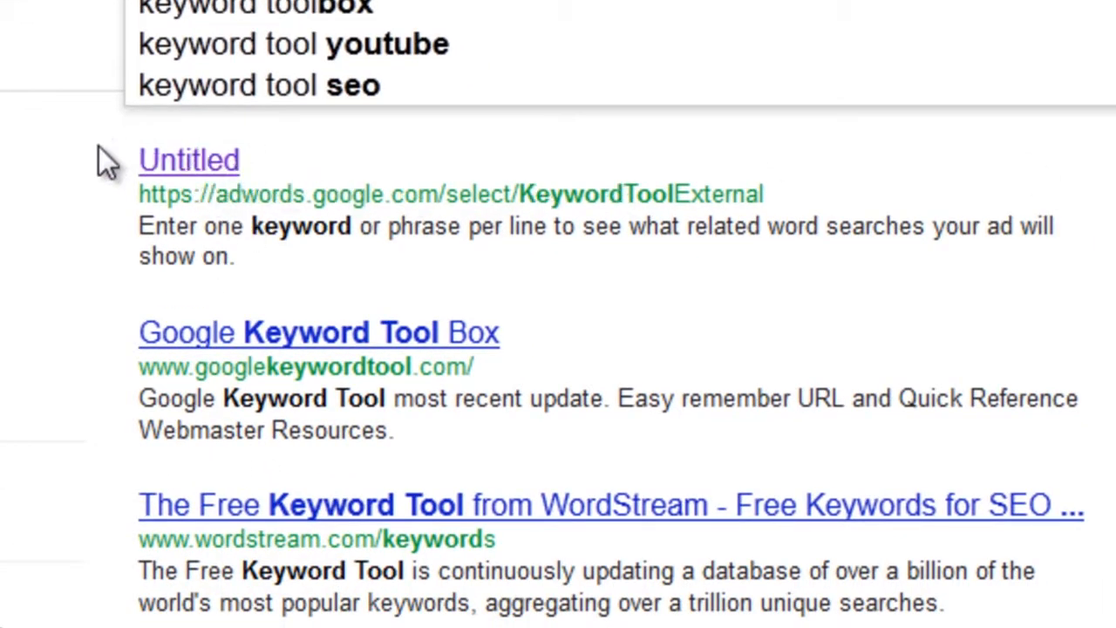
mouse_move(772, 144)
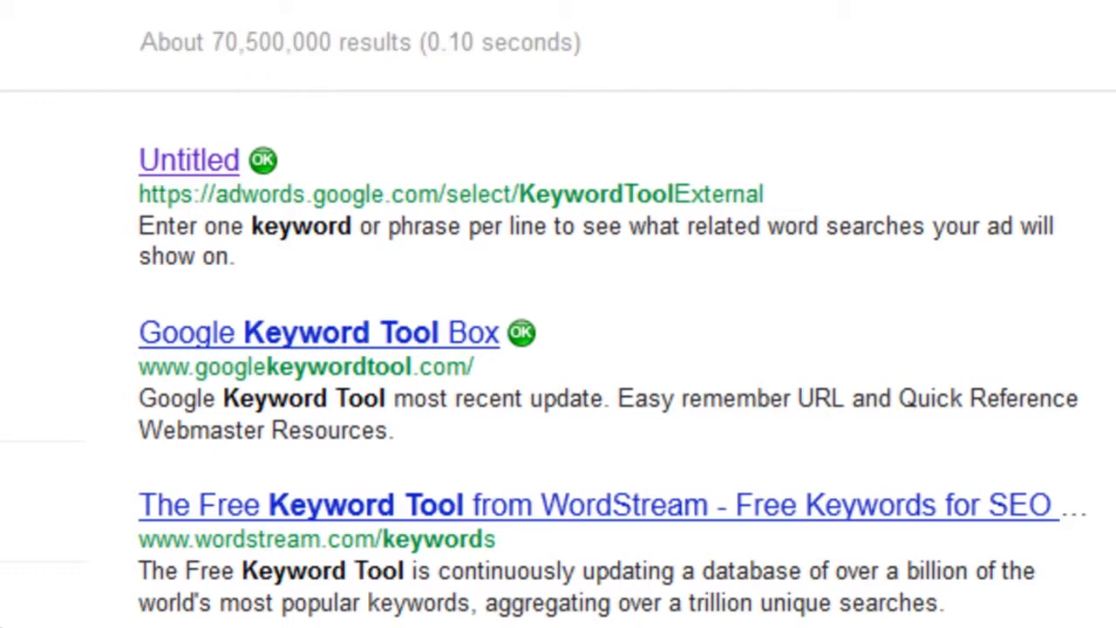
click(263, 160)
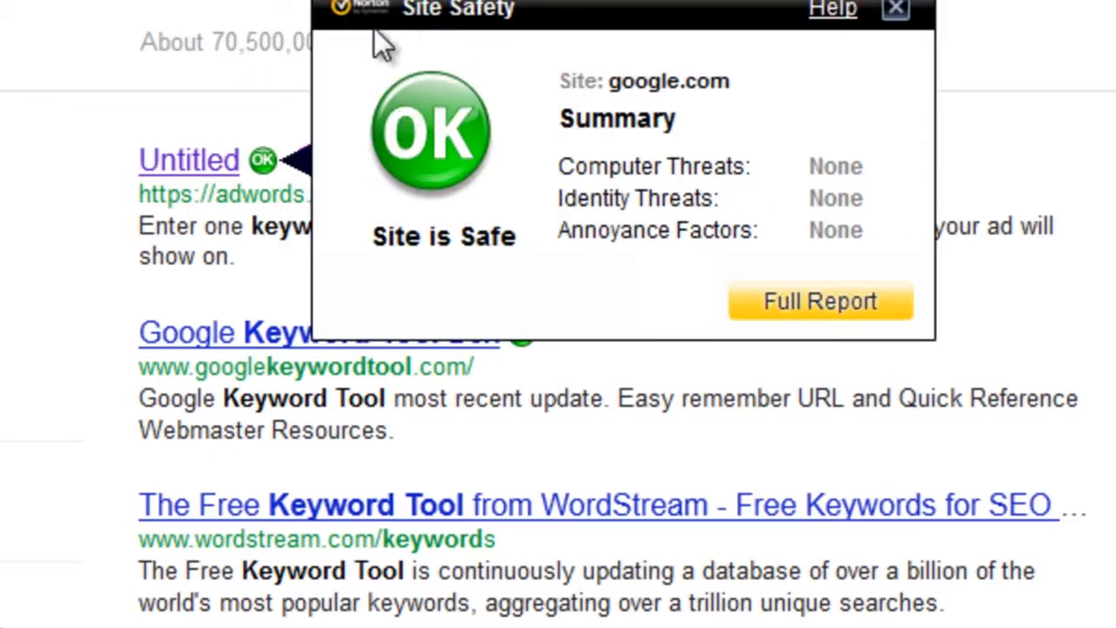
click(895, 9)
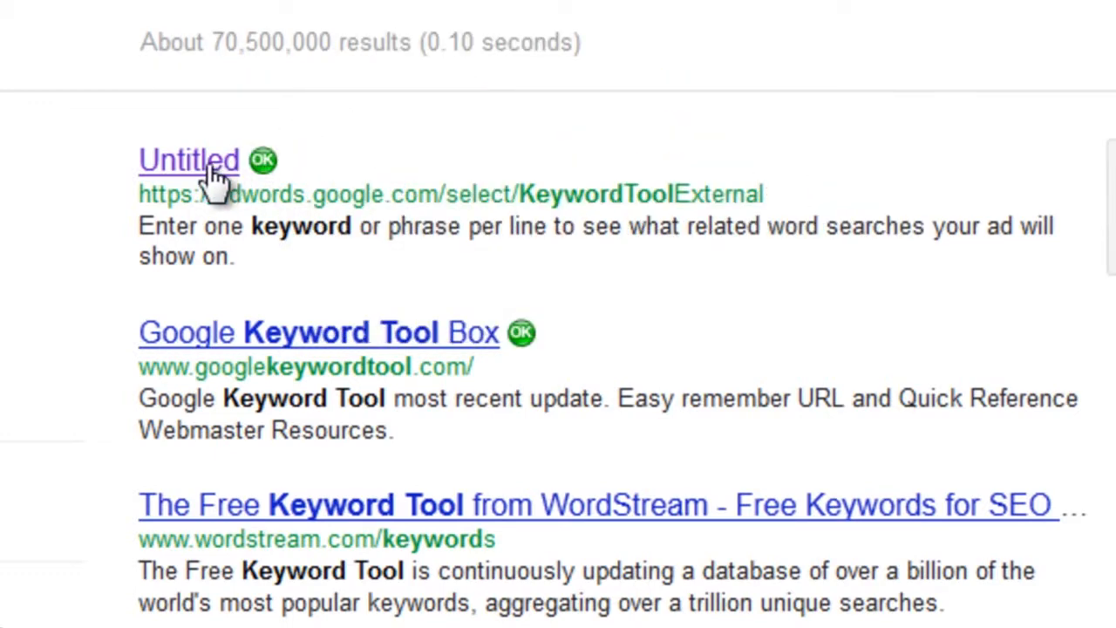
mouse_move(475, 227)
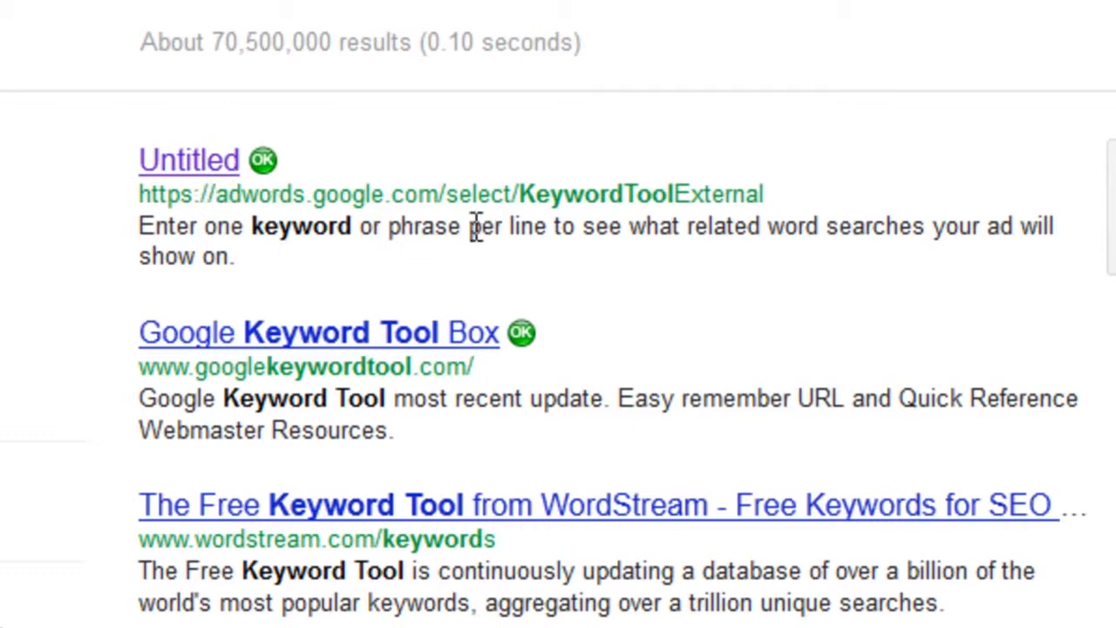
mouse_move(204, 183)
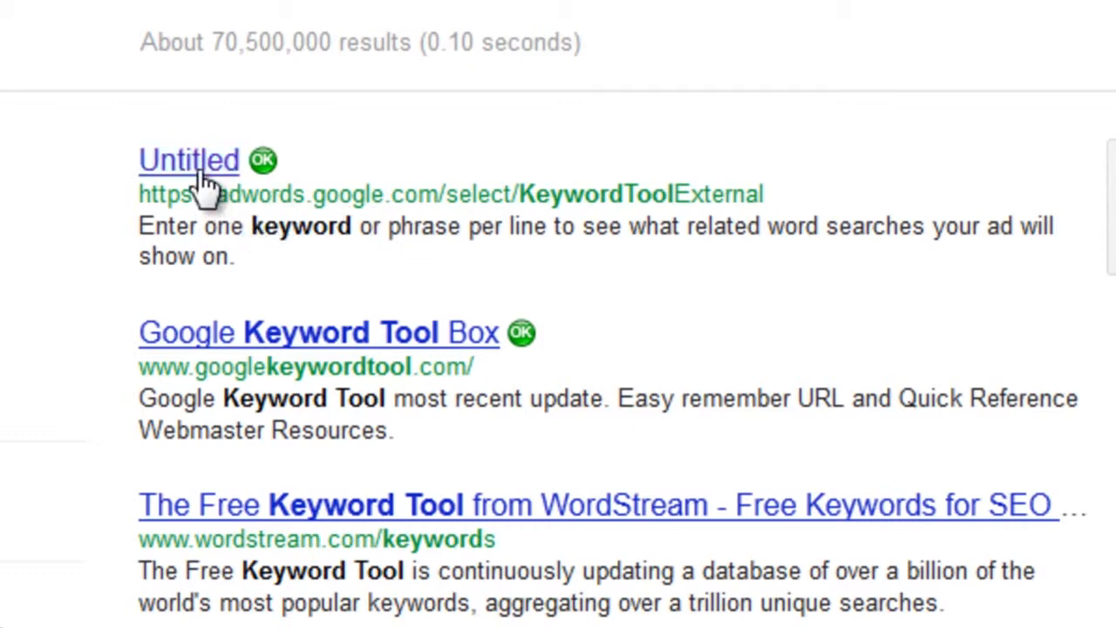
Open the AdWords Keyword Tool result and go to 'Get keyword ideas'.
click(190, 159)
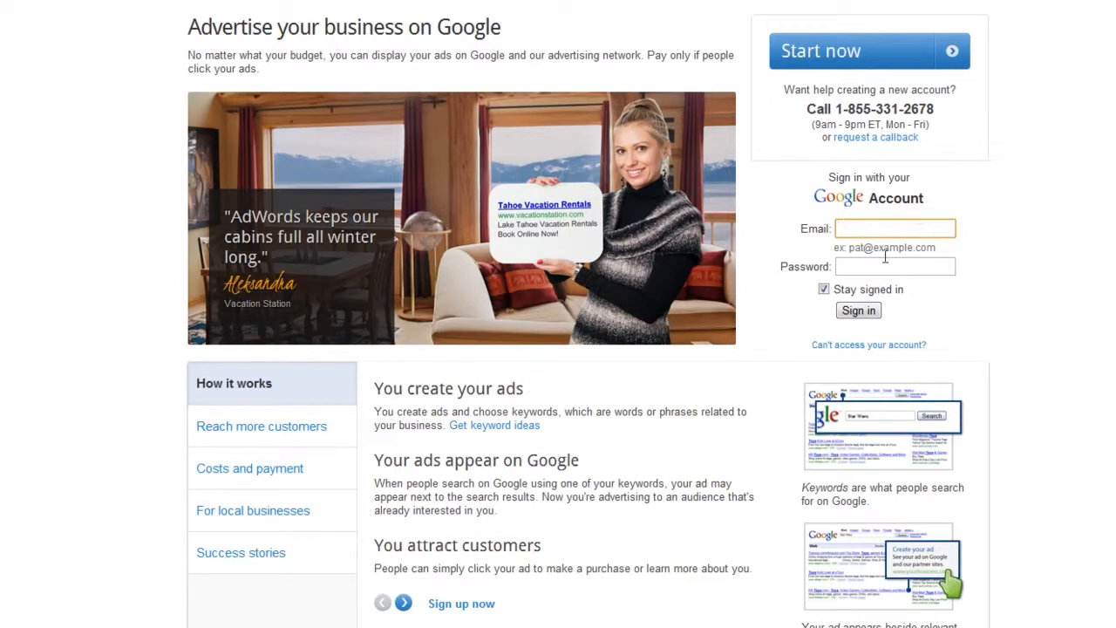
click(894, 266)
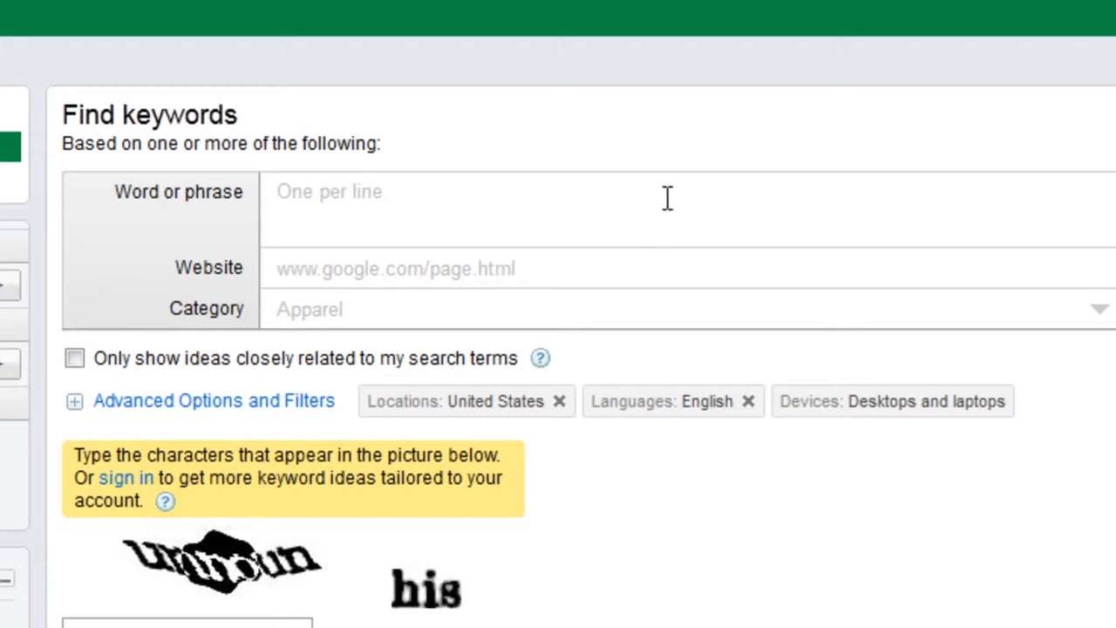
mouse_move(629, 217)
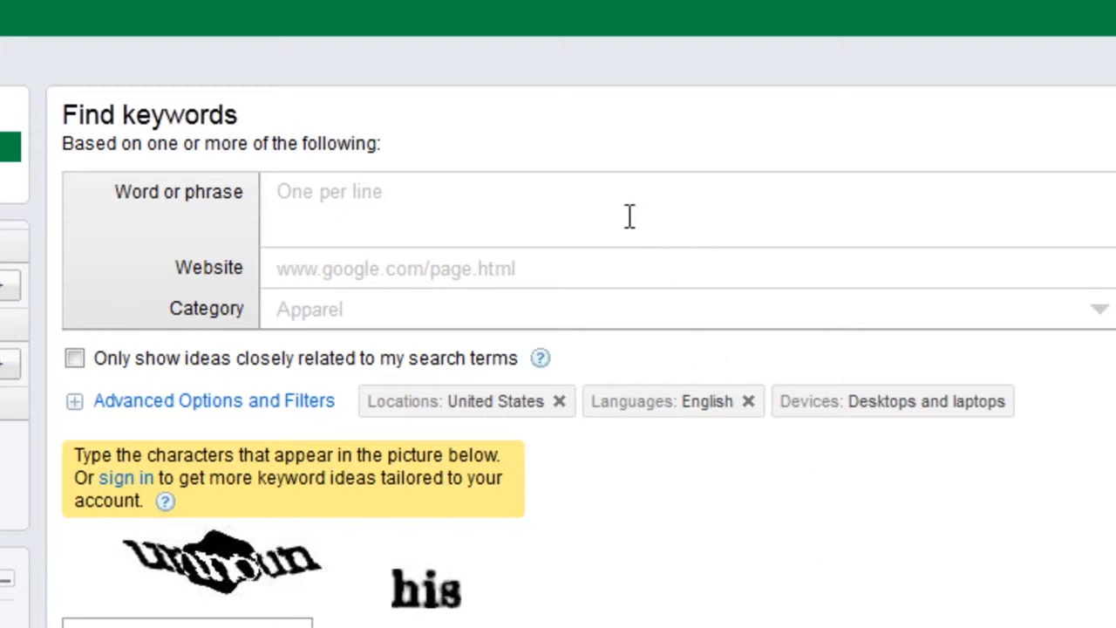
mouse_move(636, 214)
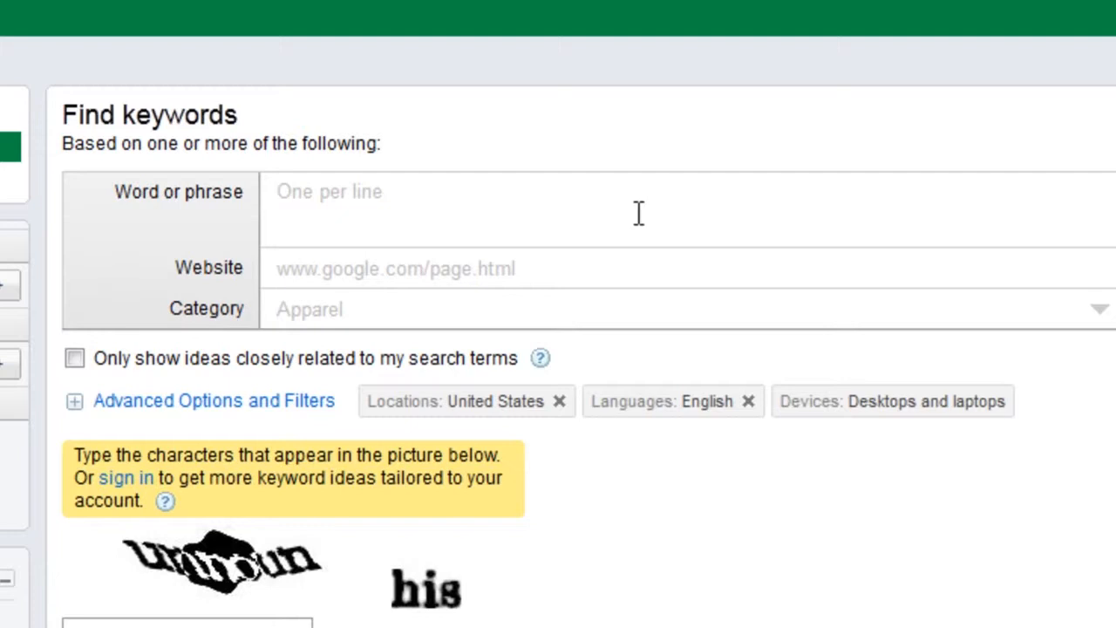
Enter 'Dog food' as the word or phrase.
text(Dog food)
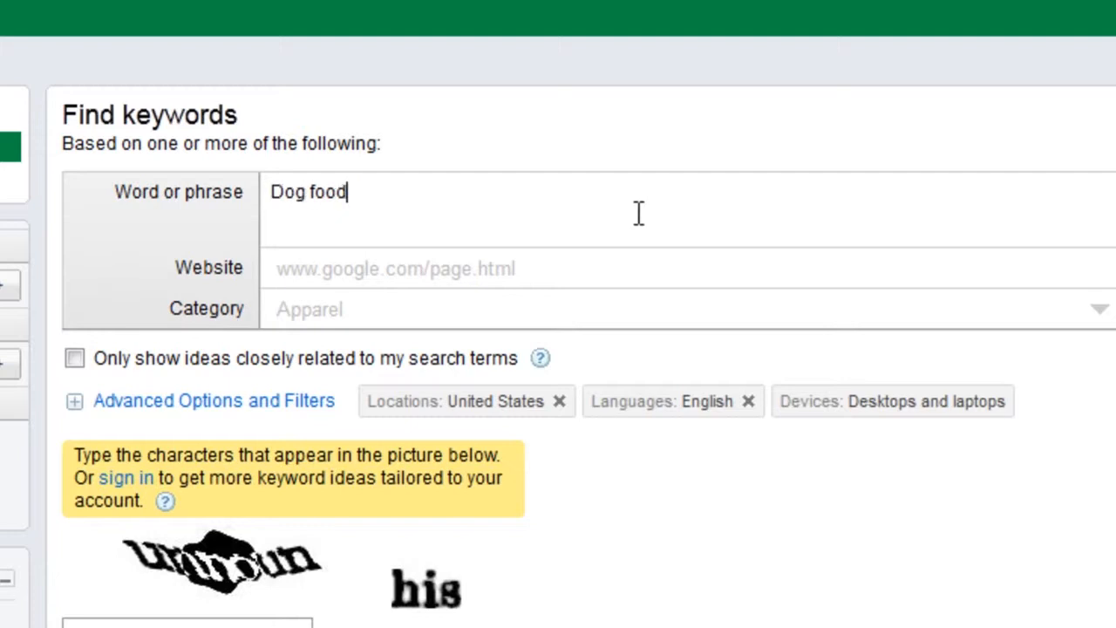
mouse_move(617, 593)
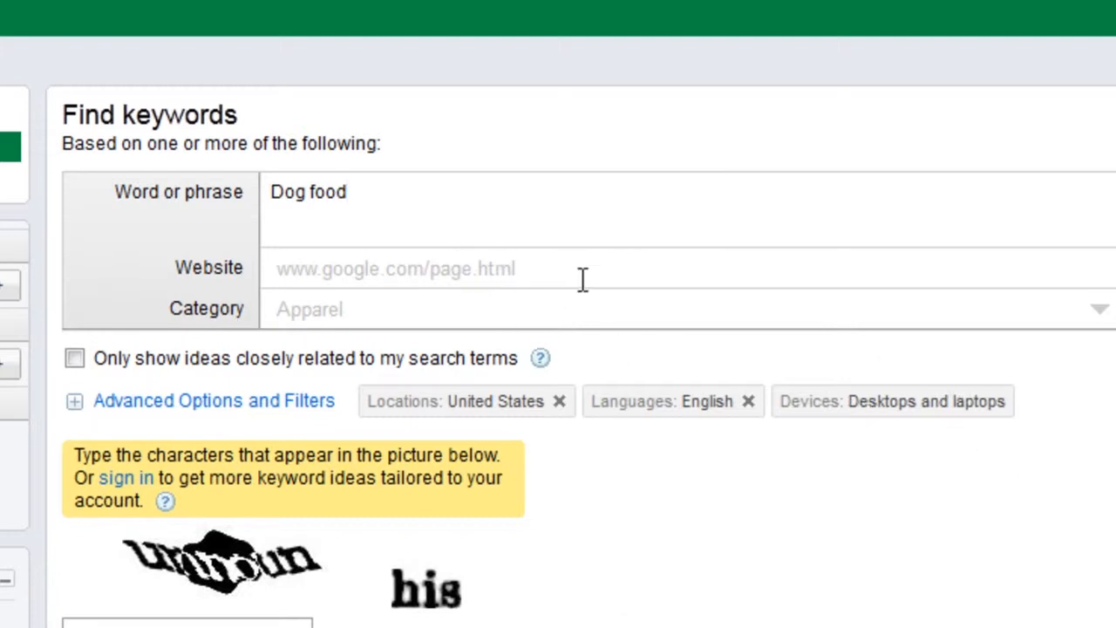
mouse_move(632, 353)
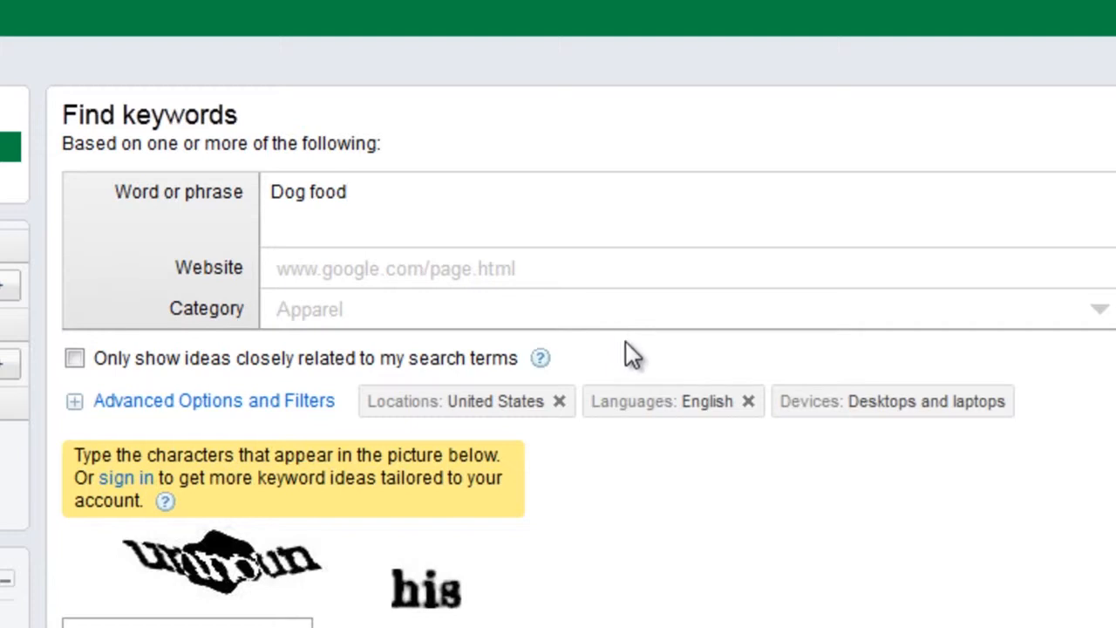
mouse_move(517, 308)
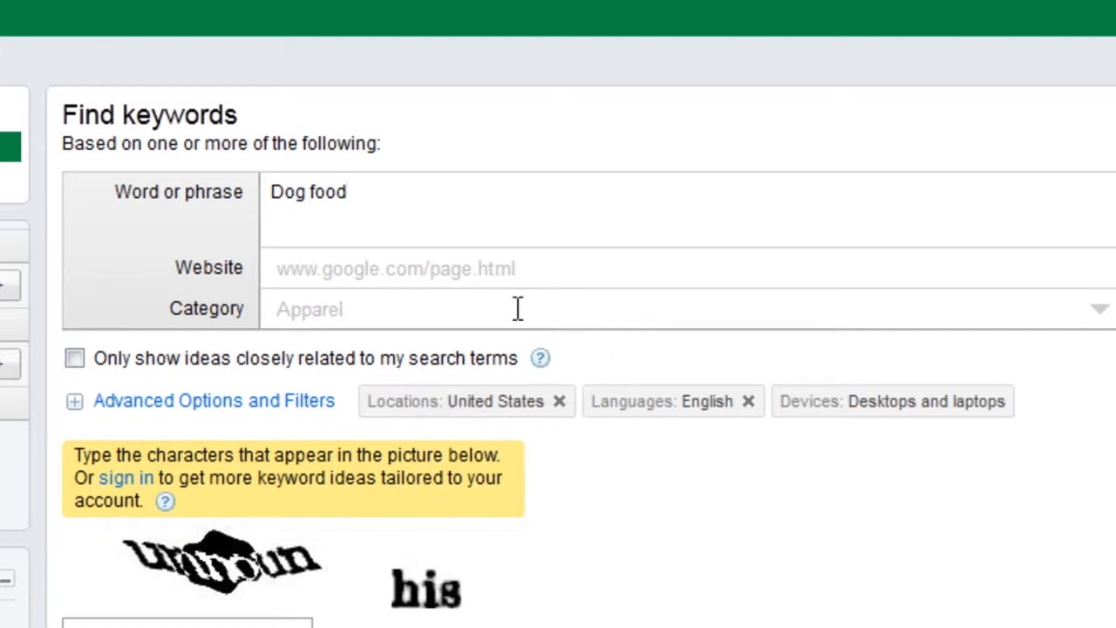
mouse_move(636, 279)
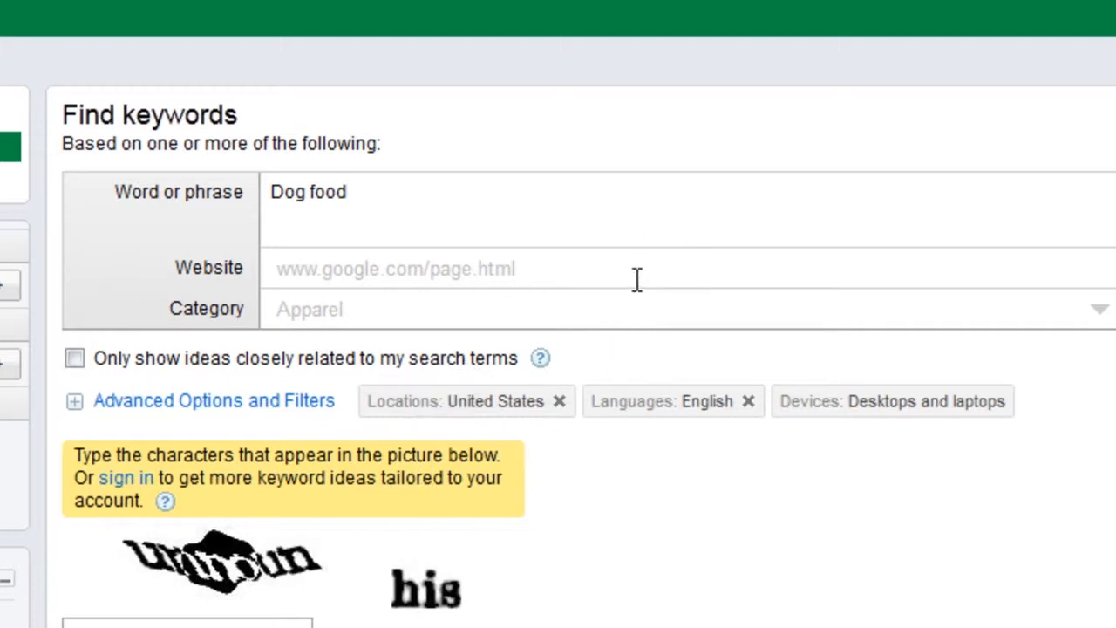
mouse_move(763, 260)
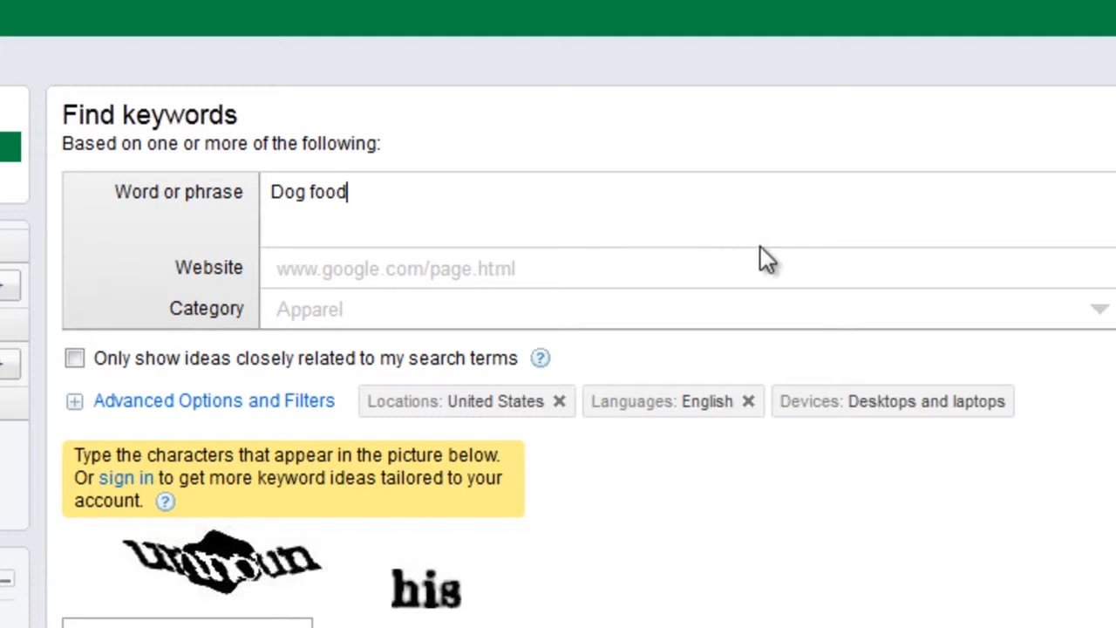
mouse_move(628, 495)
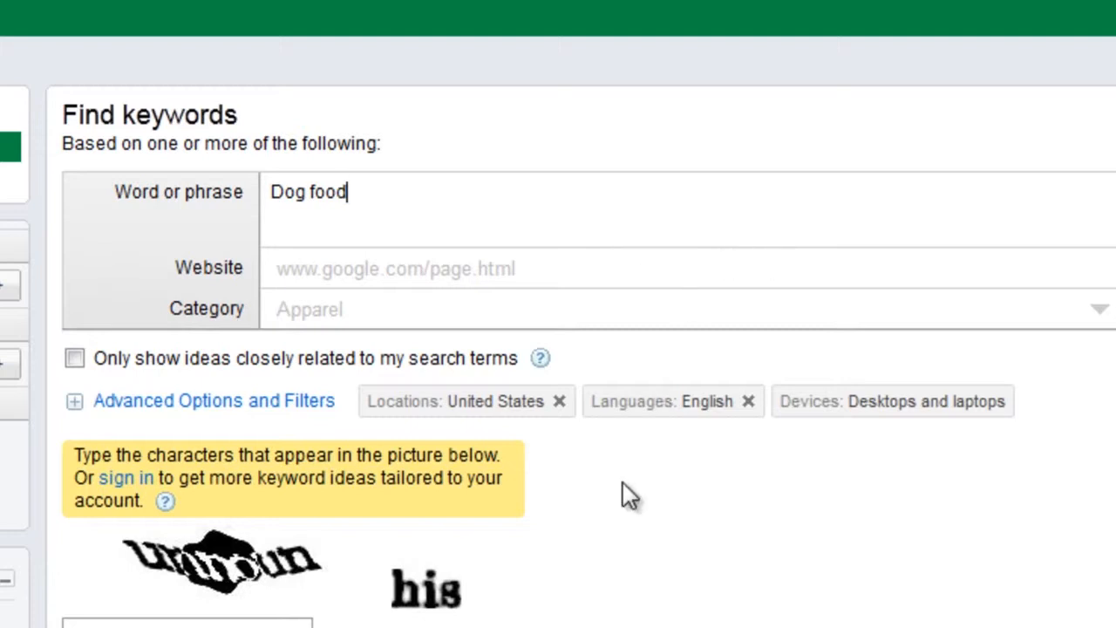
mouse_move(671, 379)
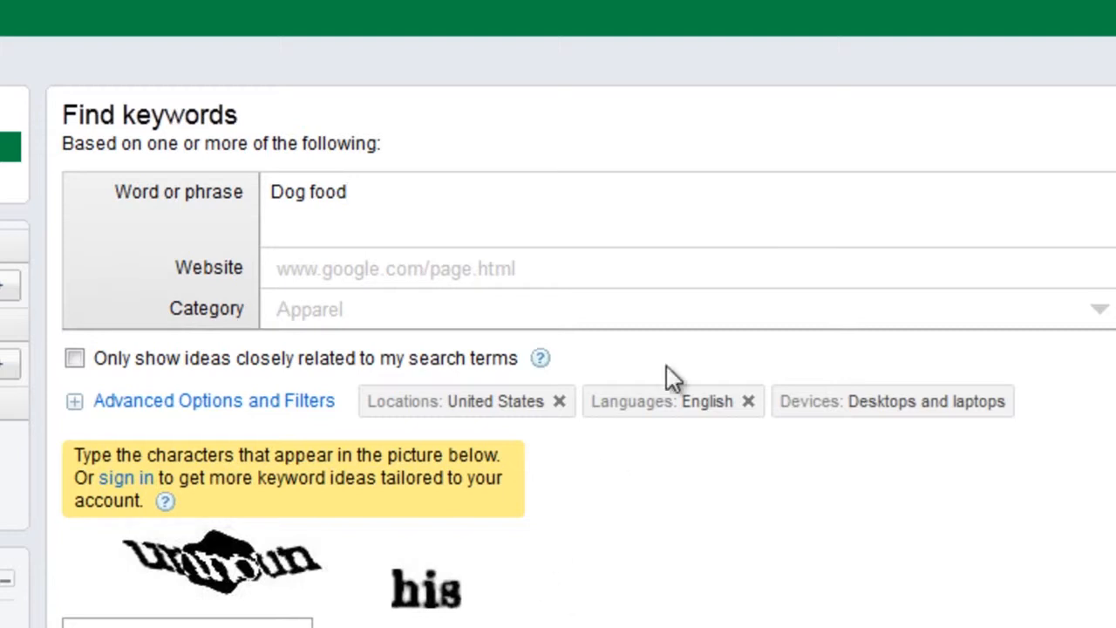
mouse_move(710, 448)
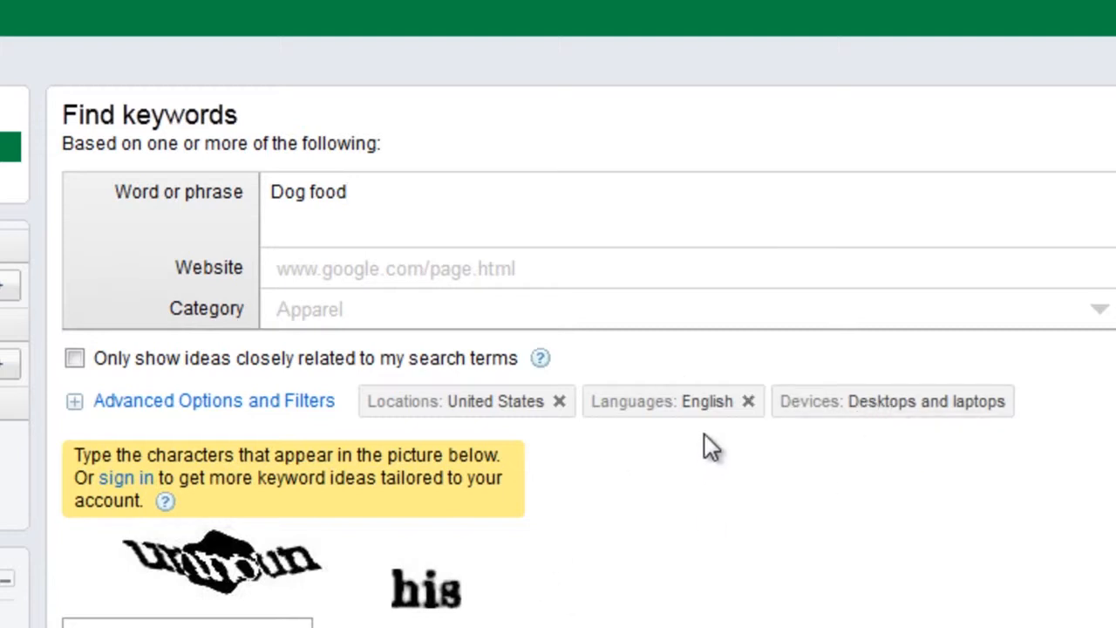
mouse_move(440, 545)
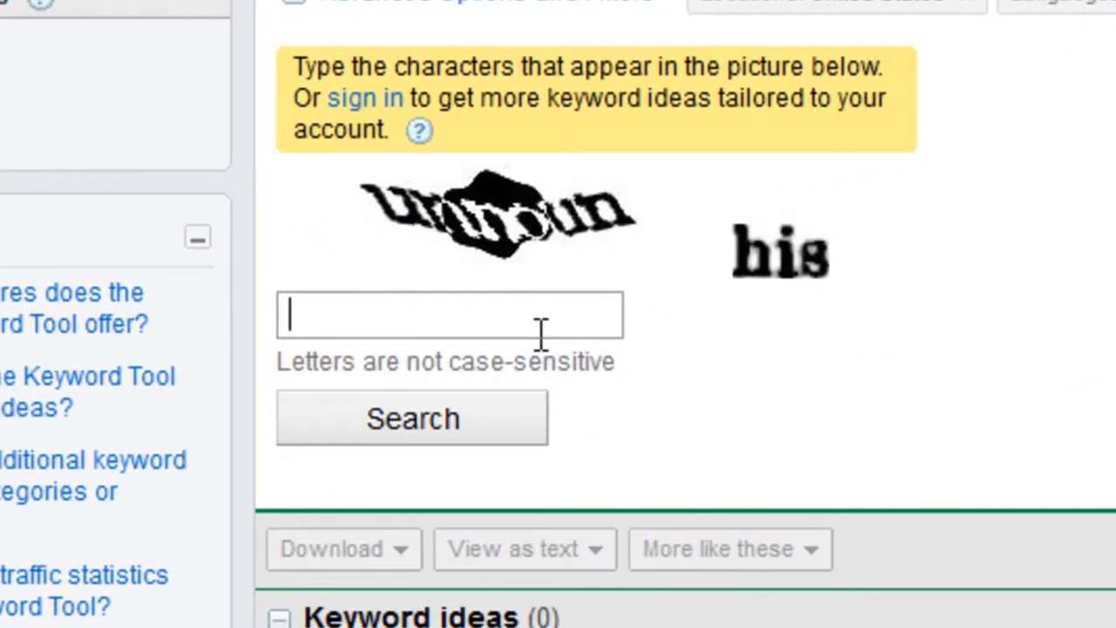
Type the verification characters 'unnoun his' into the captcha box.
text(unnoun hi)
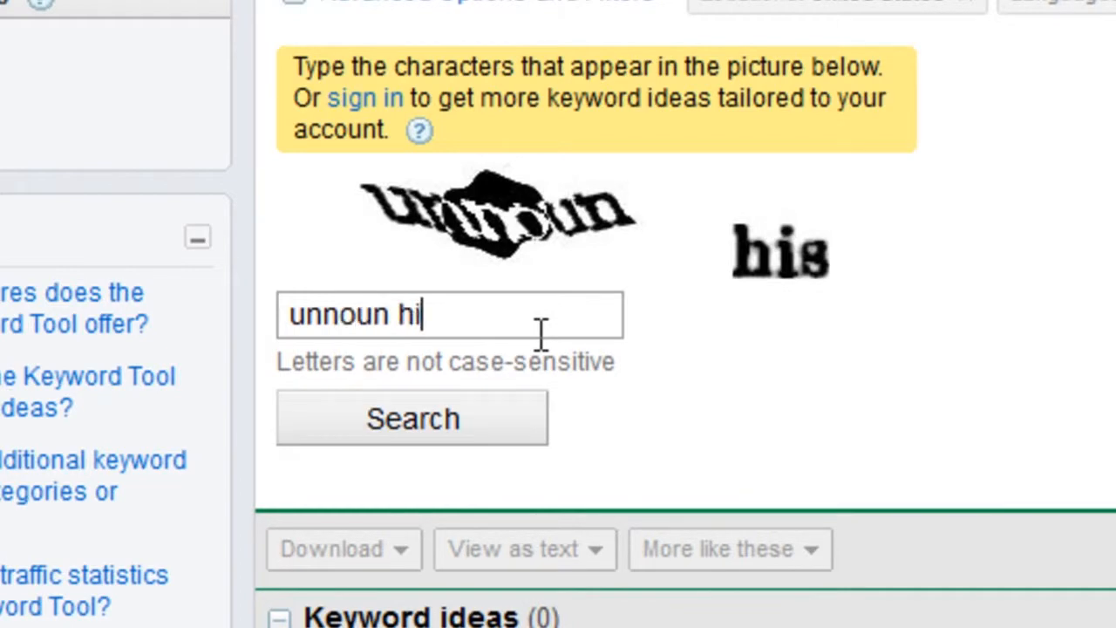
text(s)
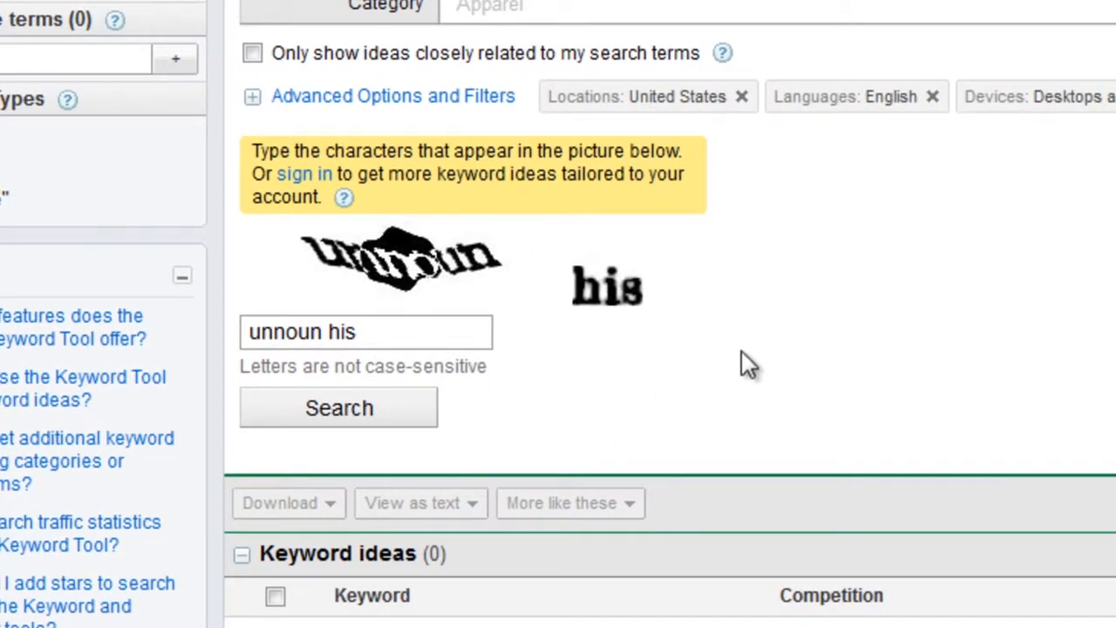
mouse_move(449, 419)
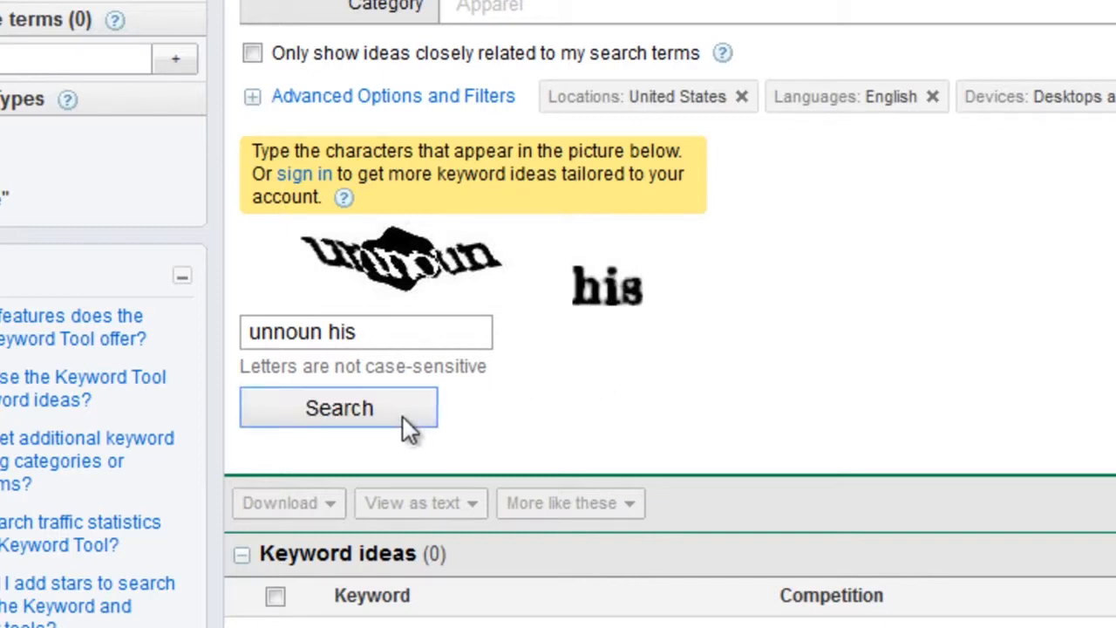
Run the 'Dog food' search and scroll through the 100 keyword ideas.
click(339, 407)
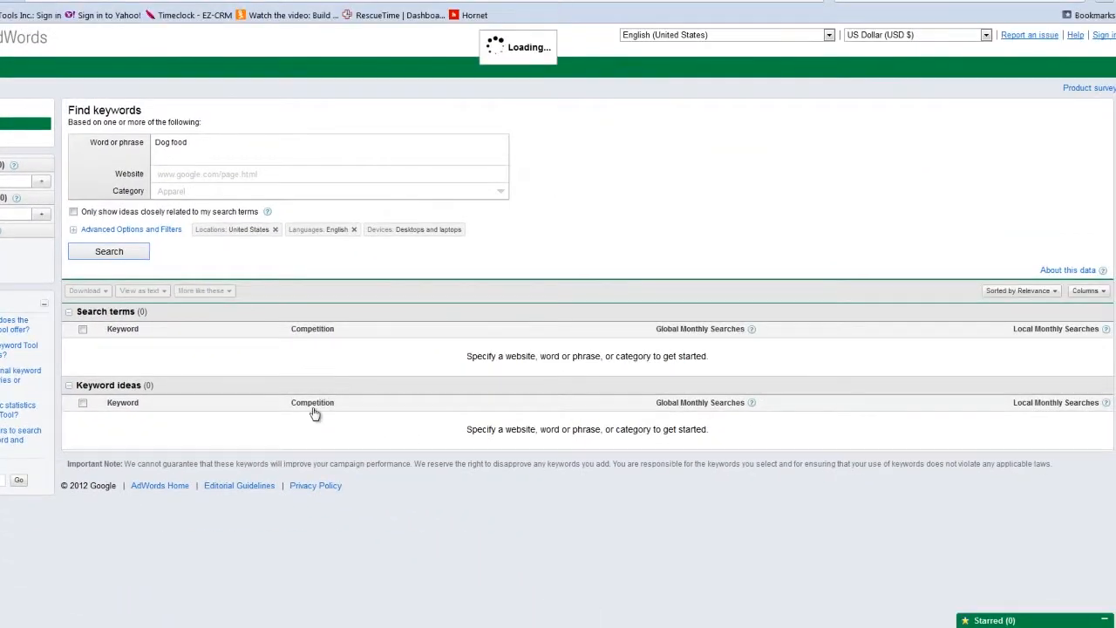
click(108, 251)
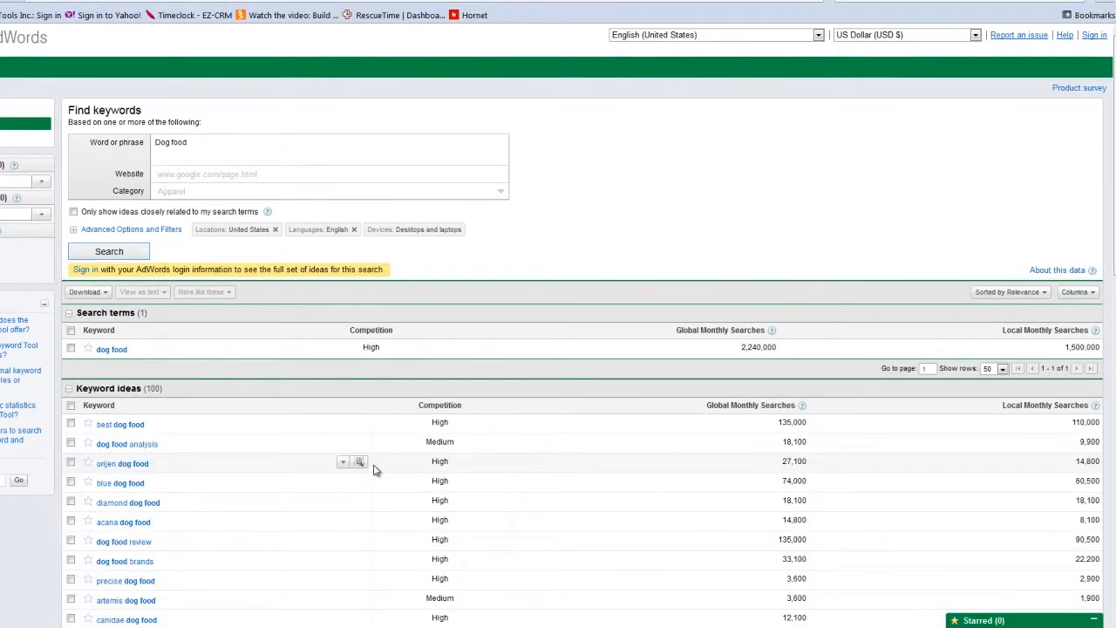
mouse_move(404, 384)
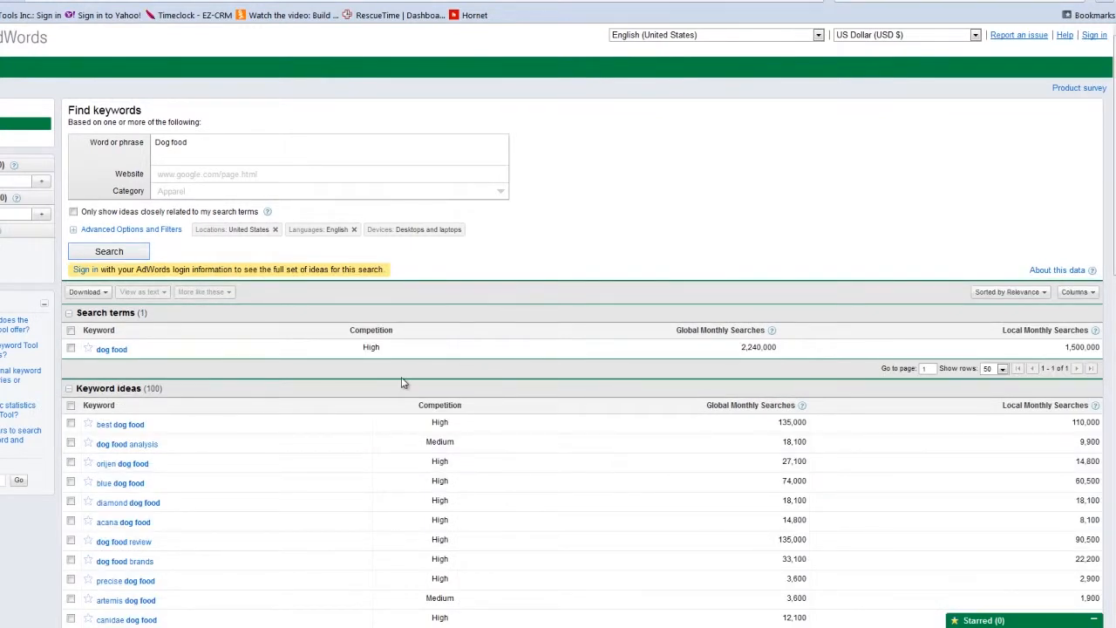
mouse_move(954, 537)
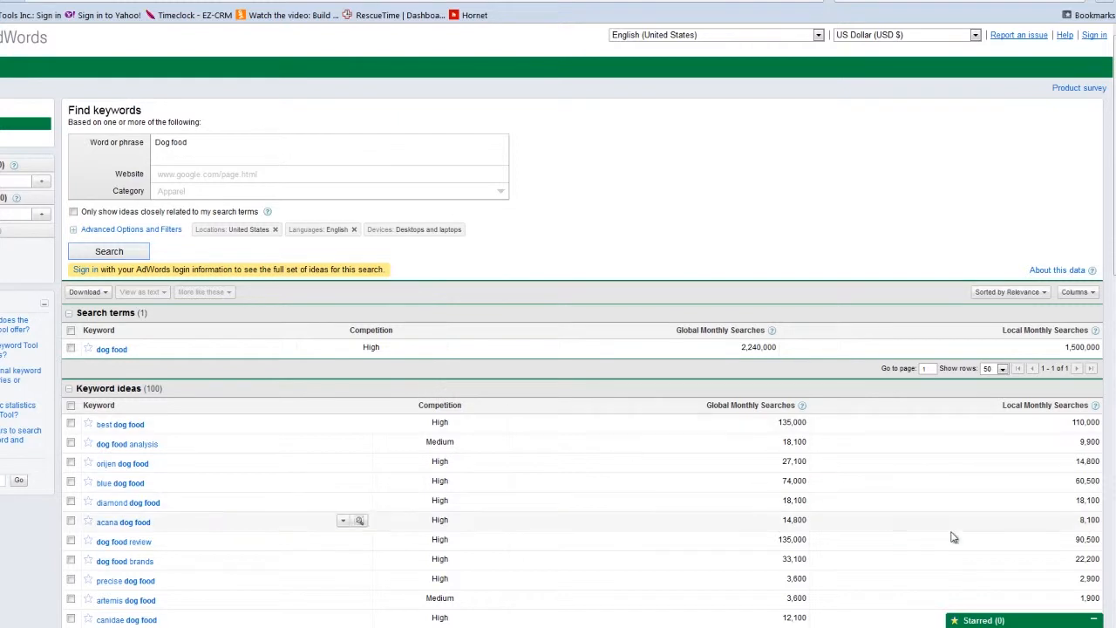
mouse_move(741, 580)
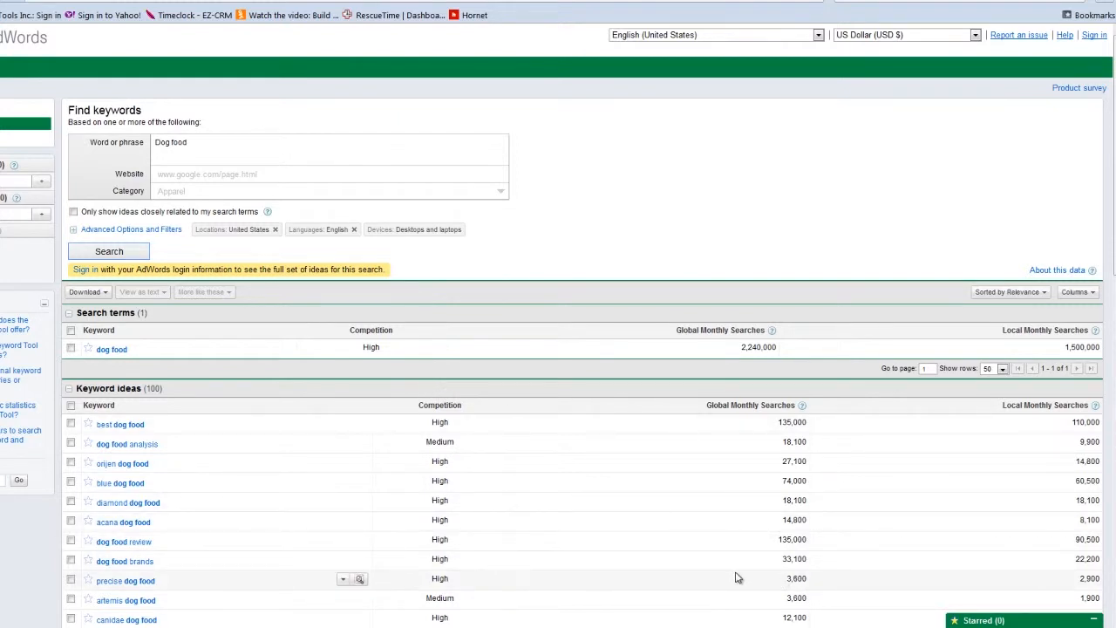
mouse_move(395, 384)
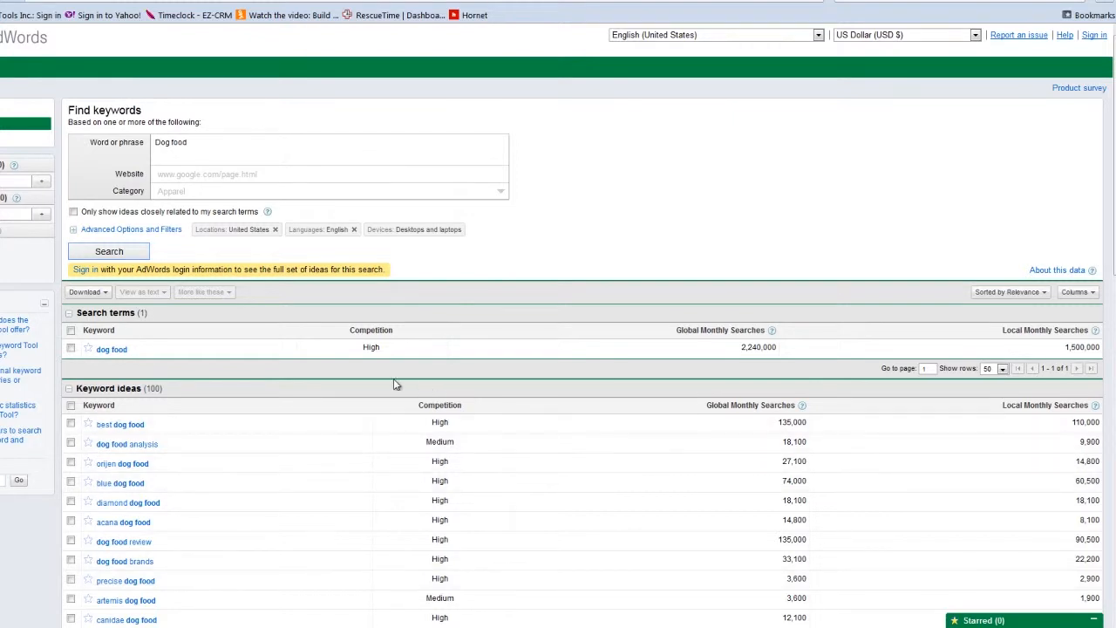
mouse_move(381, 388)
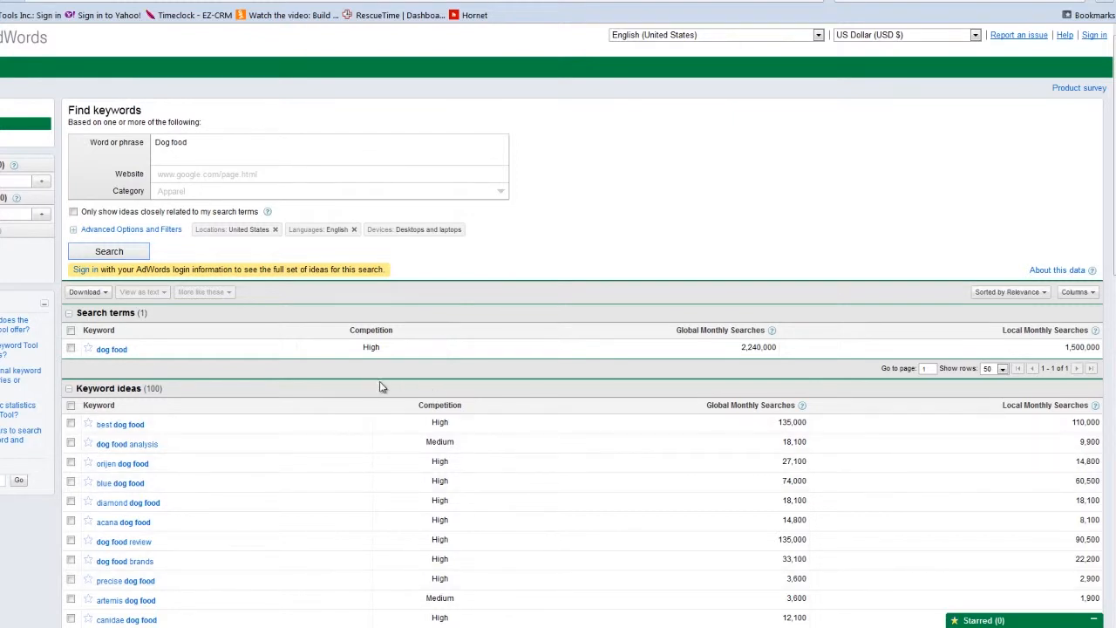
mouse_move(522, 446)
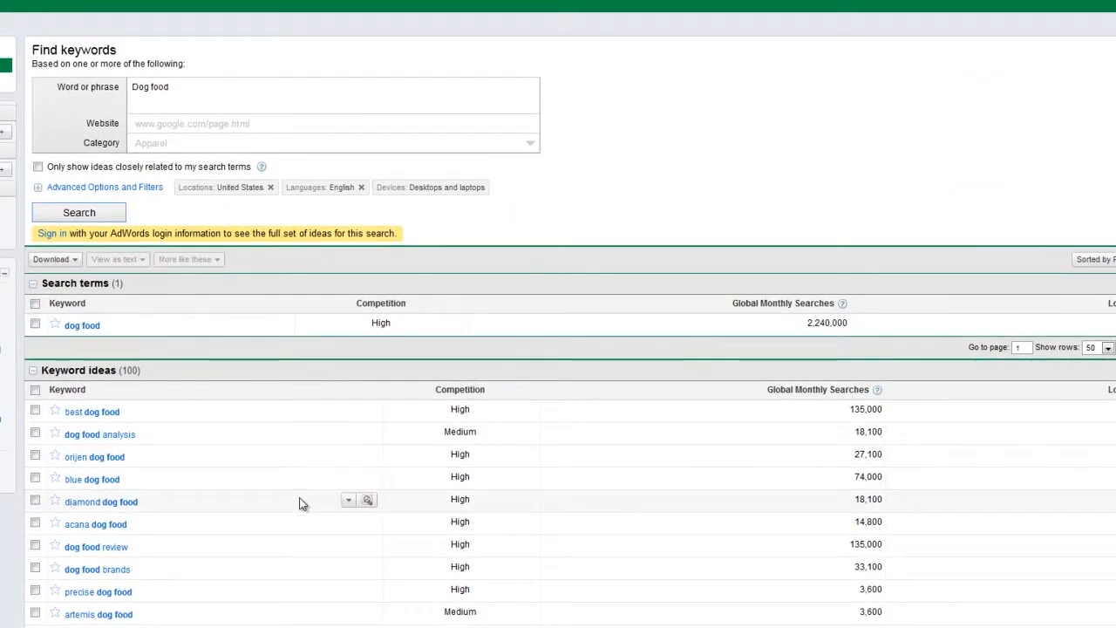
scroll(down, 3)
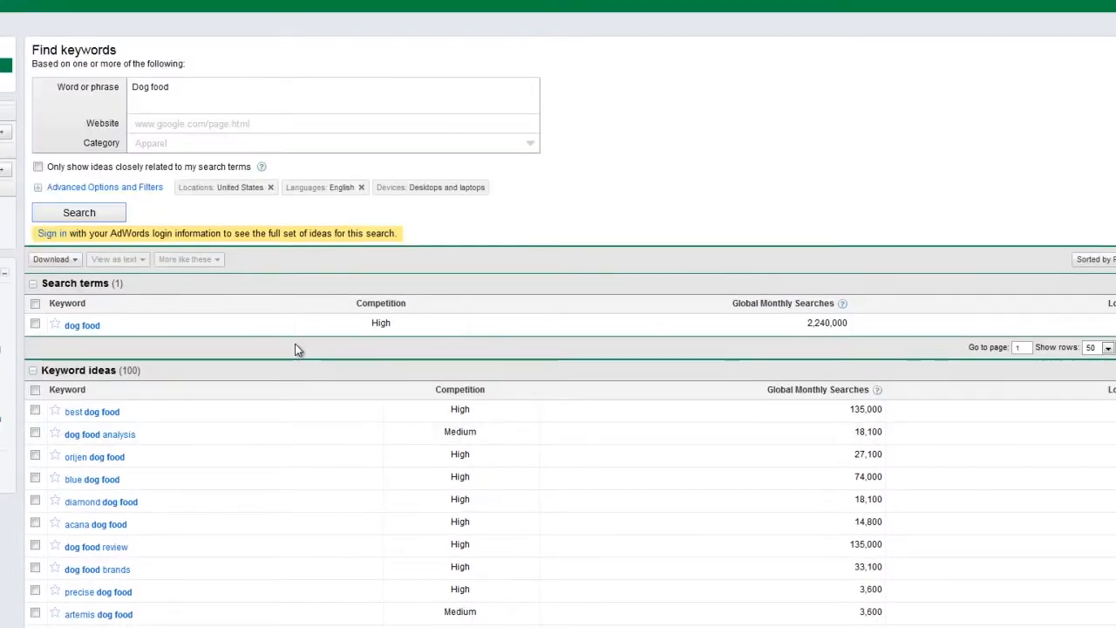
scroll(down, 3)
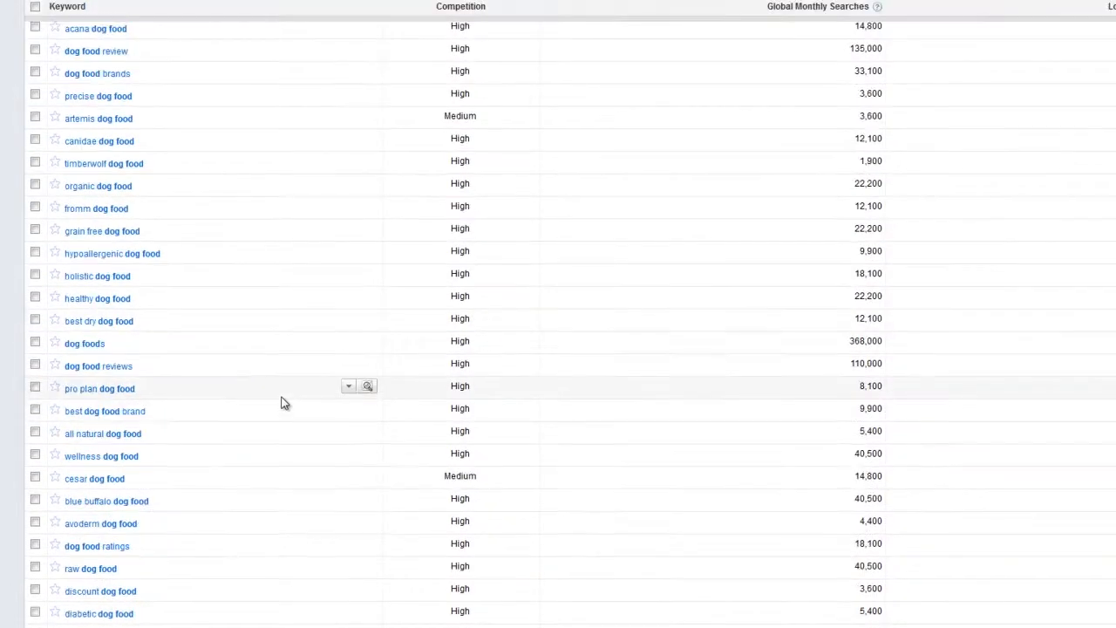
scroll(down, 3)
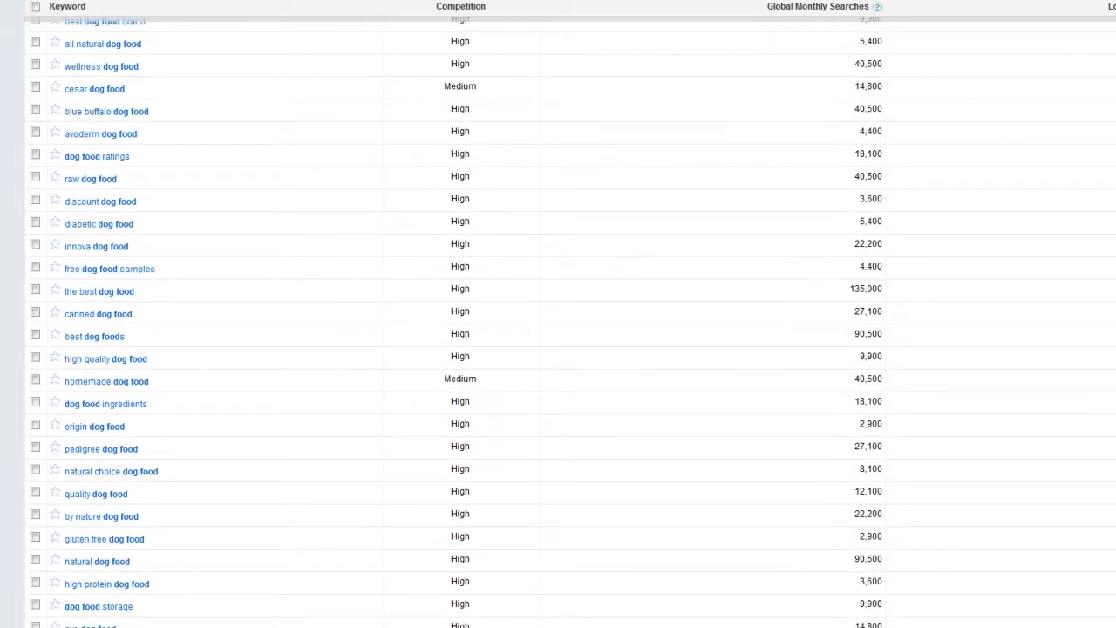
scroll(up, 3)
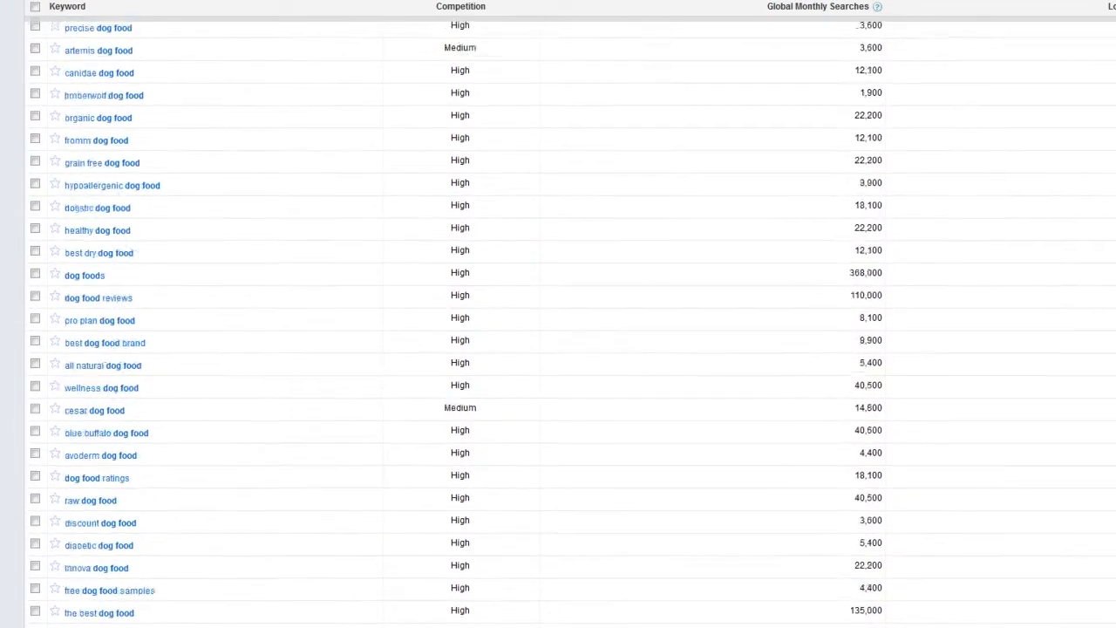
scroll(up, 3)
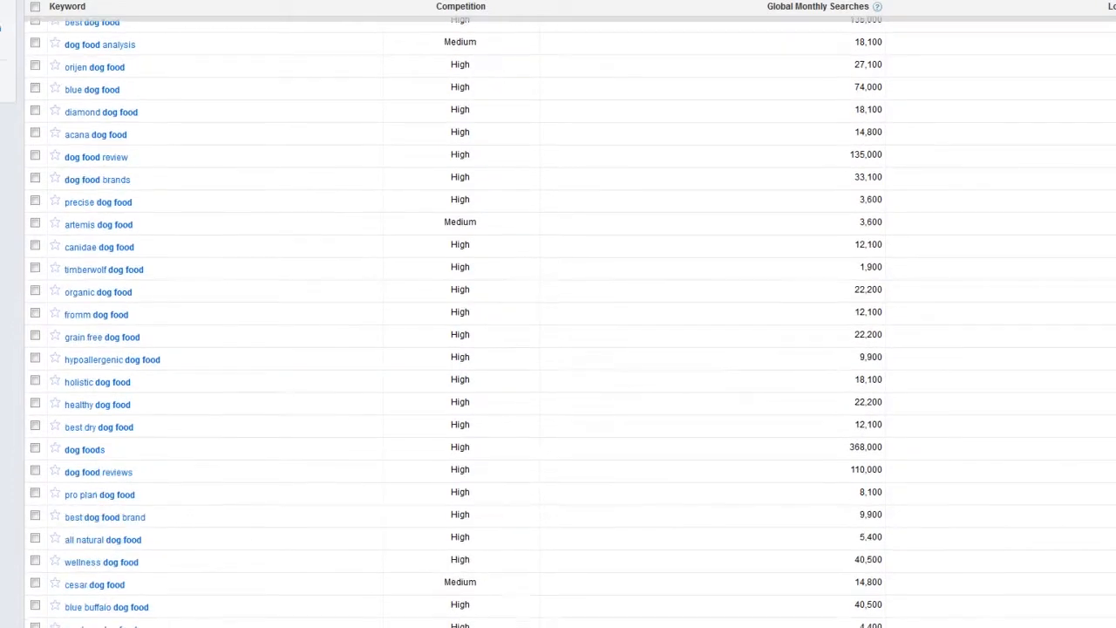
scroll(down, 3)
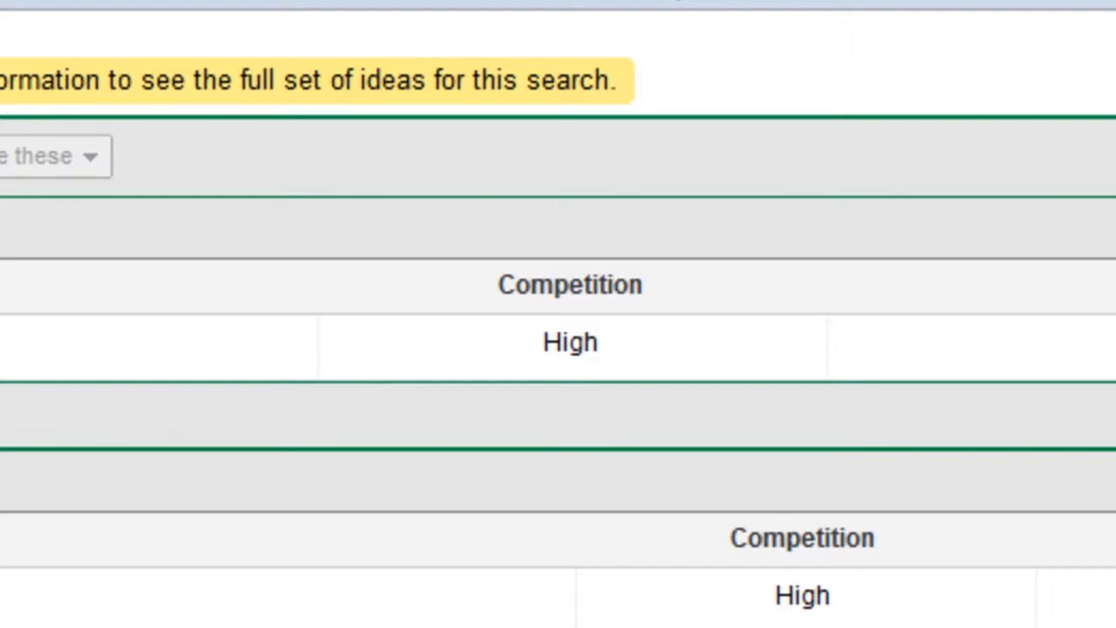
scroll(right, 3)
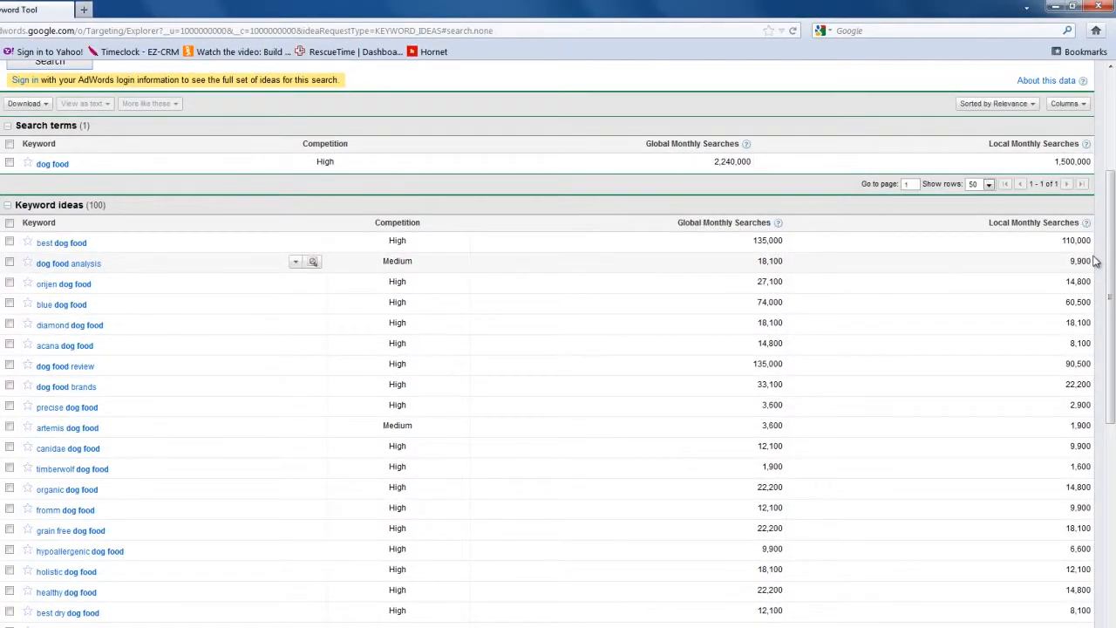
mouse_move(1100, 264)
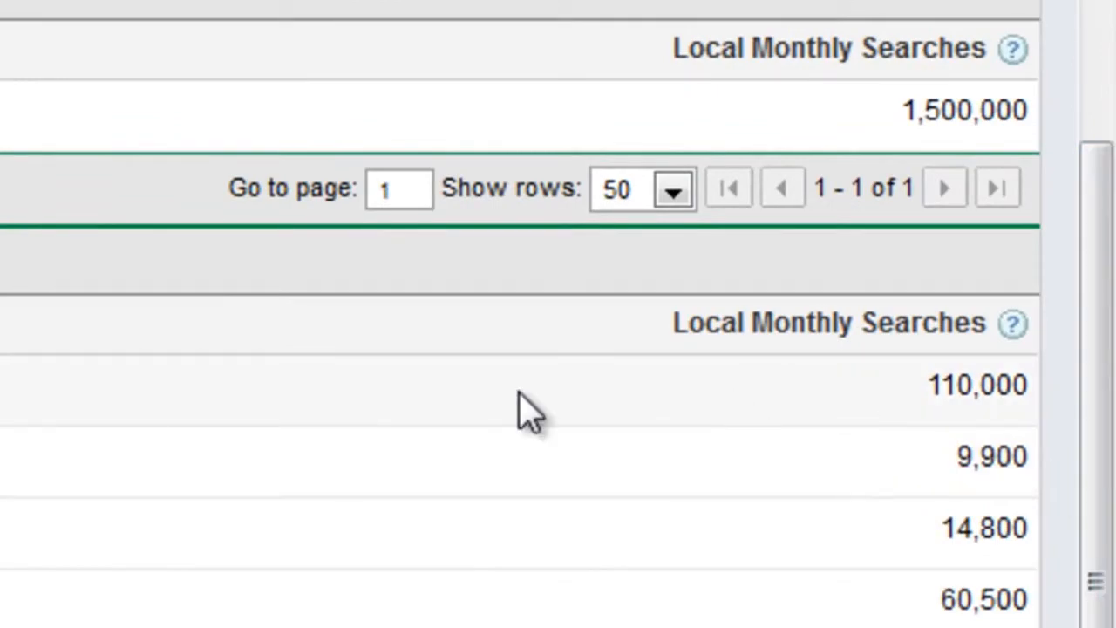
mouse_move(889, 348)
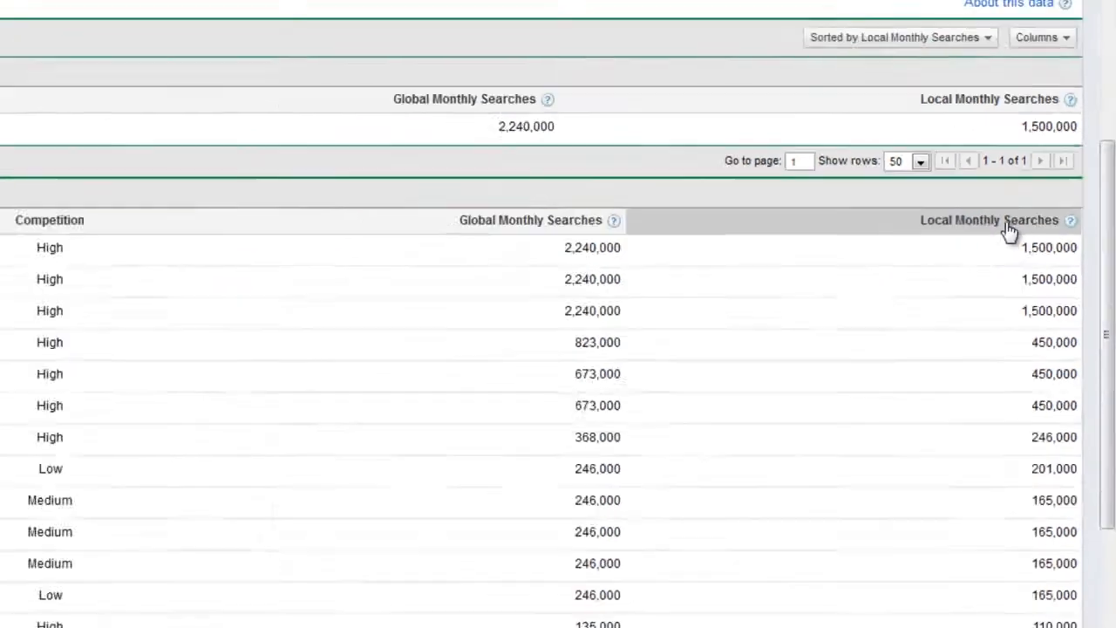
scroll(up, 3)
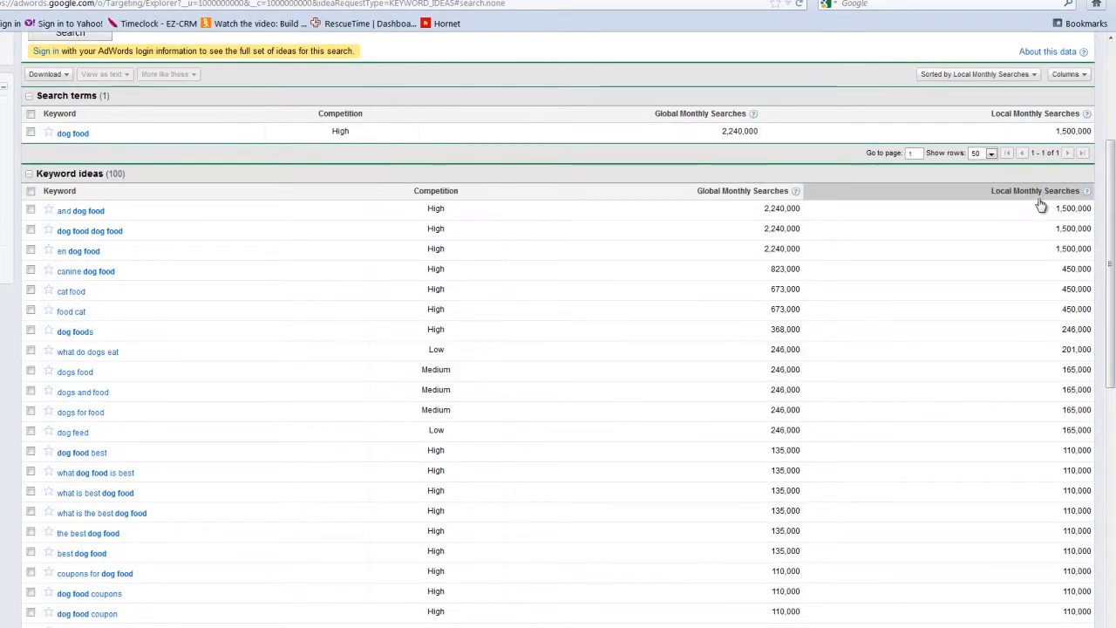
mouse_move(1027, 207)
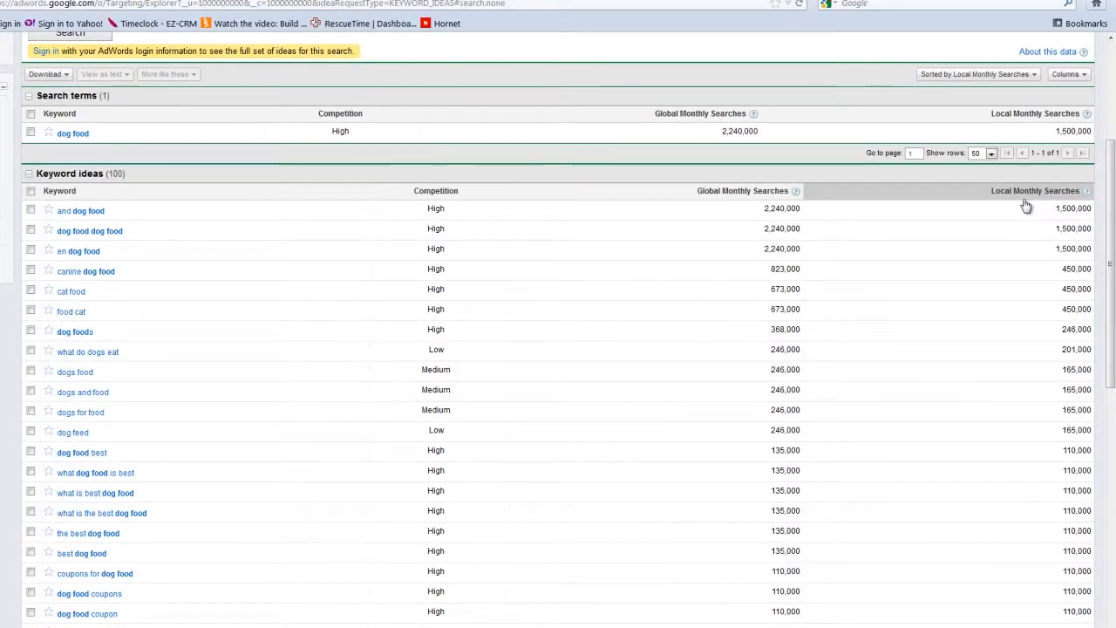
mouse_move(501, 308)
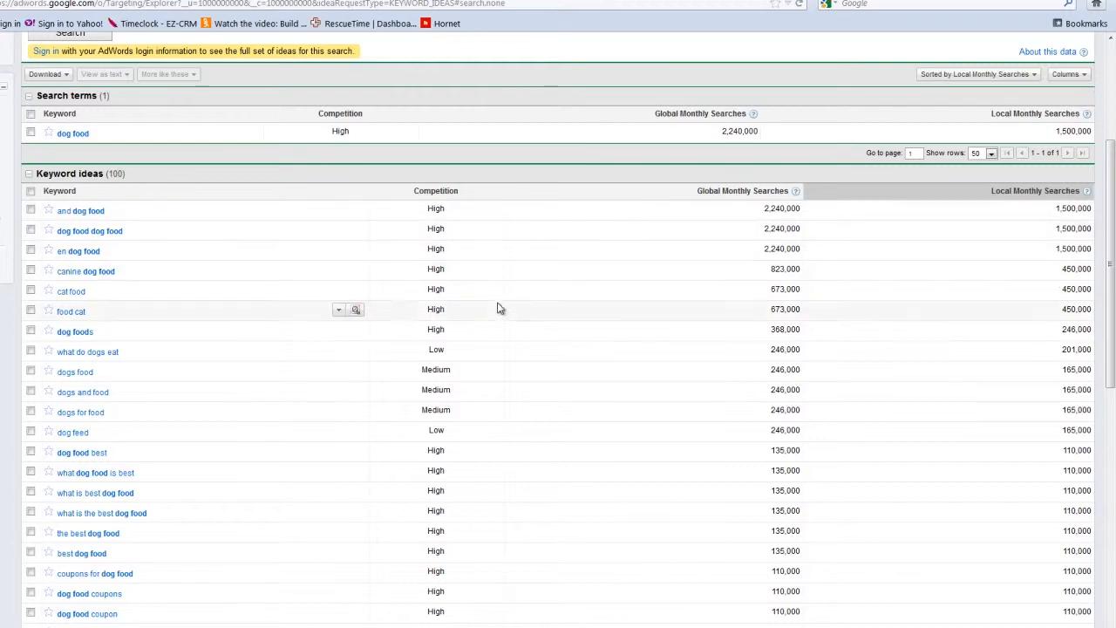
mouse_move(549, 220)
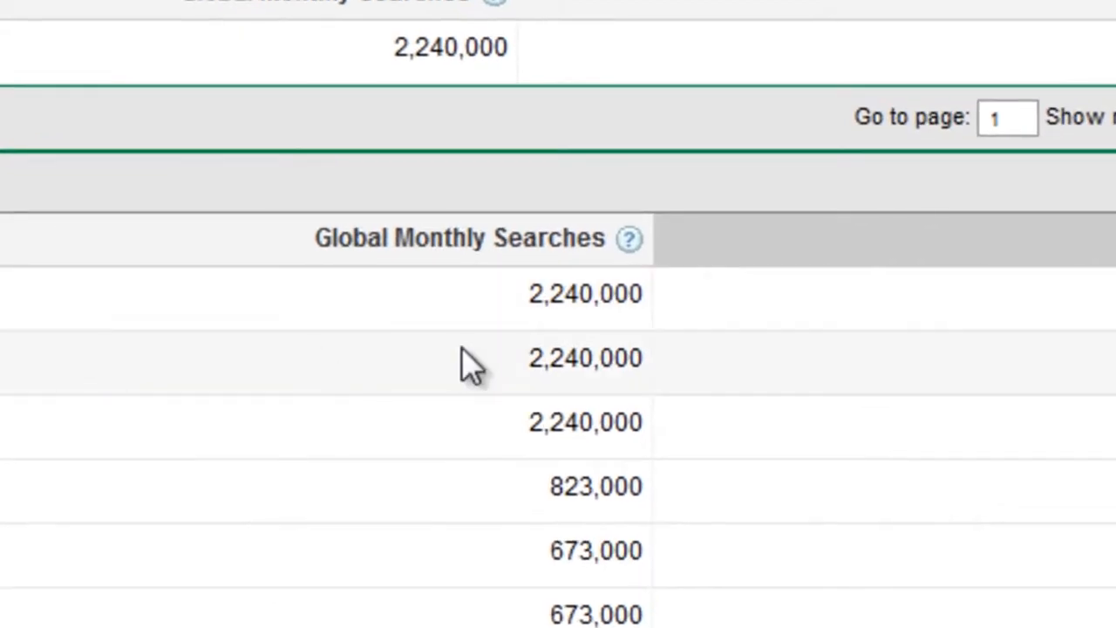
double_click(585, 294)
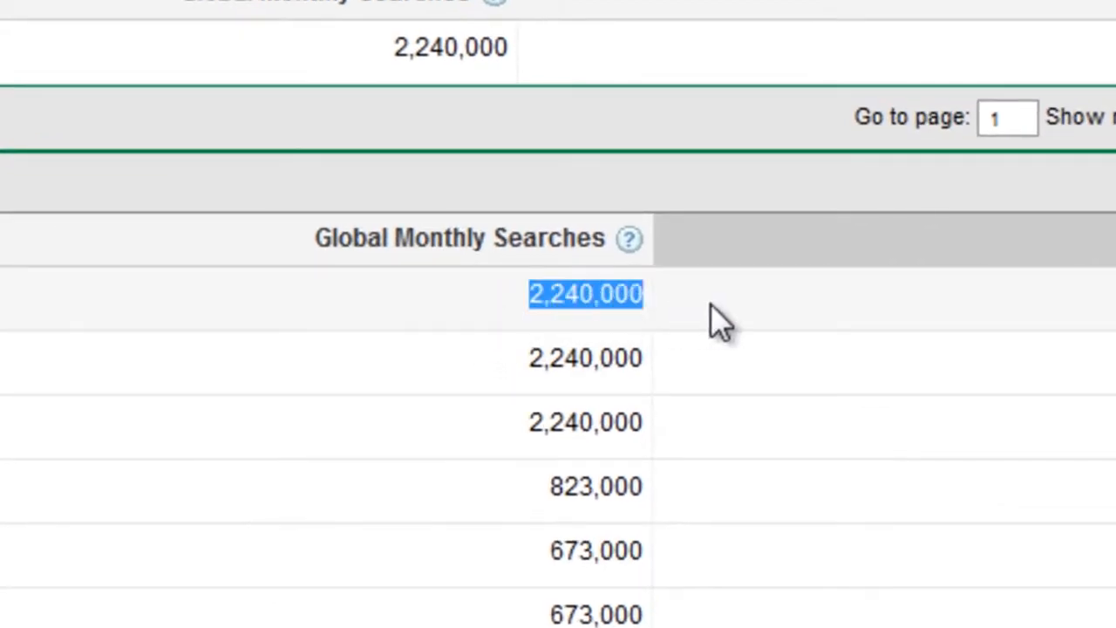
mouse_move(706, 318)
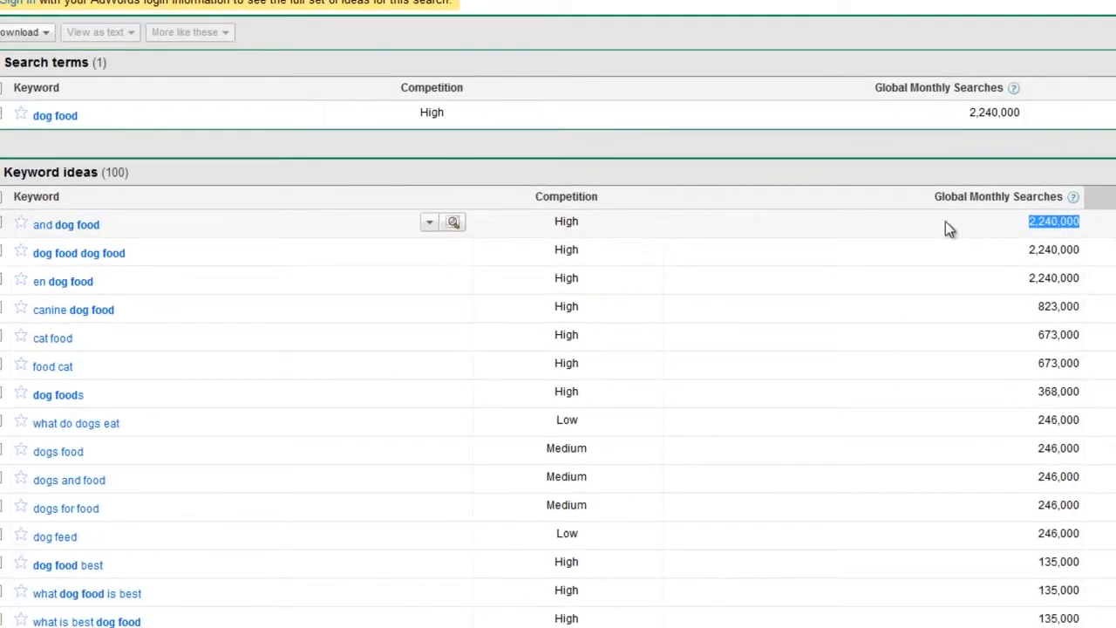
mouse_move(928, 235)
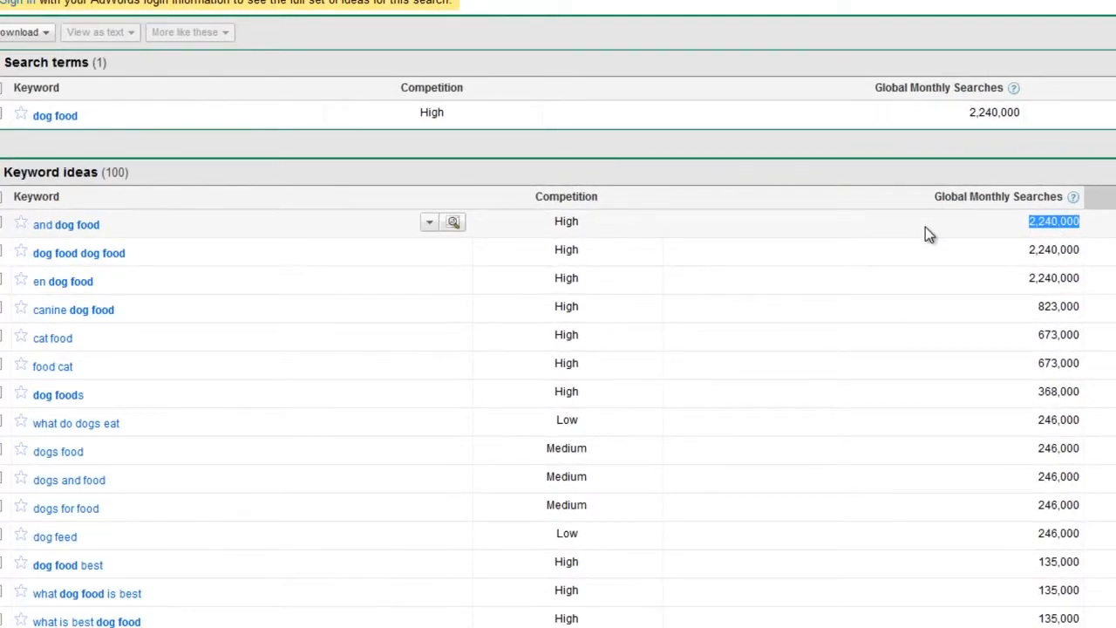
mouse_move(1042, 357)
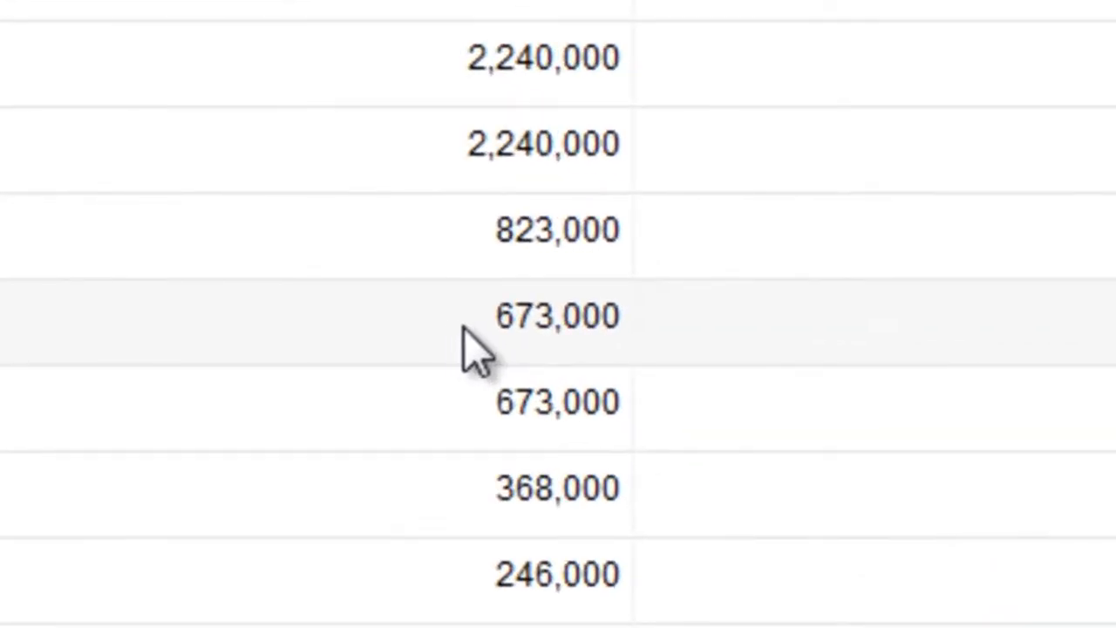
double_click(557, 316)
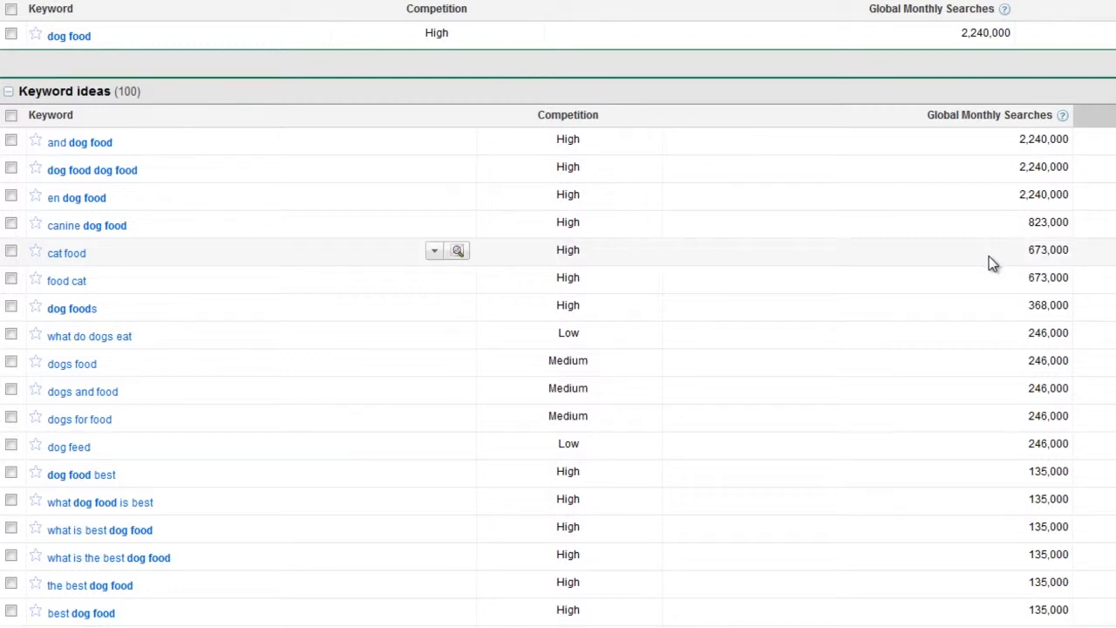
mouse_move(935, 250)
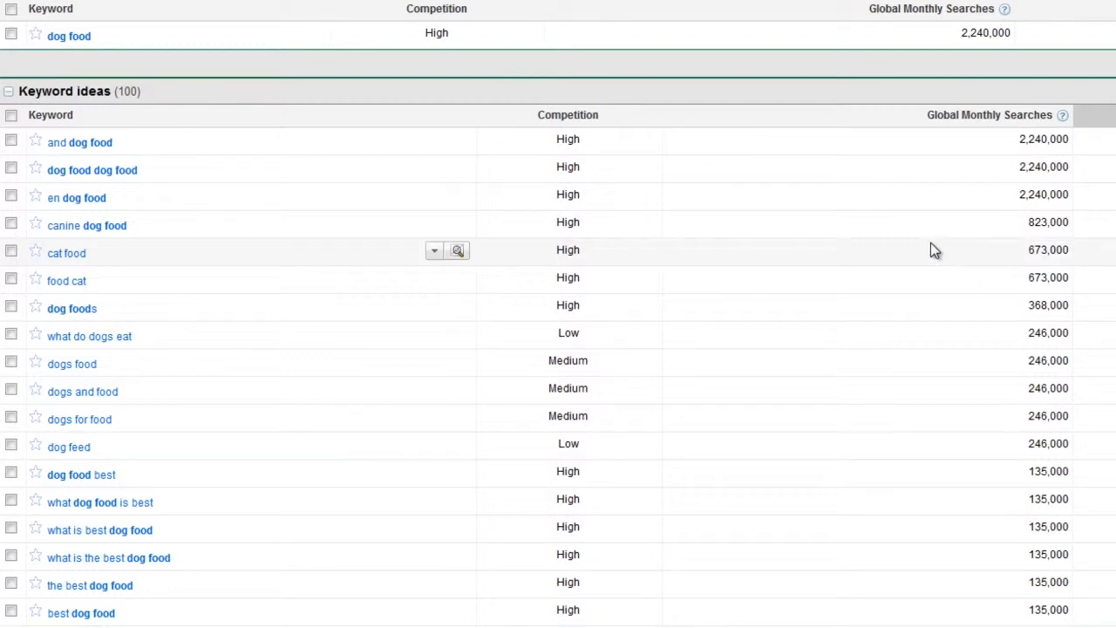
mouse_move(287, 251)
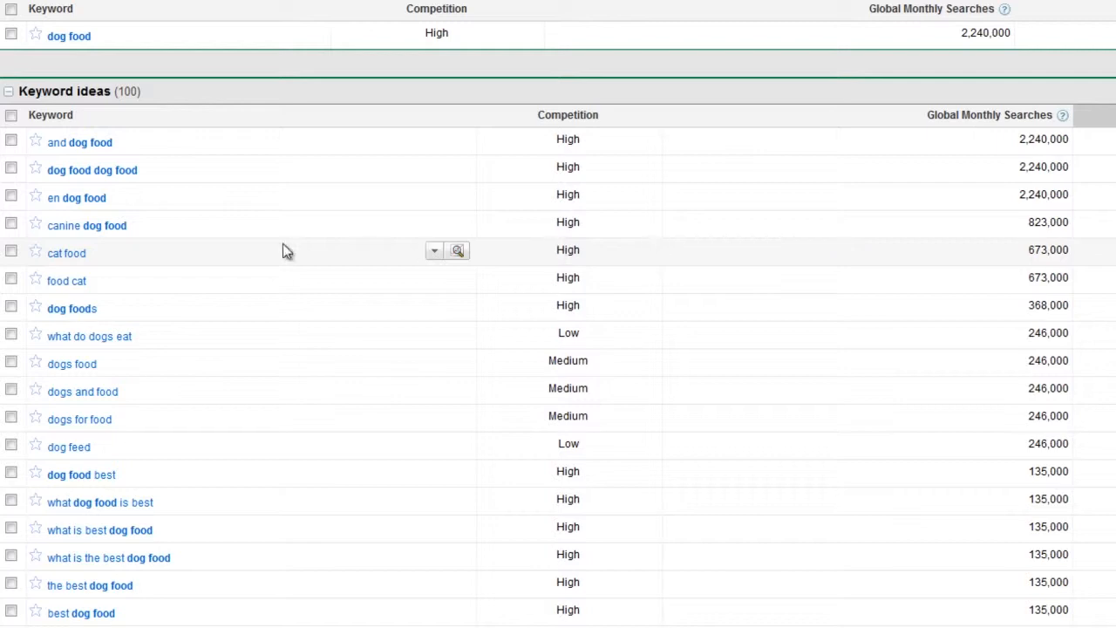
mouse_move(82, 169)
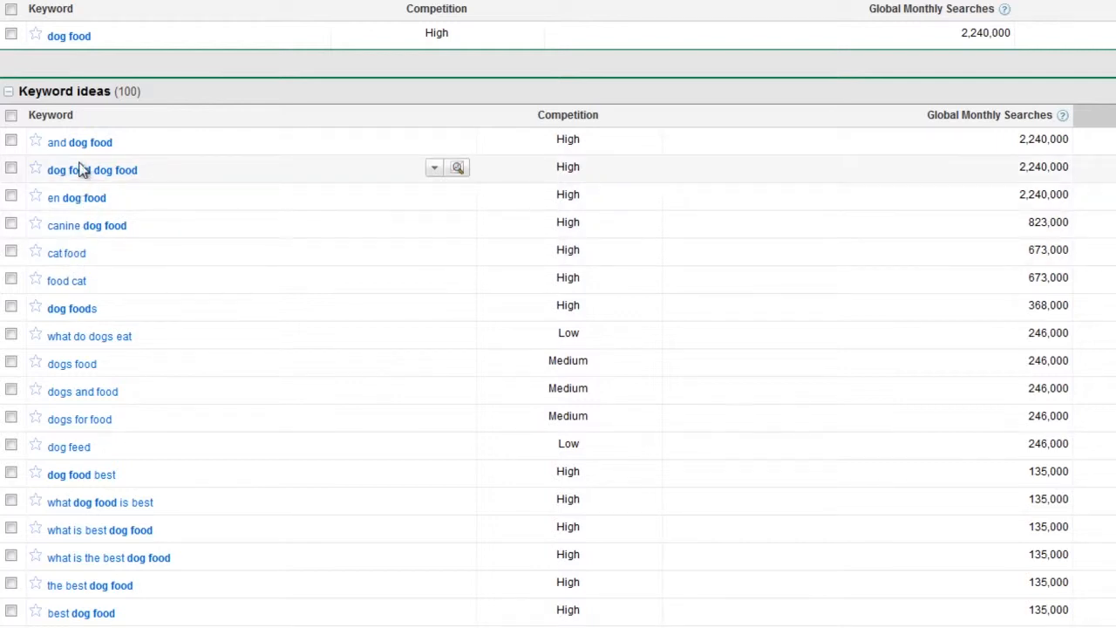
scroll(up, 3)
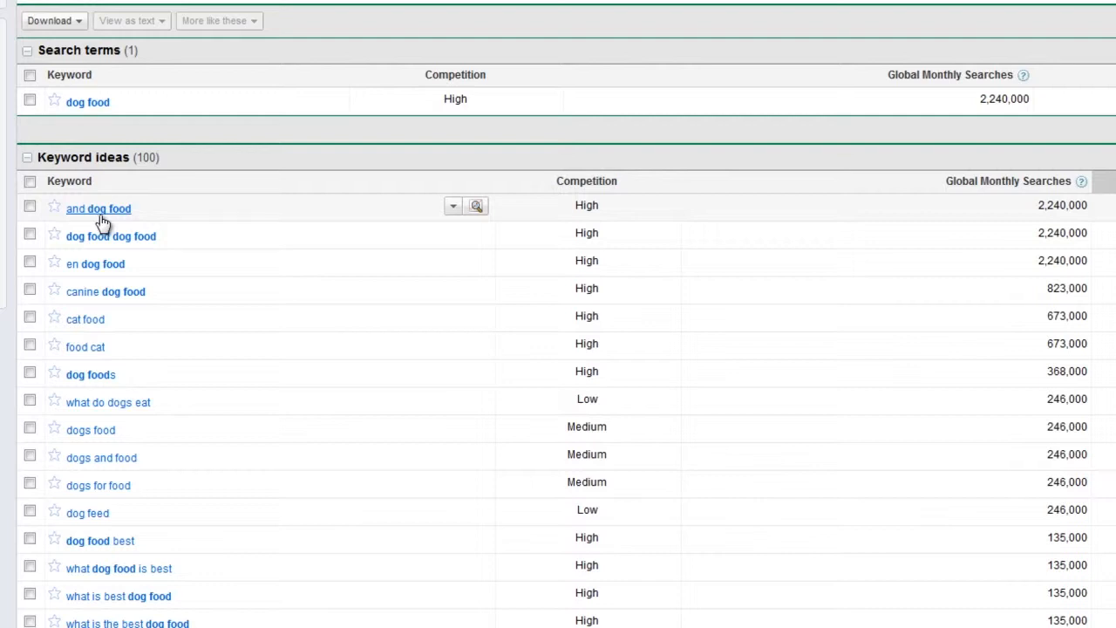
mouse_move(118, 231)
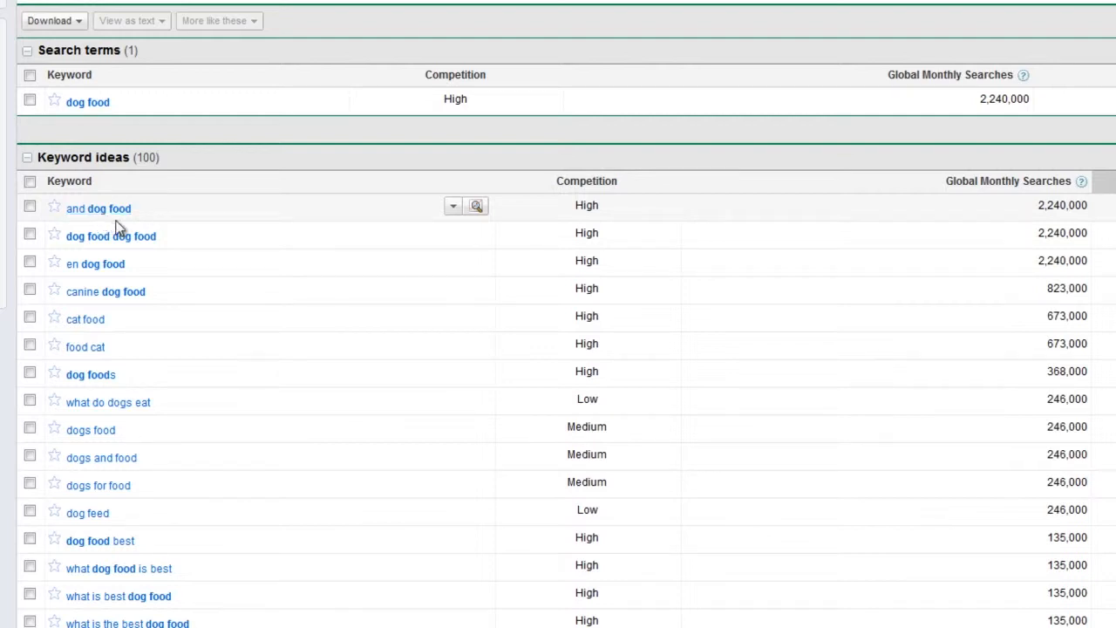
mouse_move(216, 235)
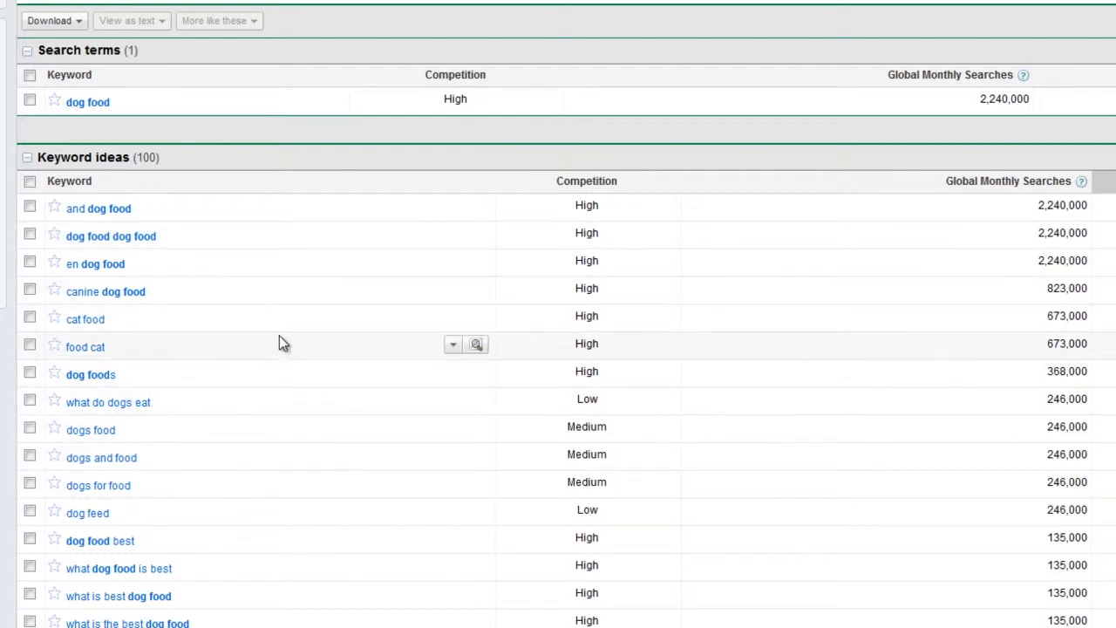
mouse_move(261, 254)
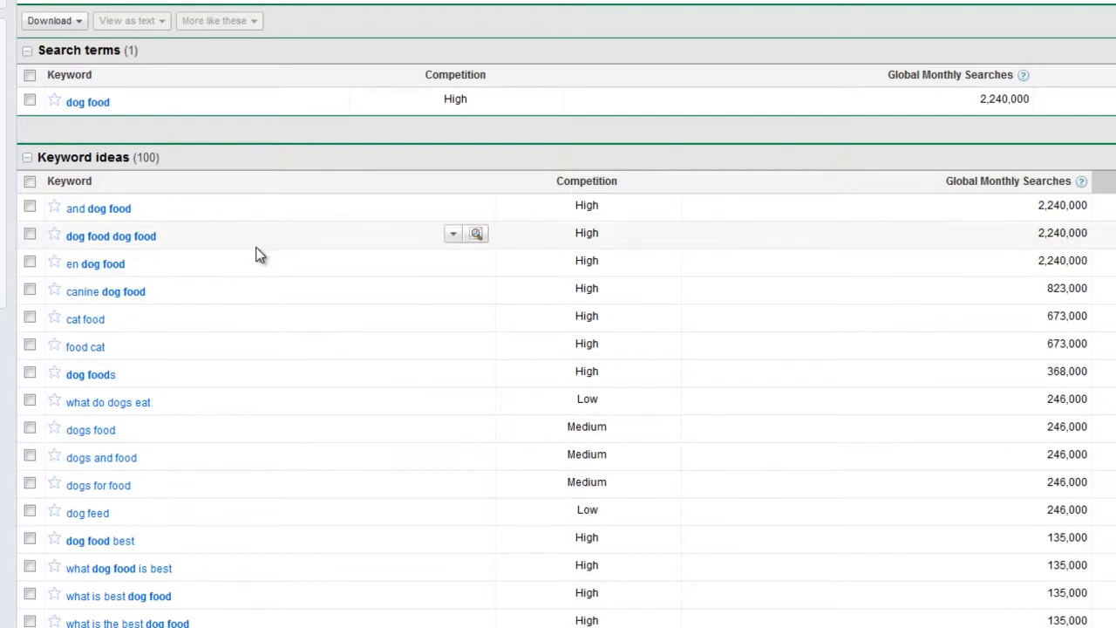
mouse_move(260, 246)
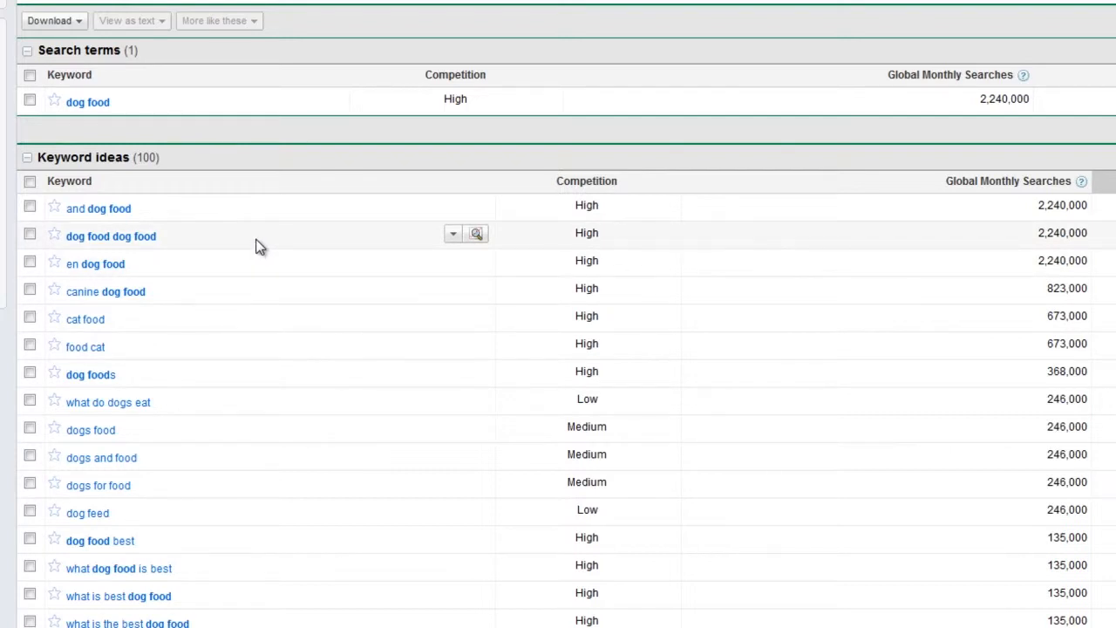
mouse_move(302, 299)
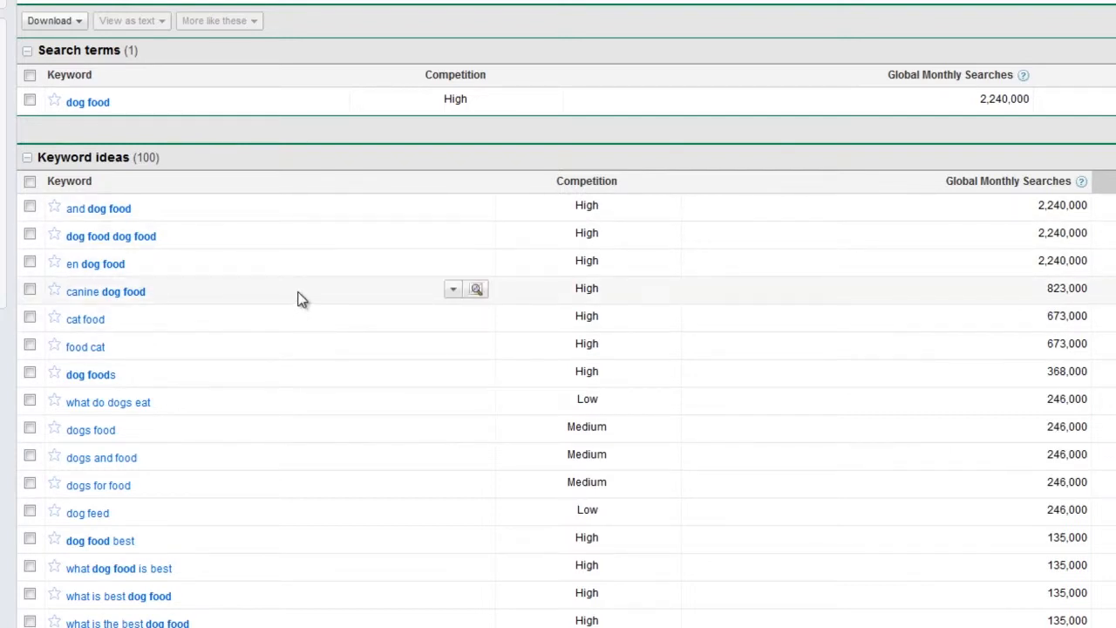
mouse_move(299, 329)
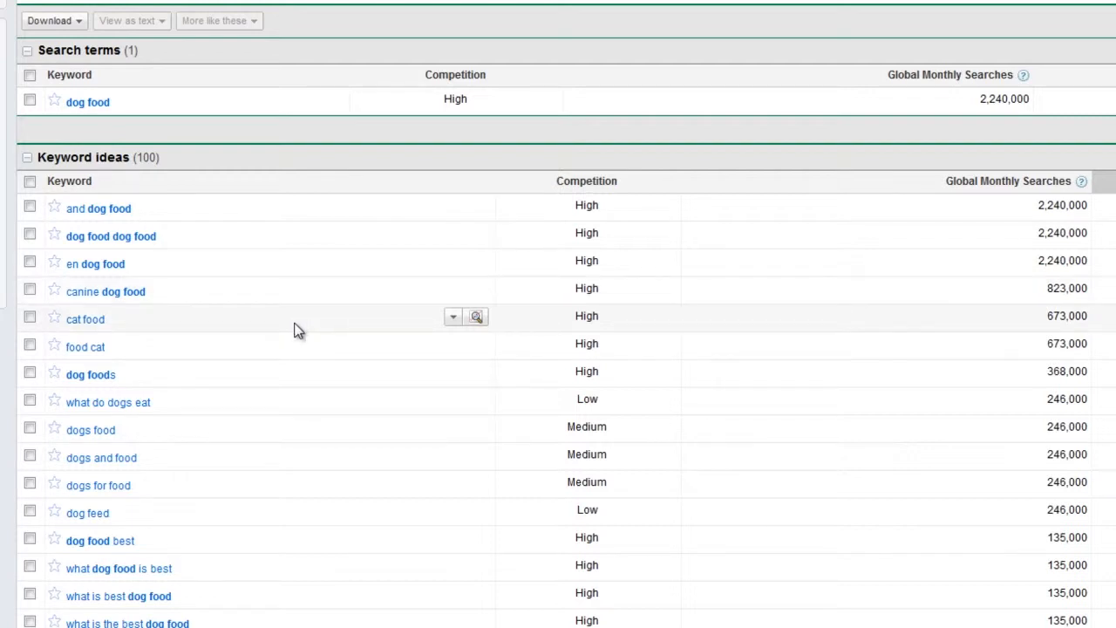
scroll(up, 3)
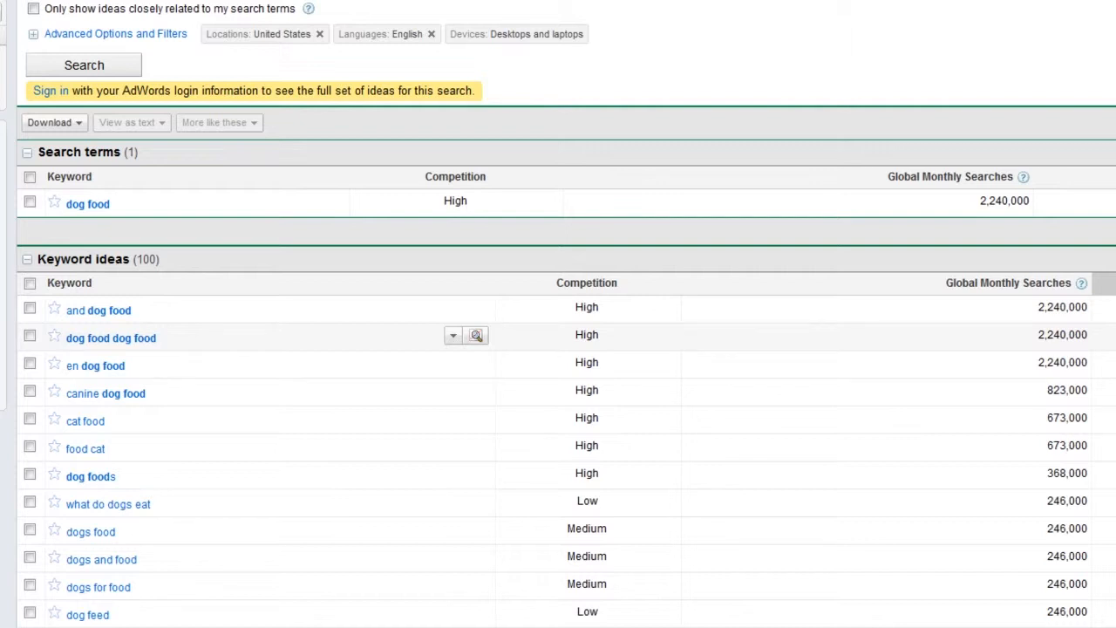
mouse_move(946, 511)
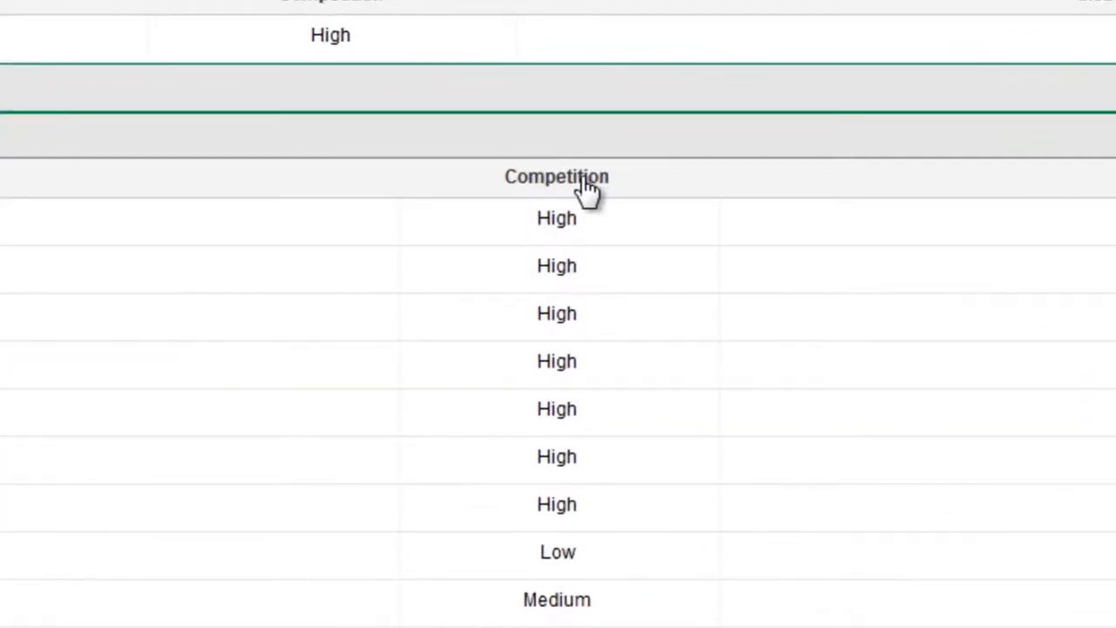
Sort the dog food ideas by Competition, Low first, and review the list.
scroll(right, 3)
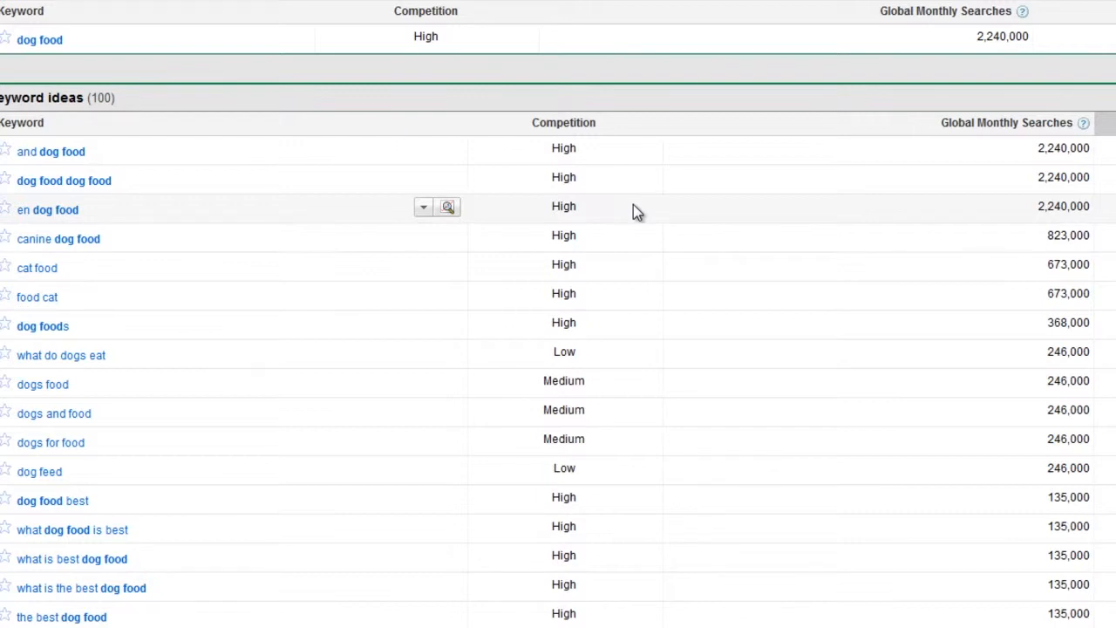
mouse_move(658, 222)
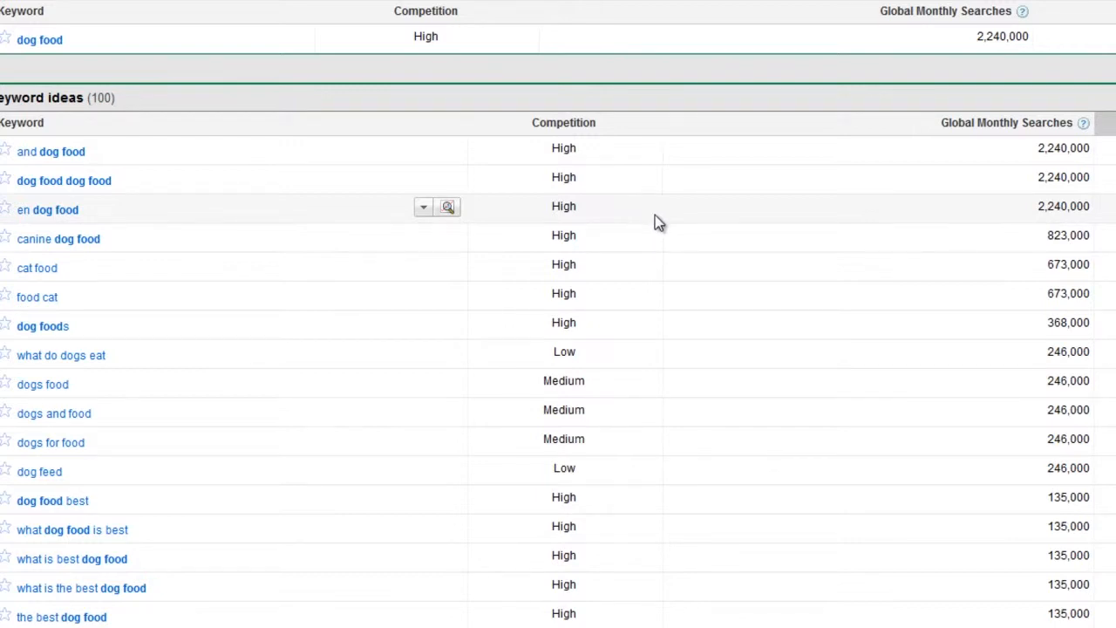
mouse_move(689, 230)
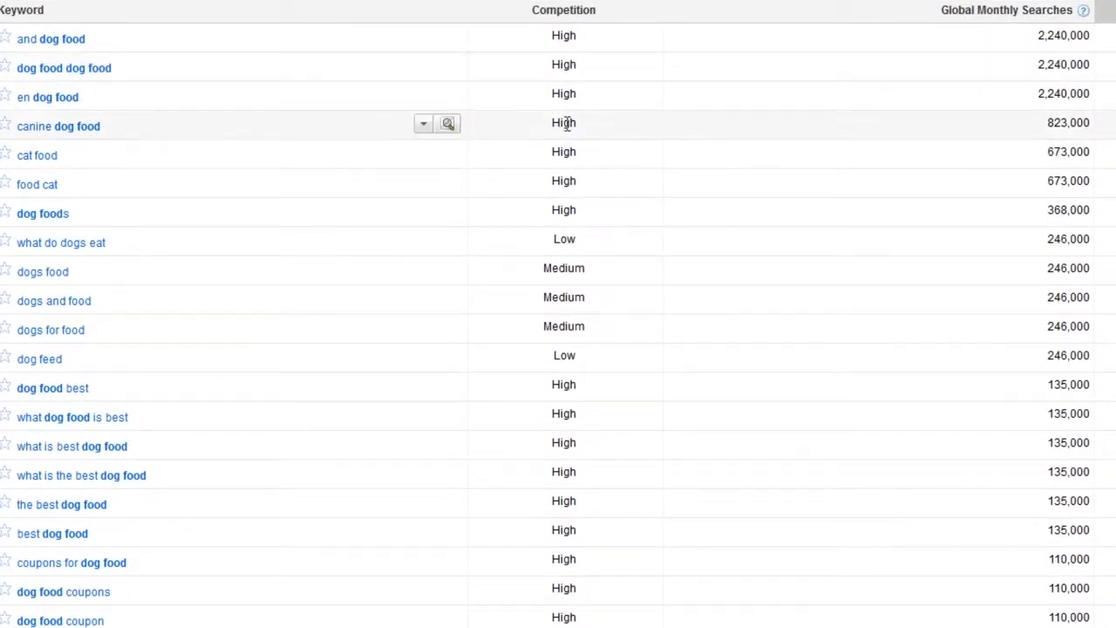
mouse_move(580, 251)
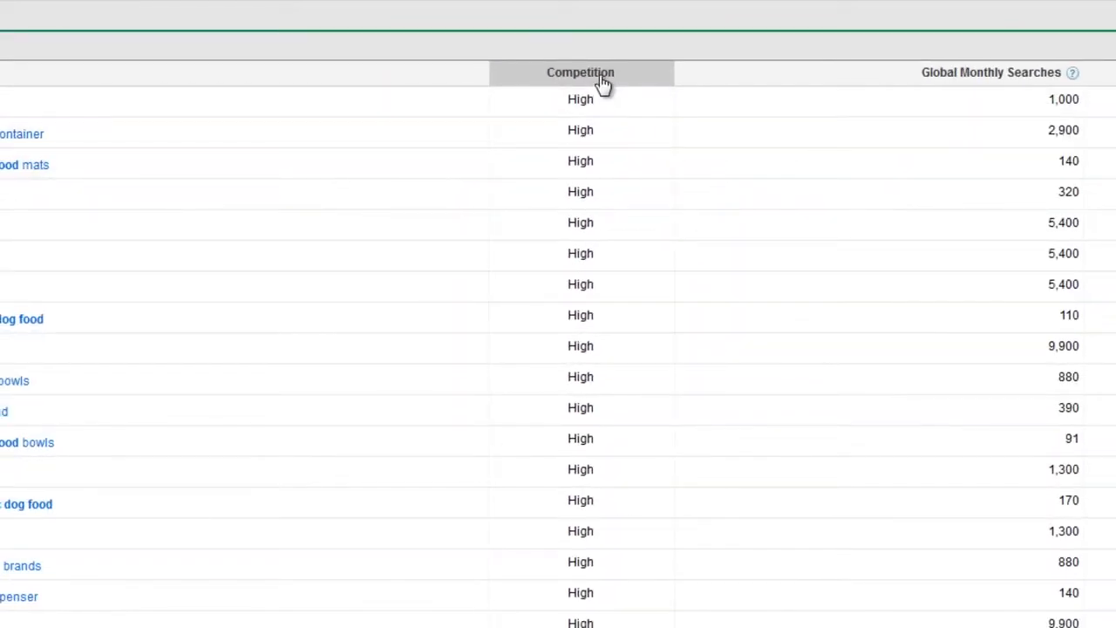
click(580, 73)
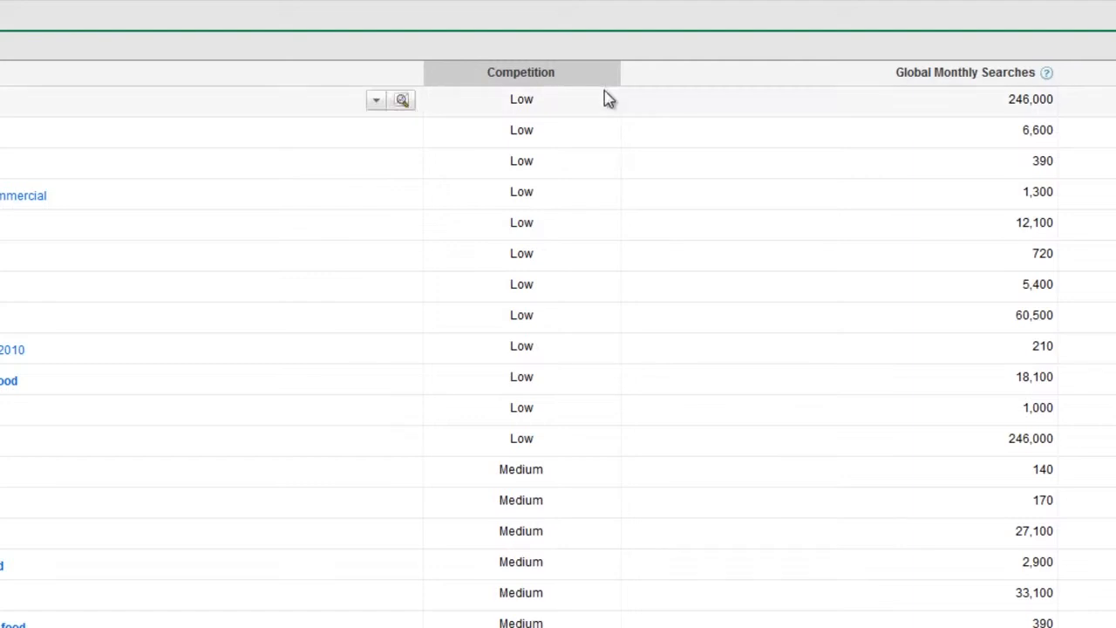
mouse_move(549, 121)
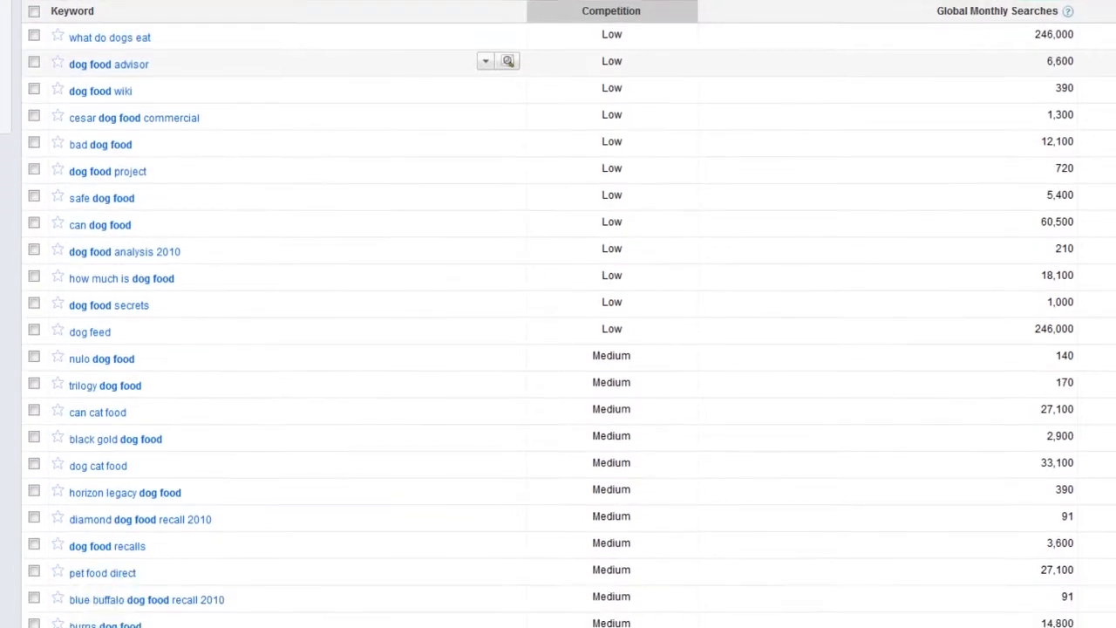
scroll(down, 3)
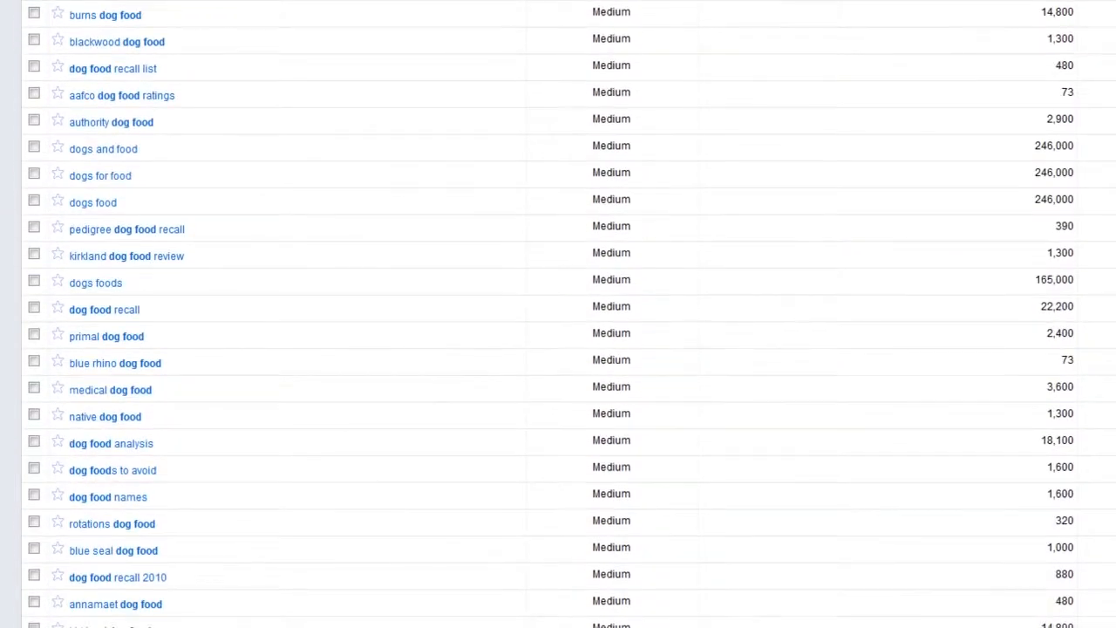
scroll(up, 3)
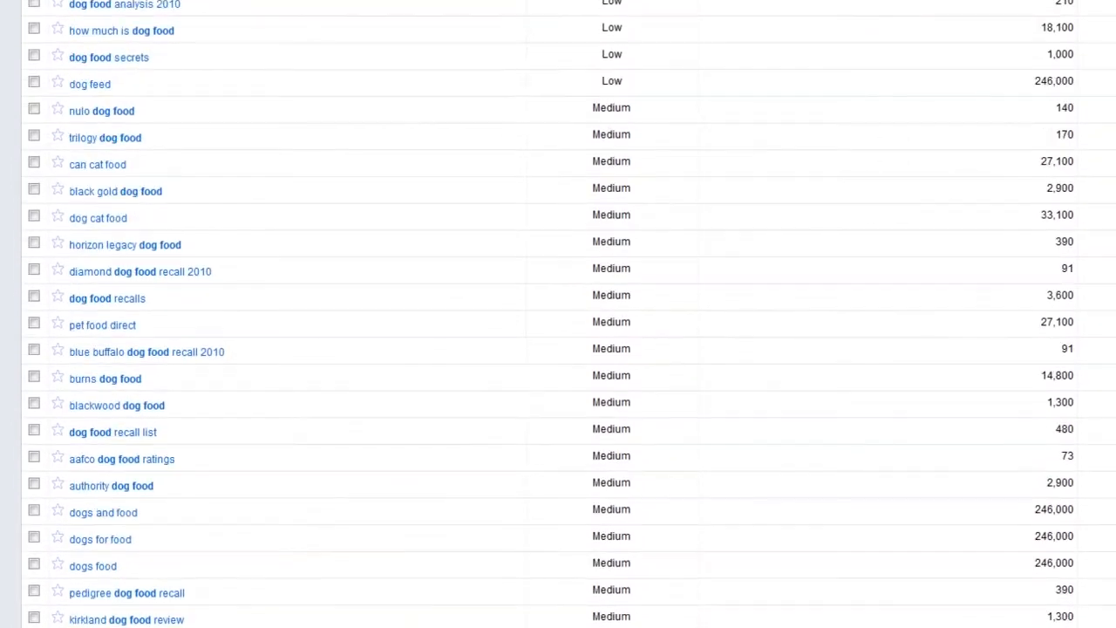
scroll(up, 3)
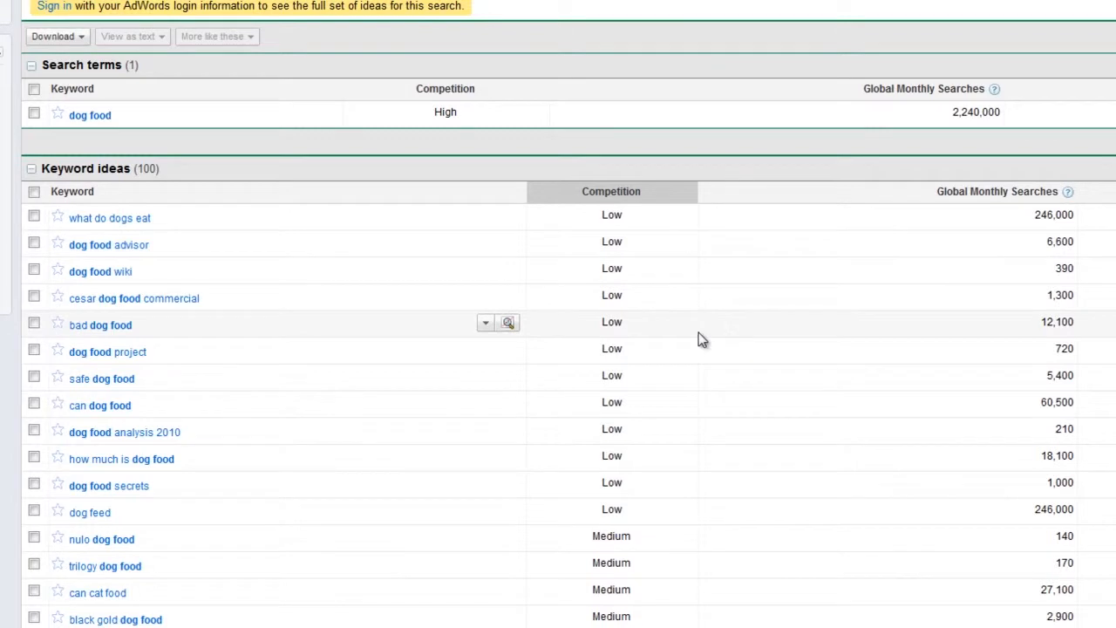
mouse_move(595, 311)
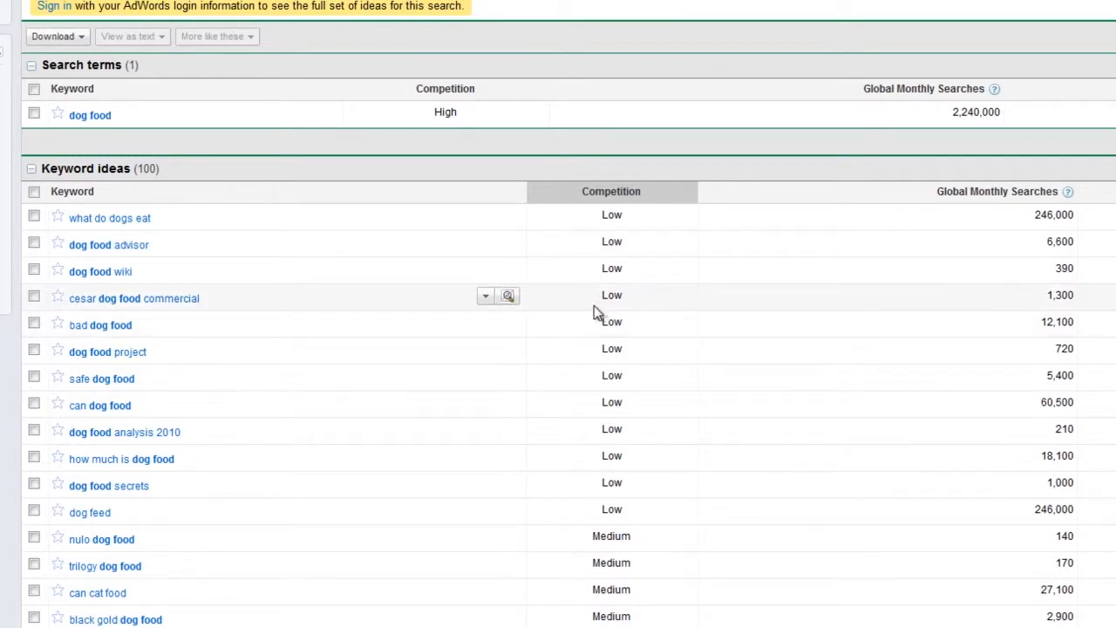
mouse_move(428, 261)
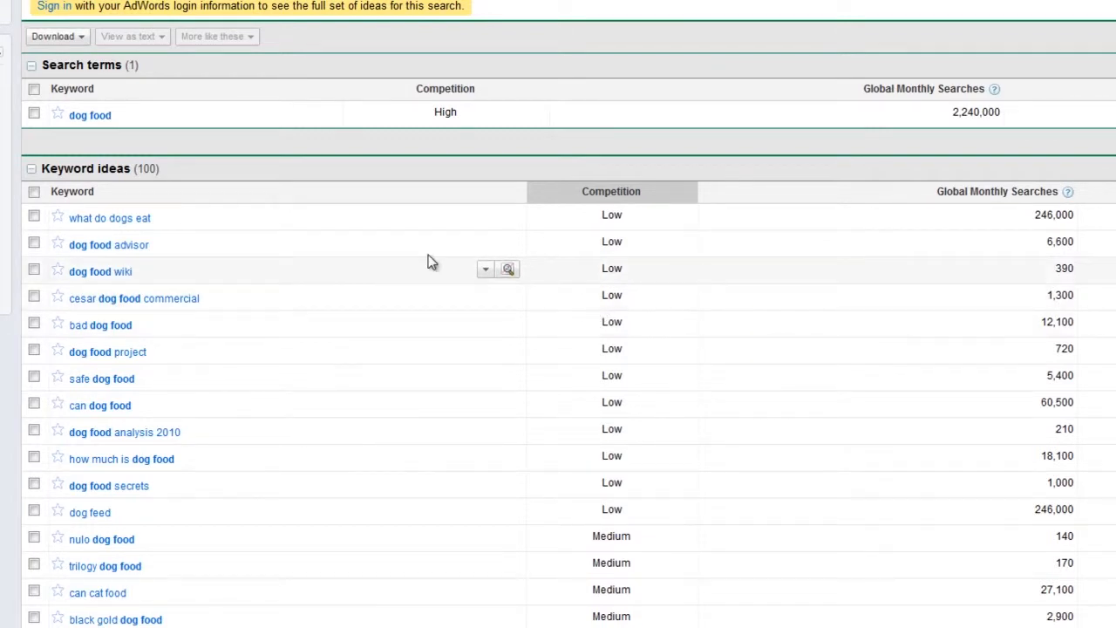
mouse_move(205, 234)
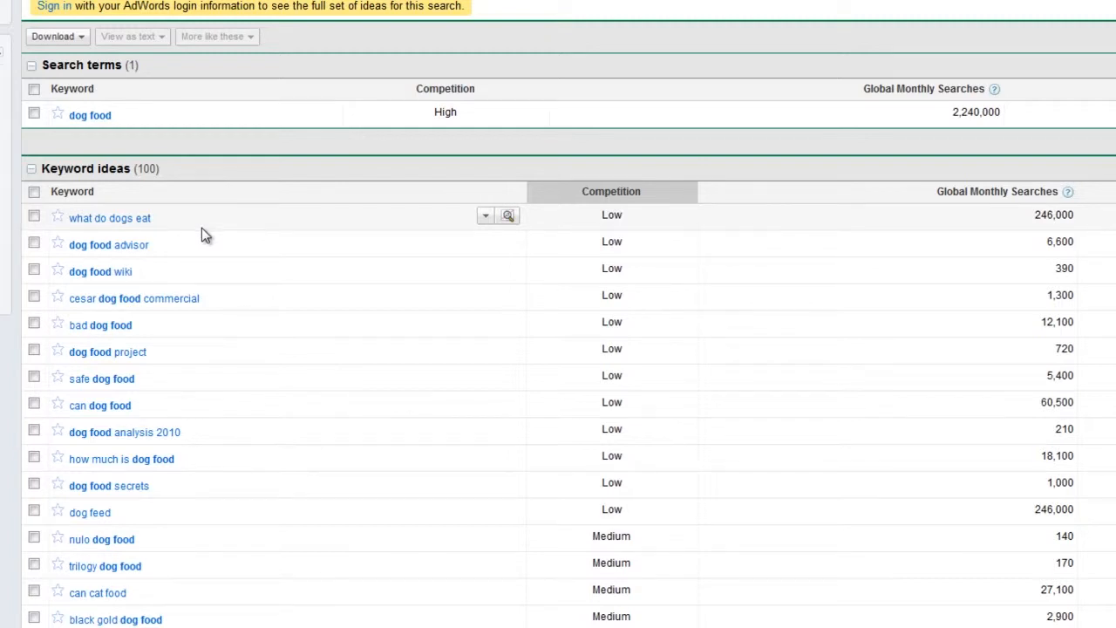
mouse_move(215, 276)
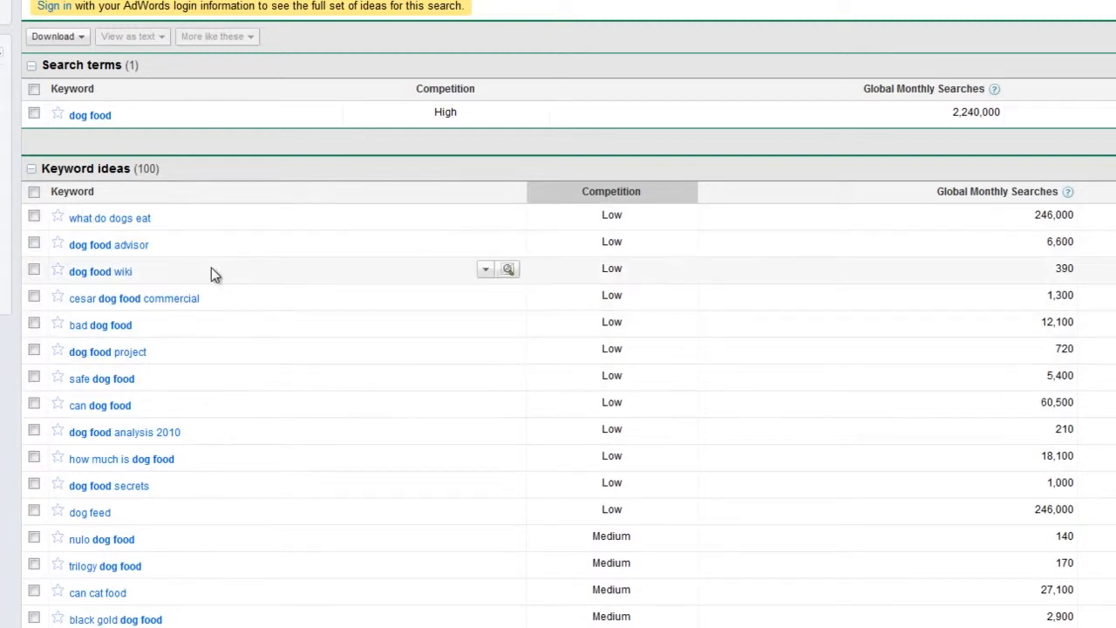
mouse_move(508, 269)
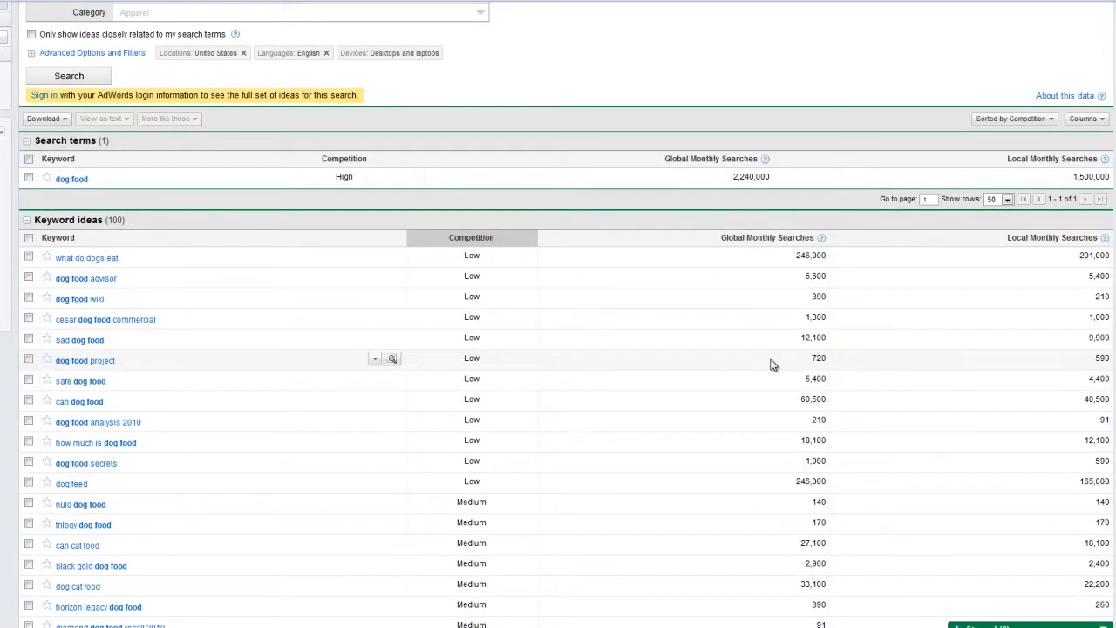
mouse_move(761, 369)
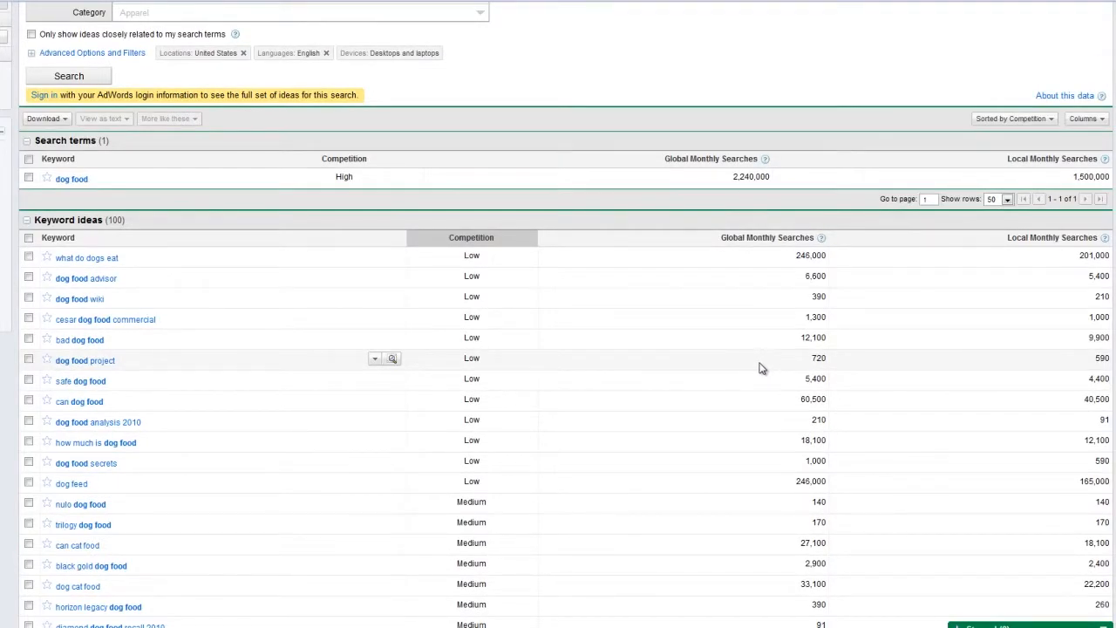
mouse_move(684, 398)
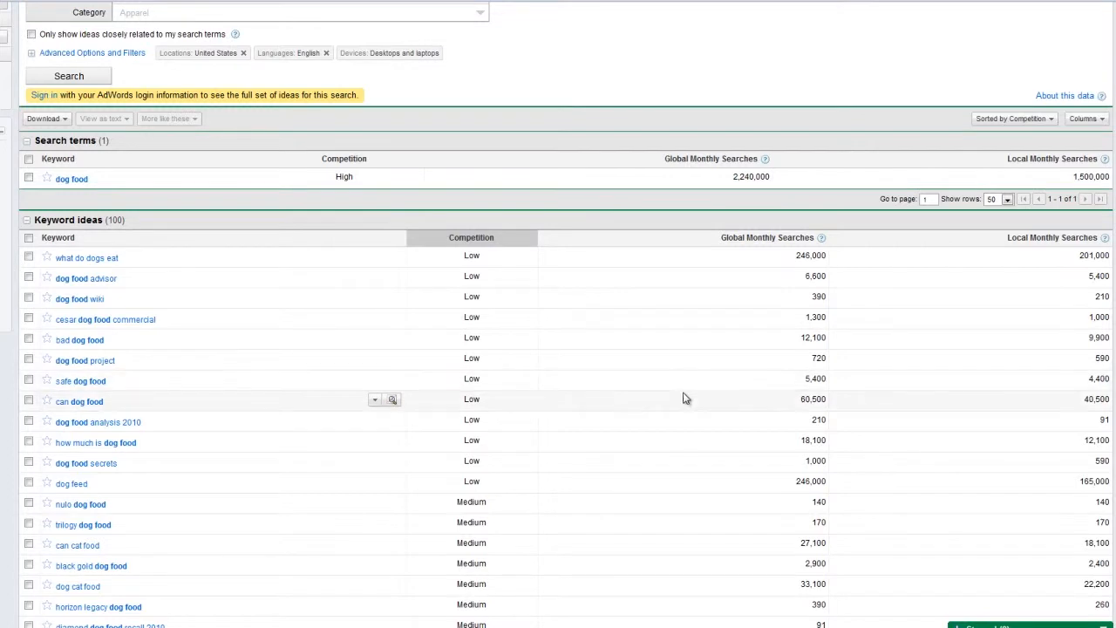
mouse_move(648, 508)
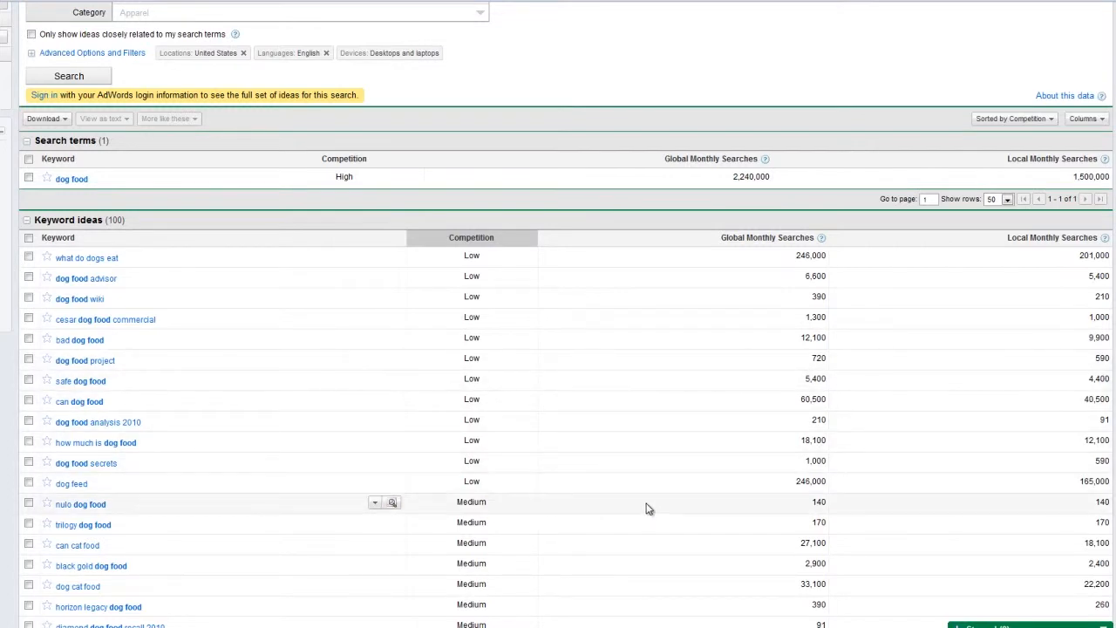
scroll(down, 3)
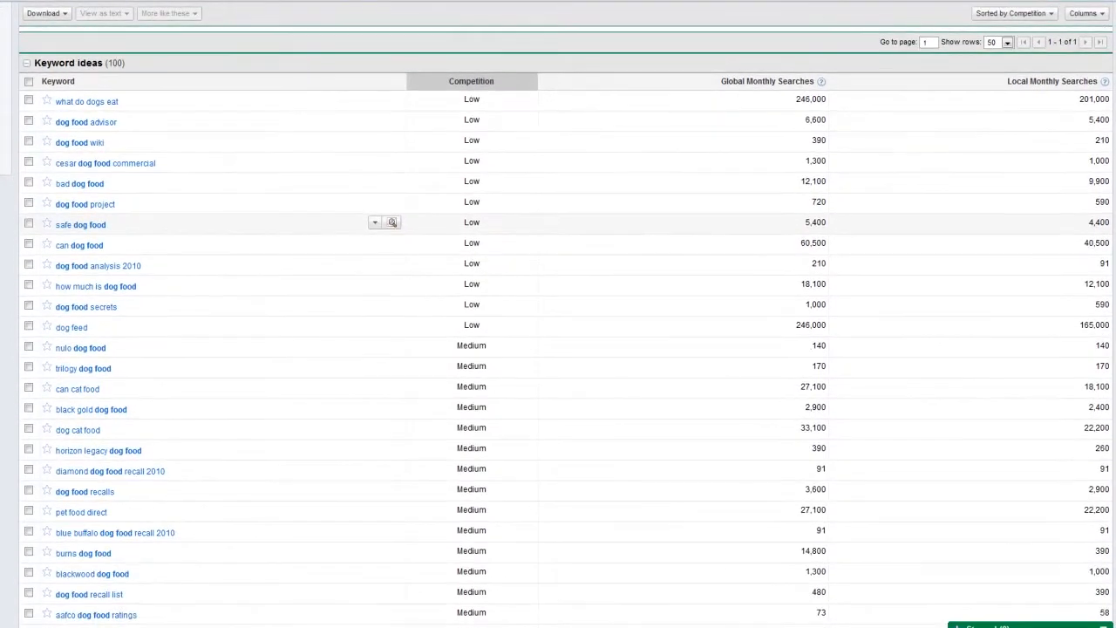
scroll(down, 3)
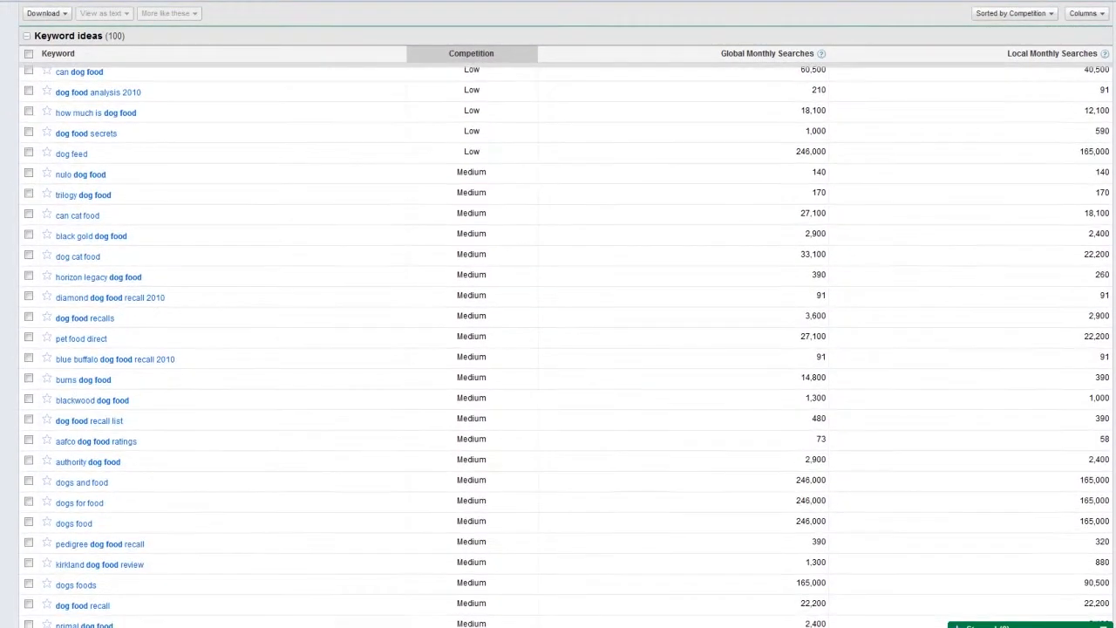
scroll(down, 3)
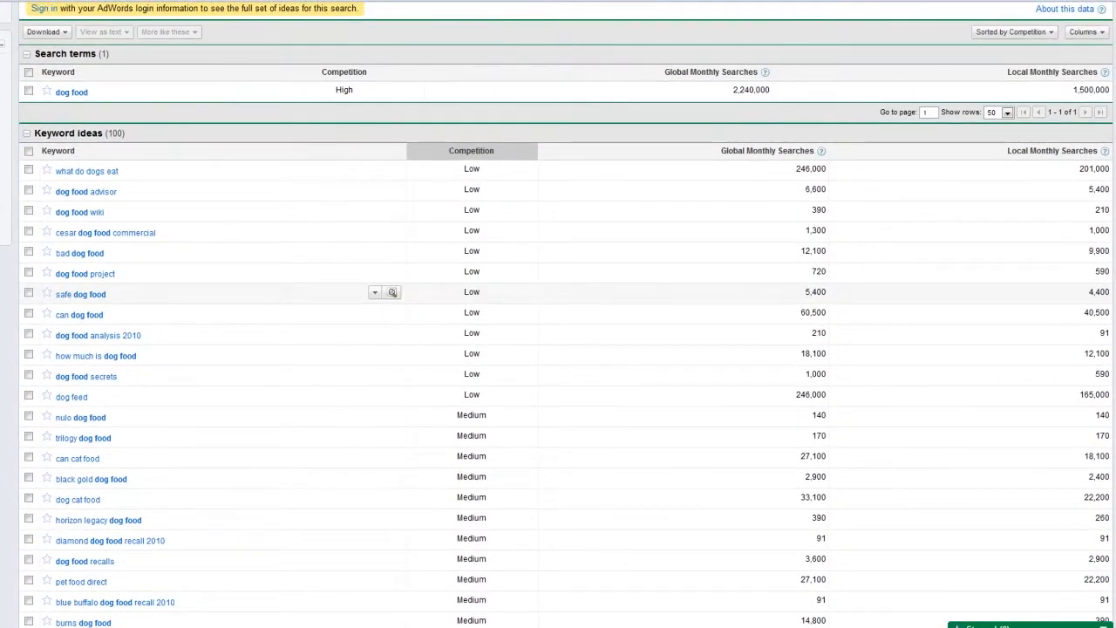
mouse_move(71, 315)
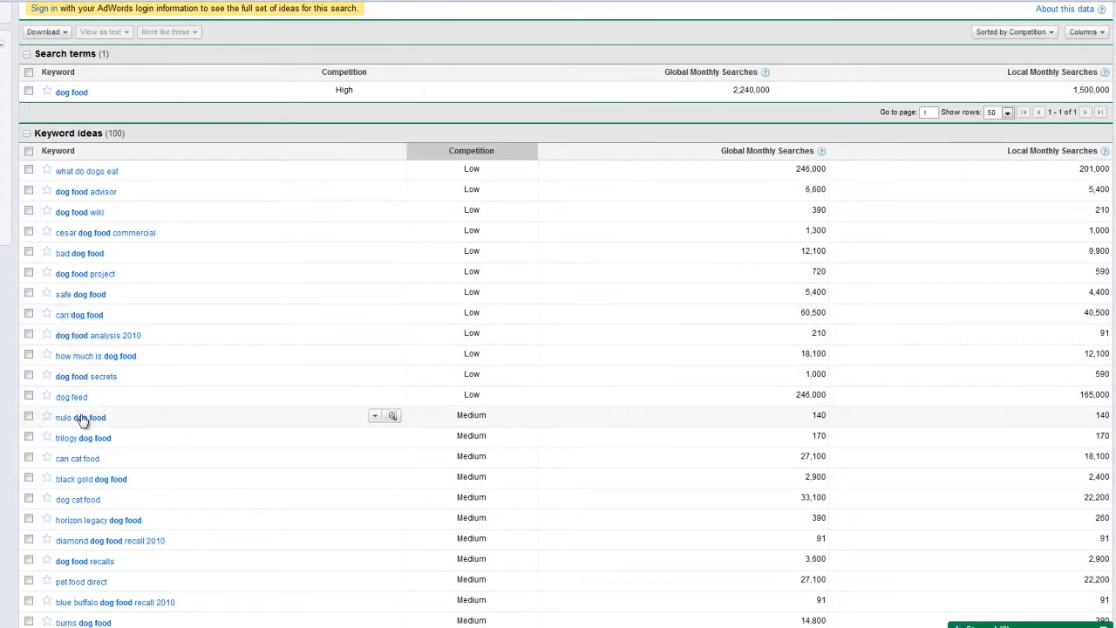
mouse_move(84, 462)
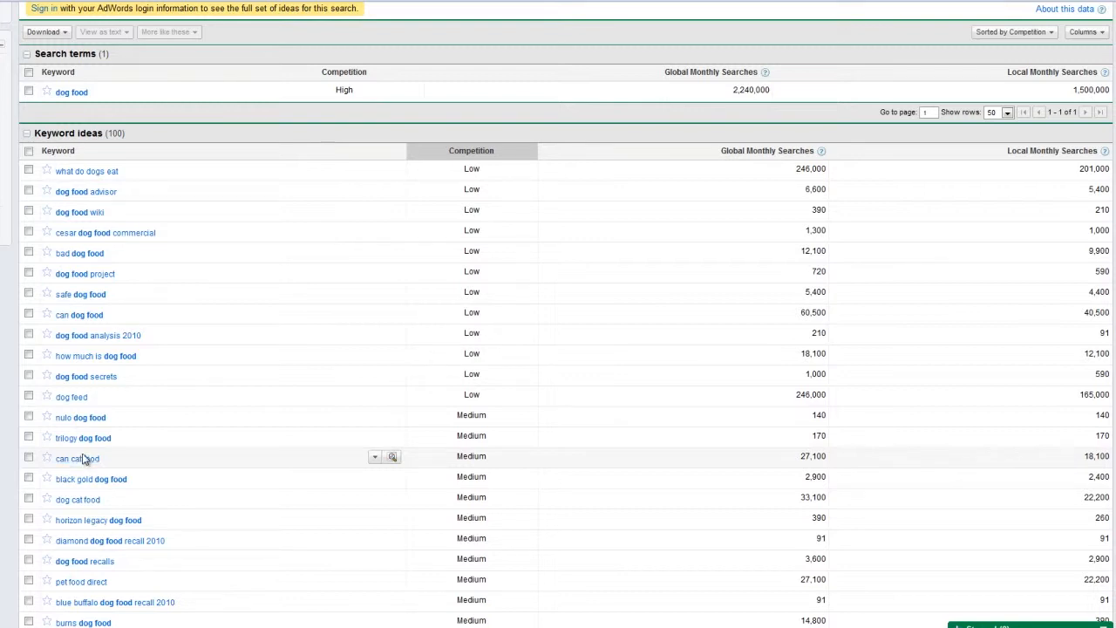
mouse_move(177, 410)
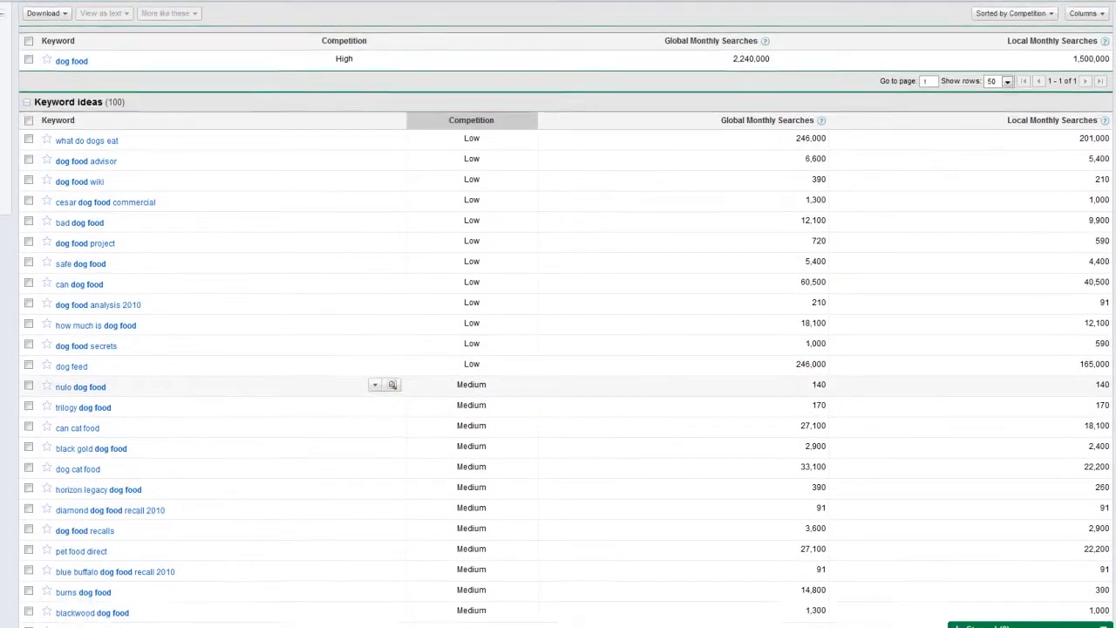
scroll(down, 3)
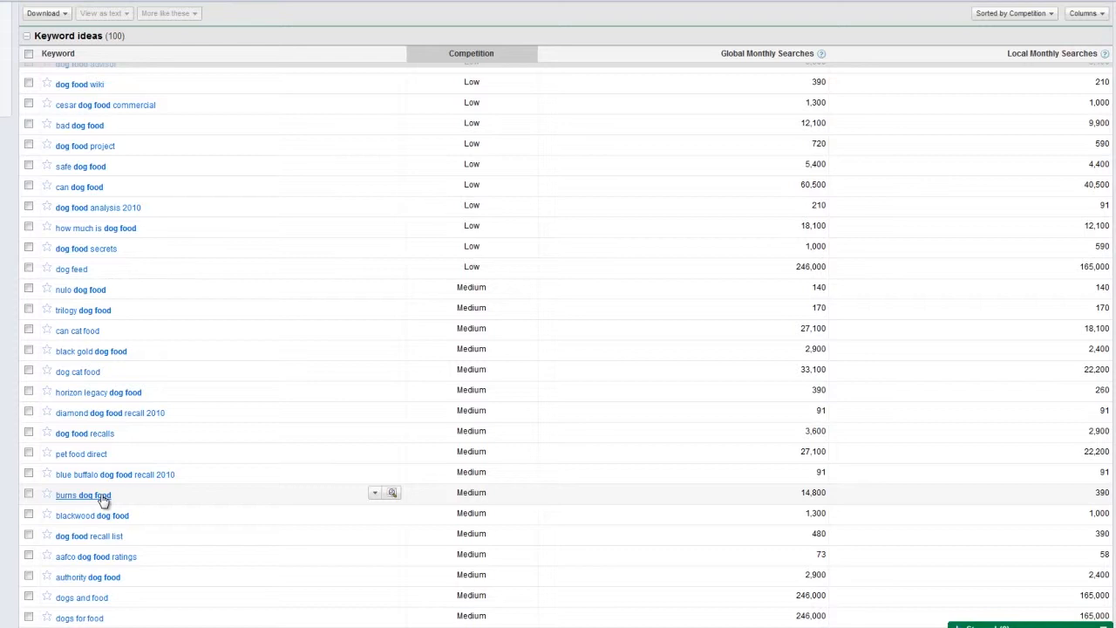
mouse_move(173, 491)
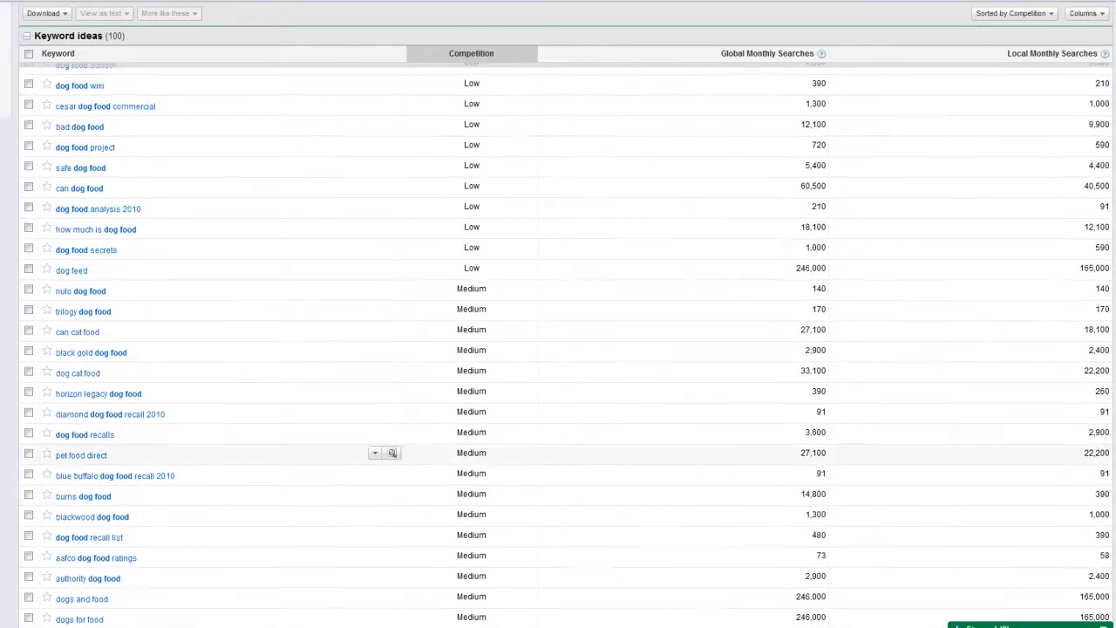
scroll(up, 3)
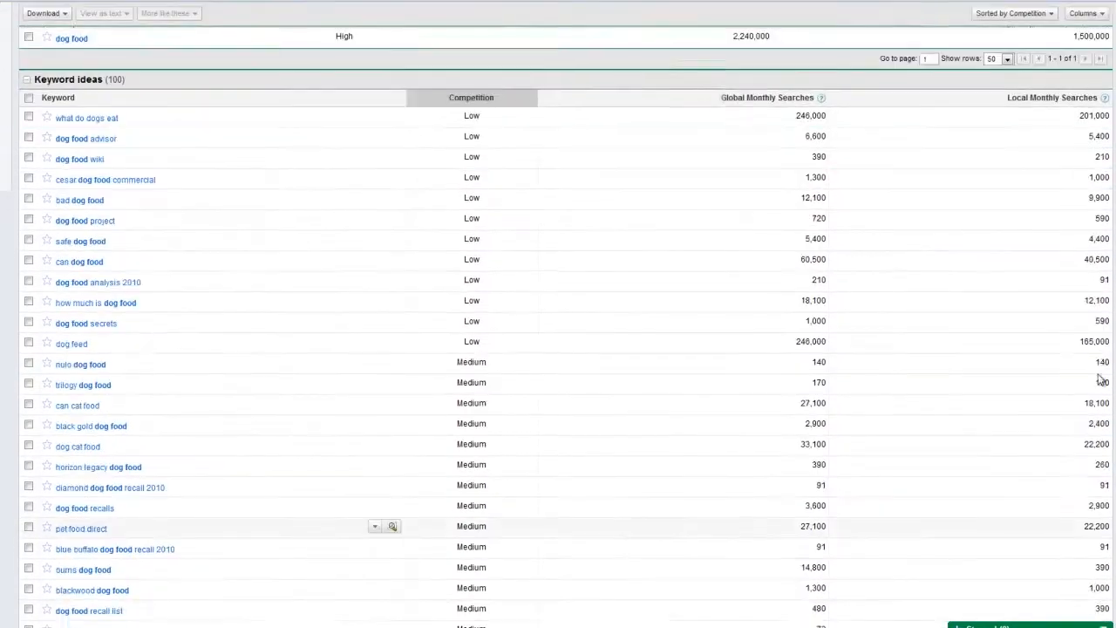
scroll(down, 3)
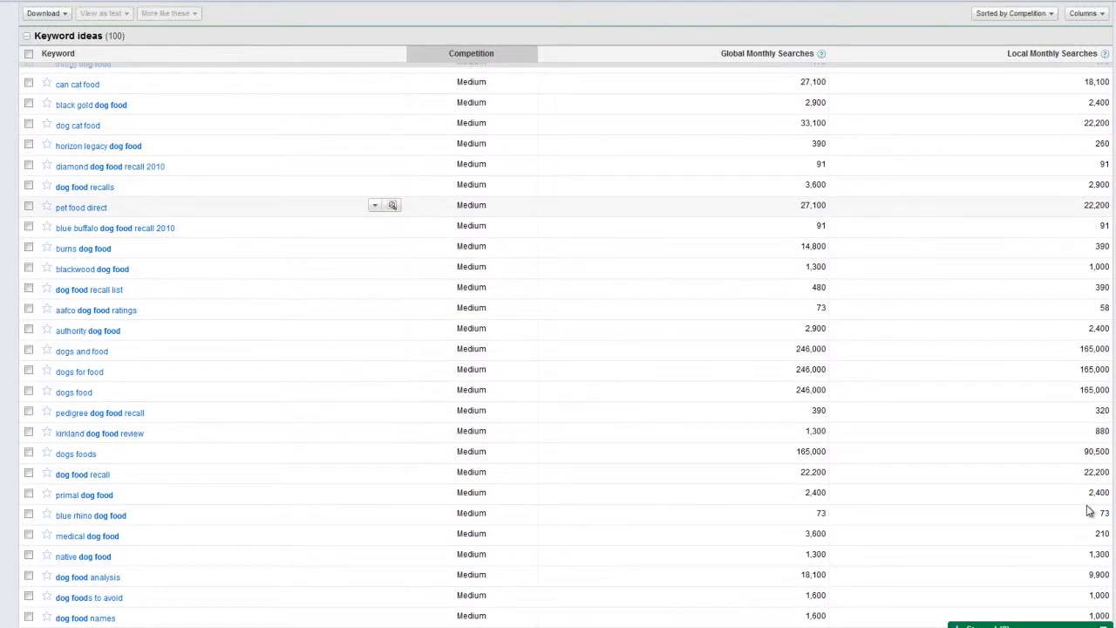
scroll(up, 3)
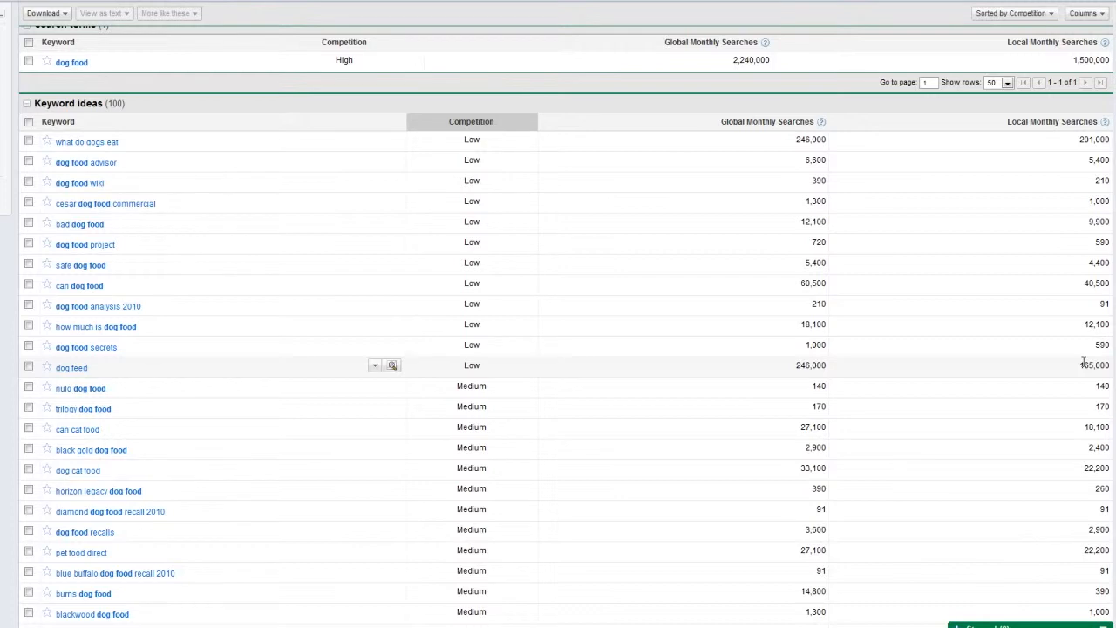
mouse_move(950, 468)
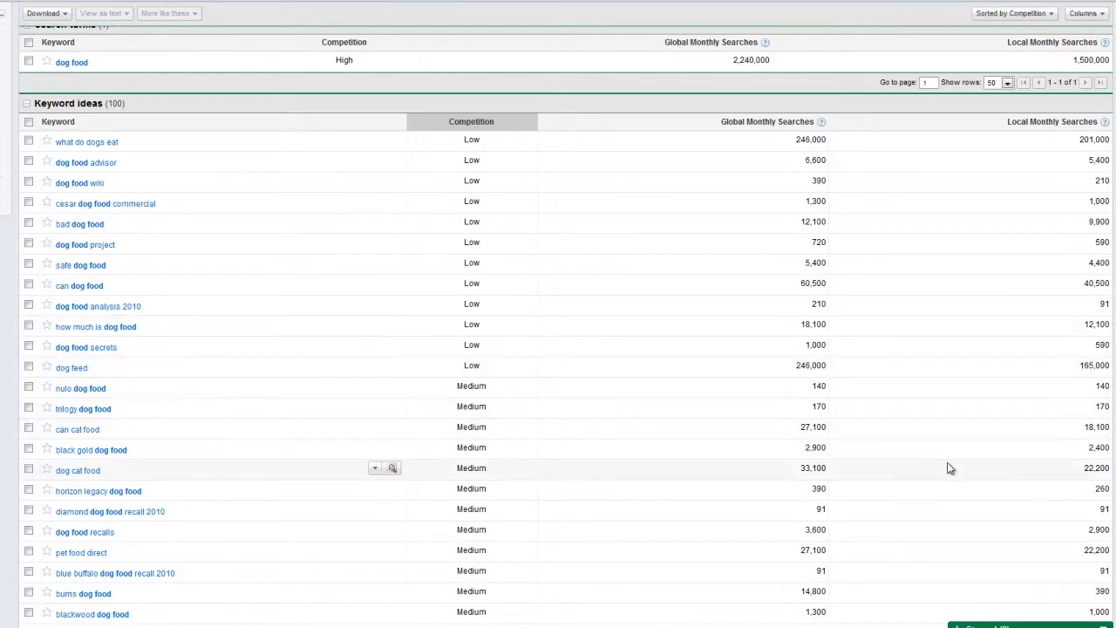
mouse_move(613, 292)
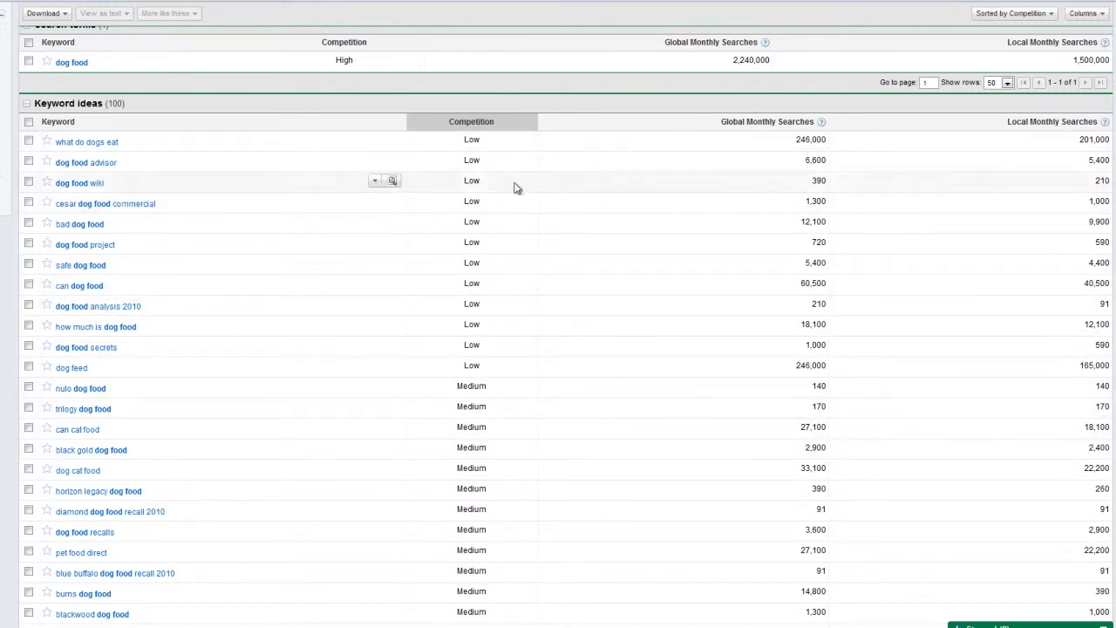
scroll(up, 3)
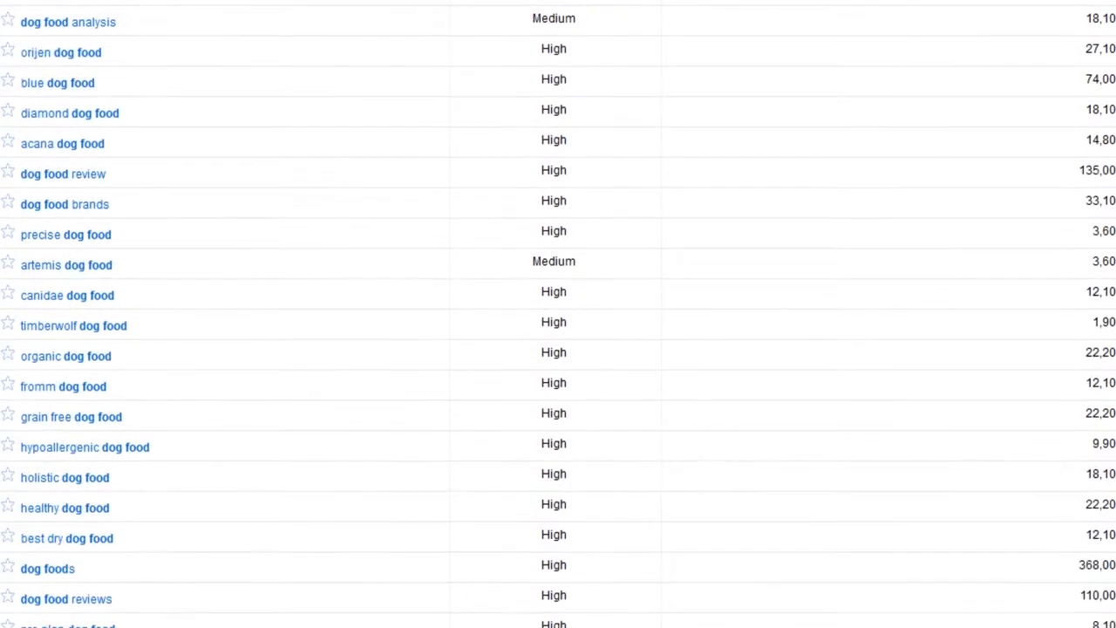
scroll(up, 3)
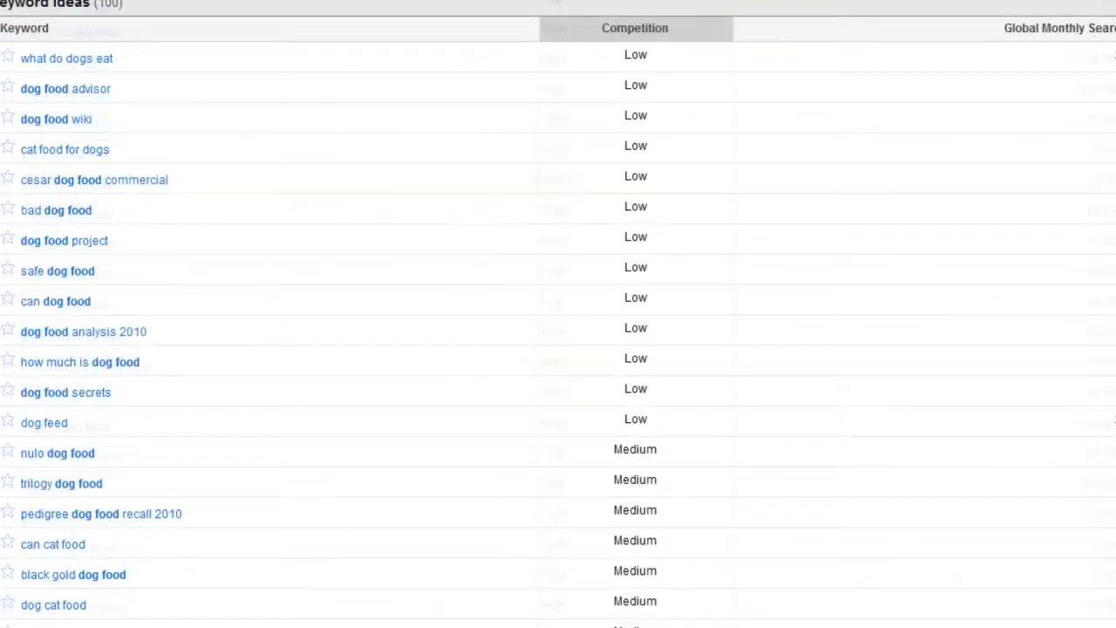
scroll(down, 3)
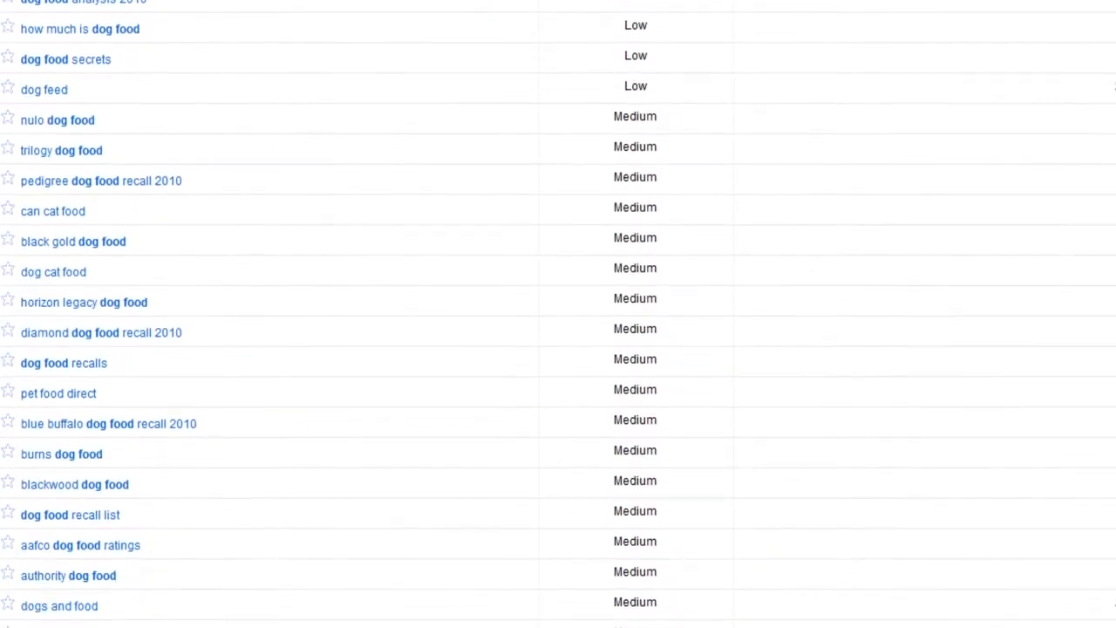
scroll(up, 3)
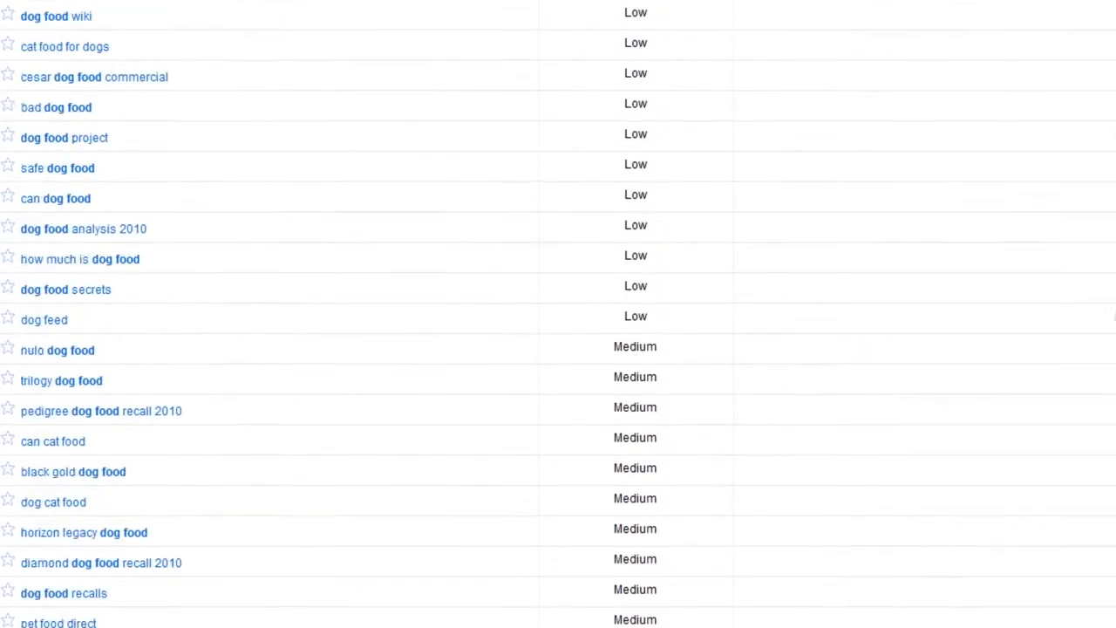
scroll(up, 3)
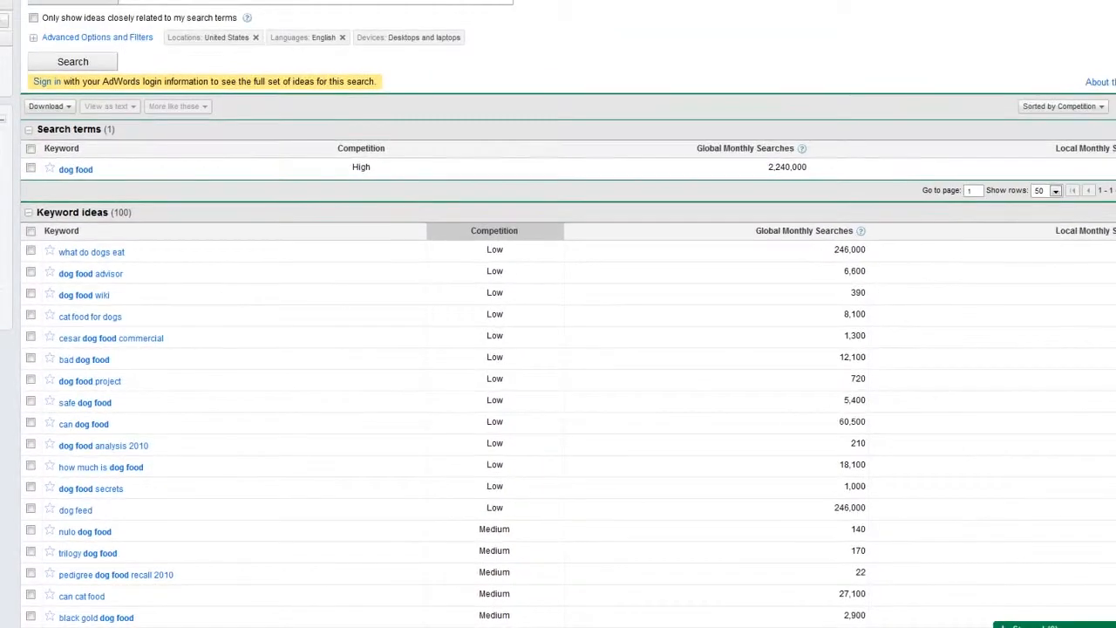
Search Google for 'Dog food'.
text(Dog)
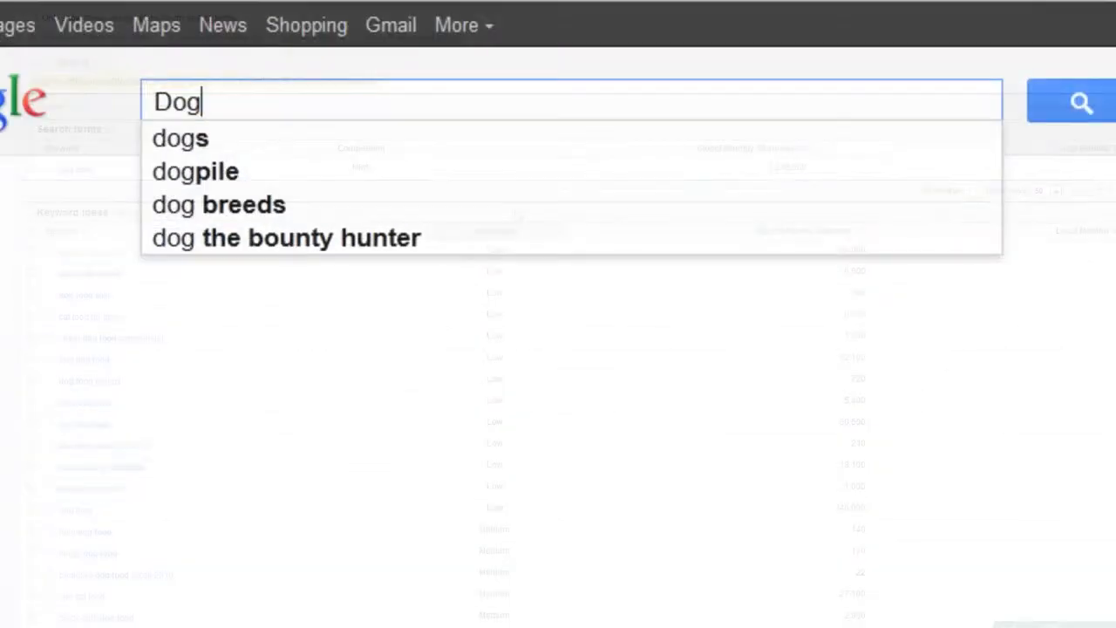
text(food)
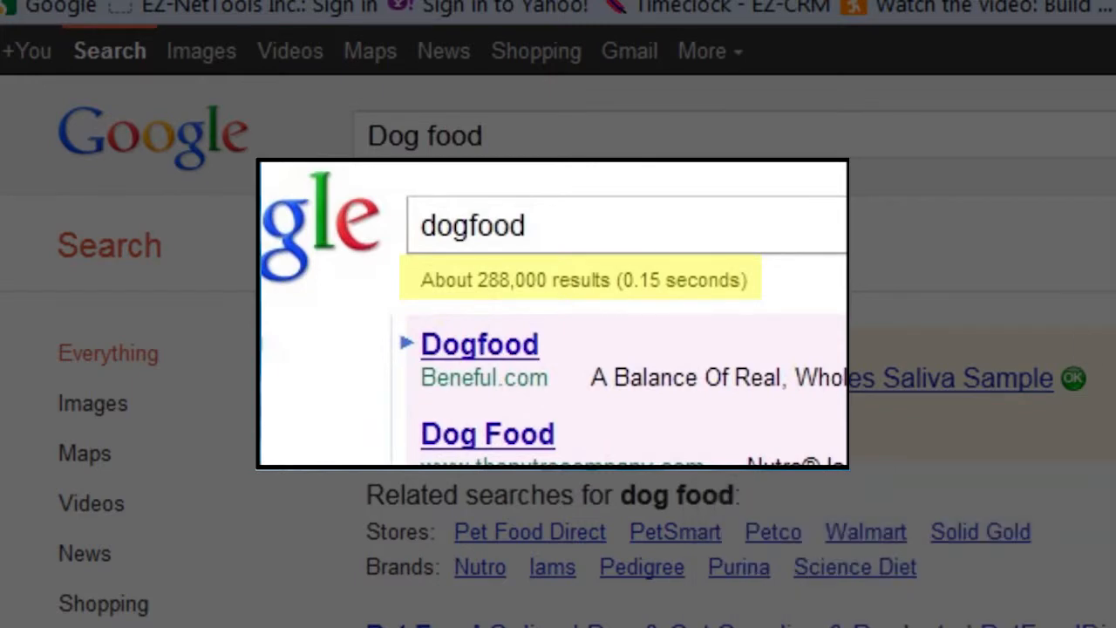
mouse_move(859, 301)
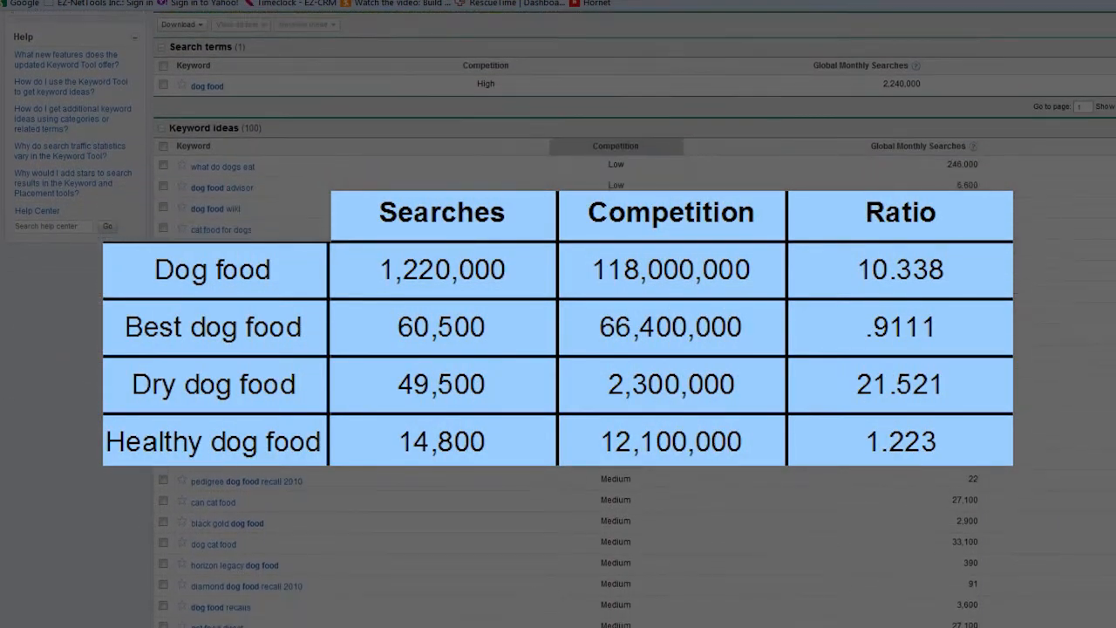
scroll(up, 3)
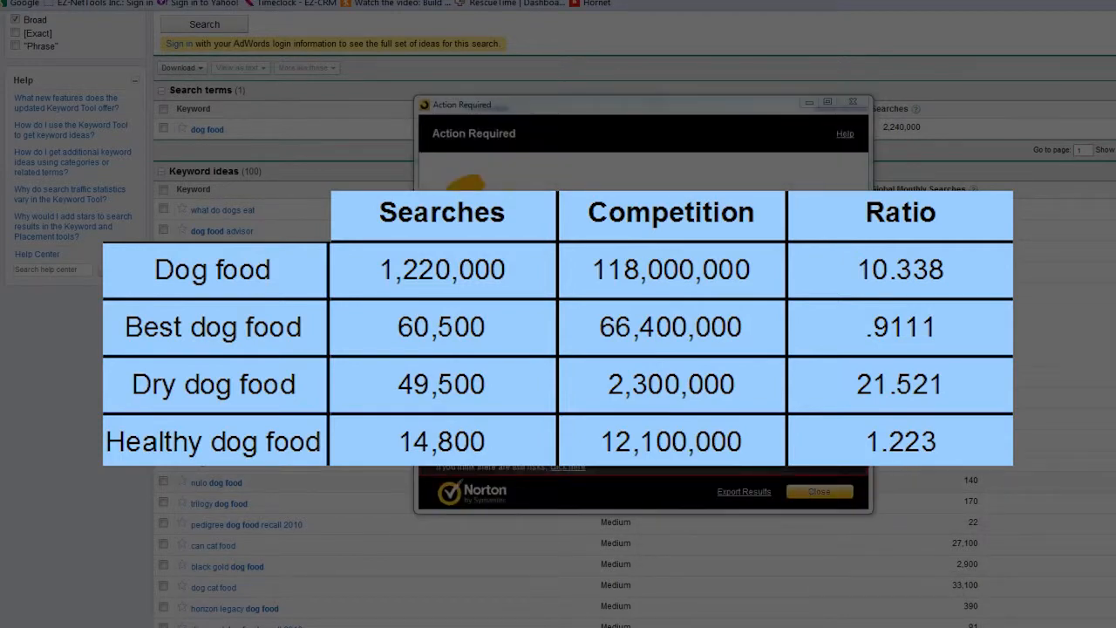
click(818, 491)
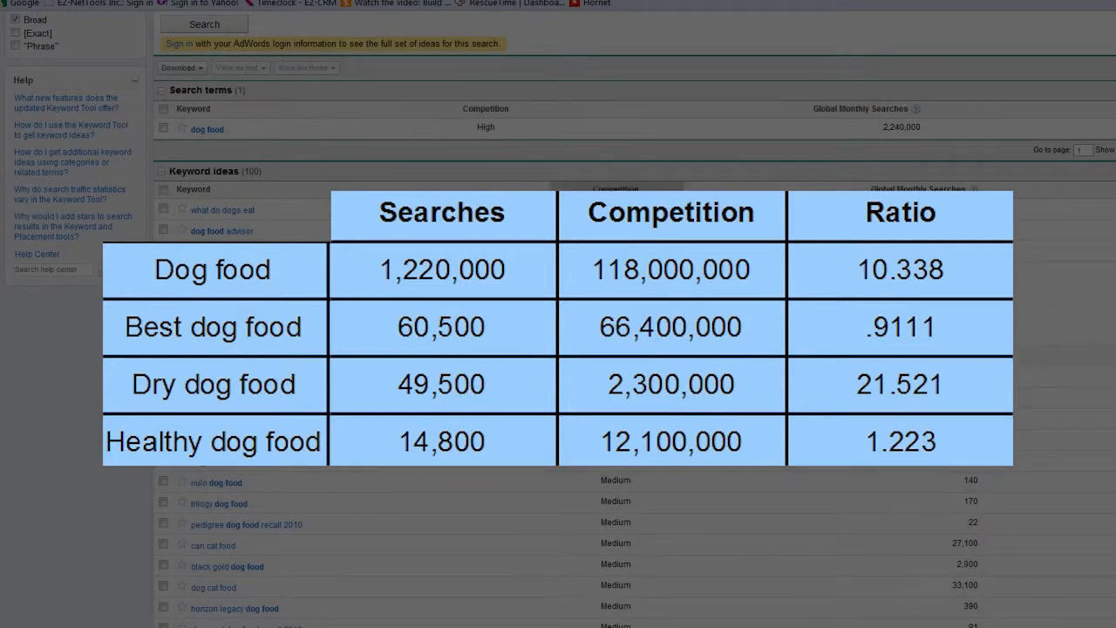
scroll(down, 3)
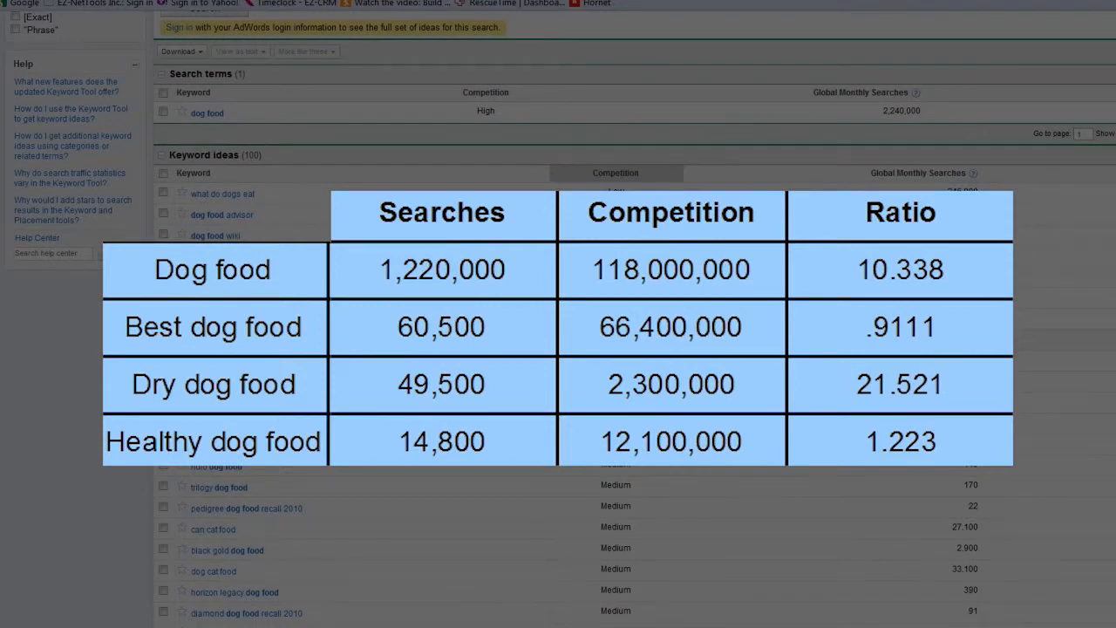
scroll(down, 3)
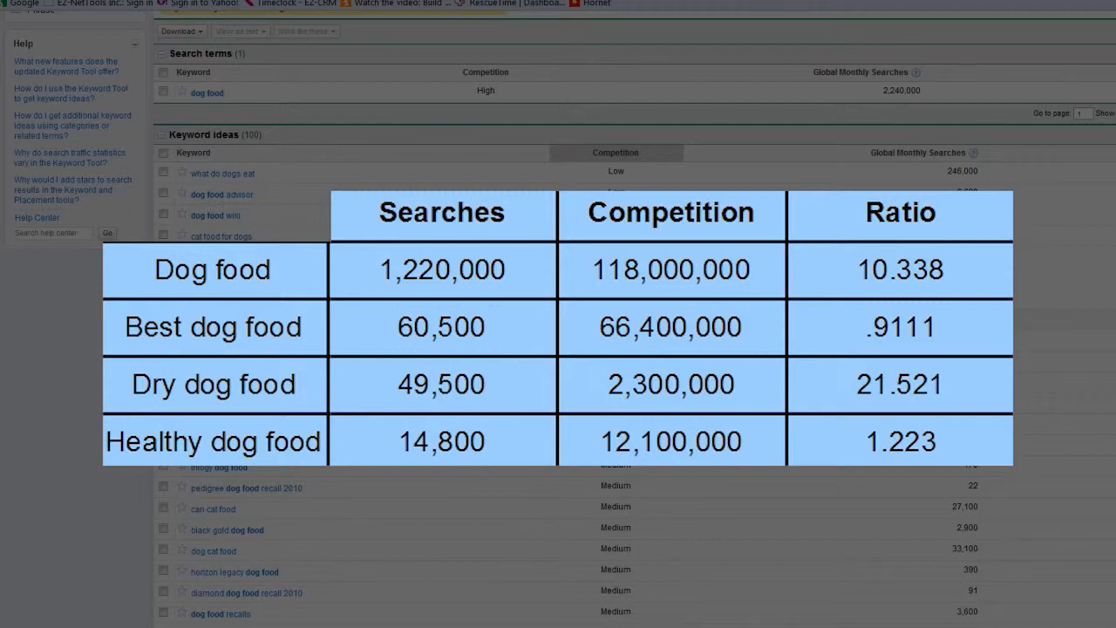
scroll(up, 3)
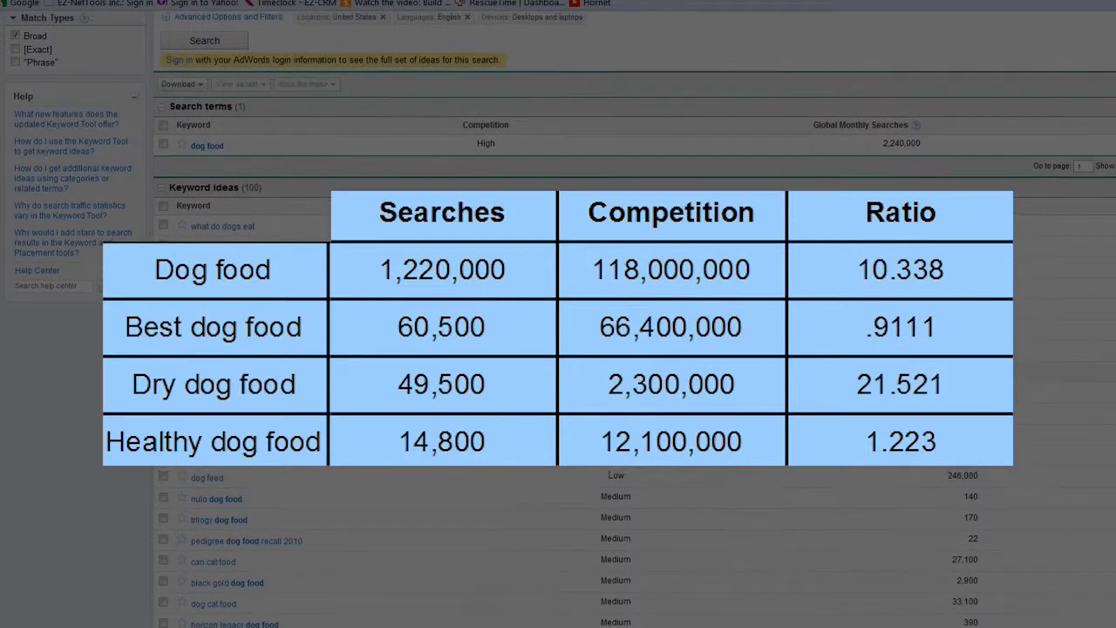
scroll(up, 3)
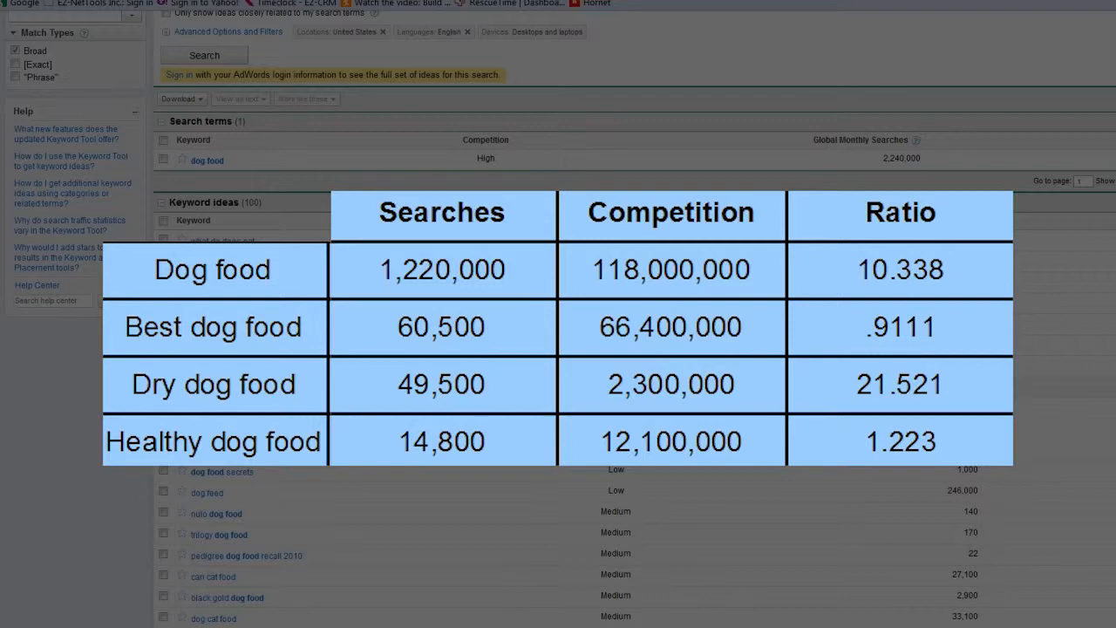
scroll(down, 3)
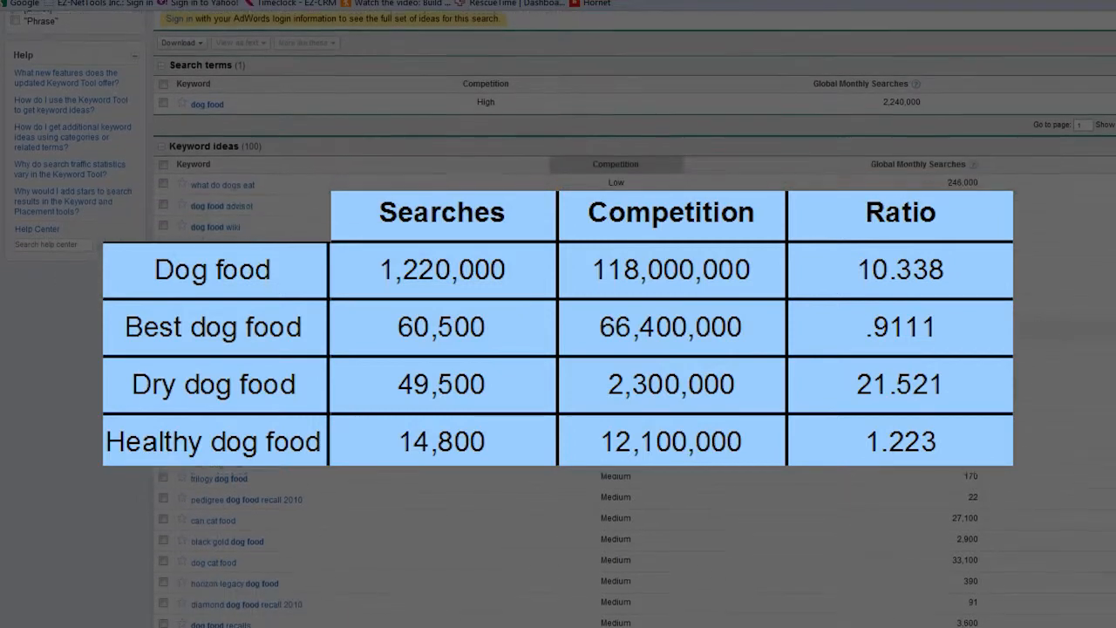
scroll(down, 3)
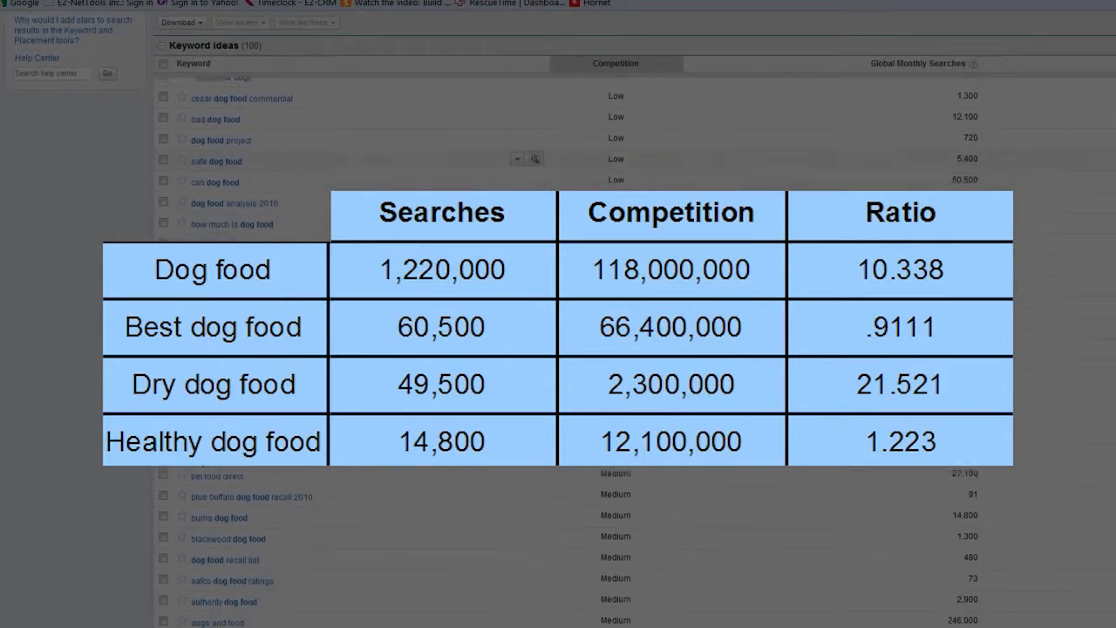
scroll(down, 3)
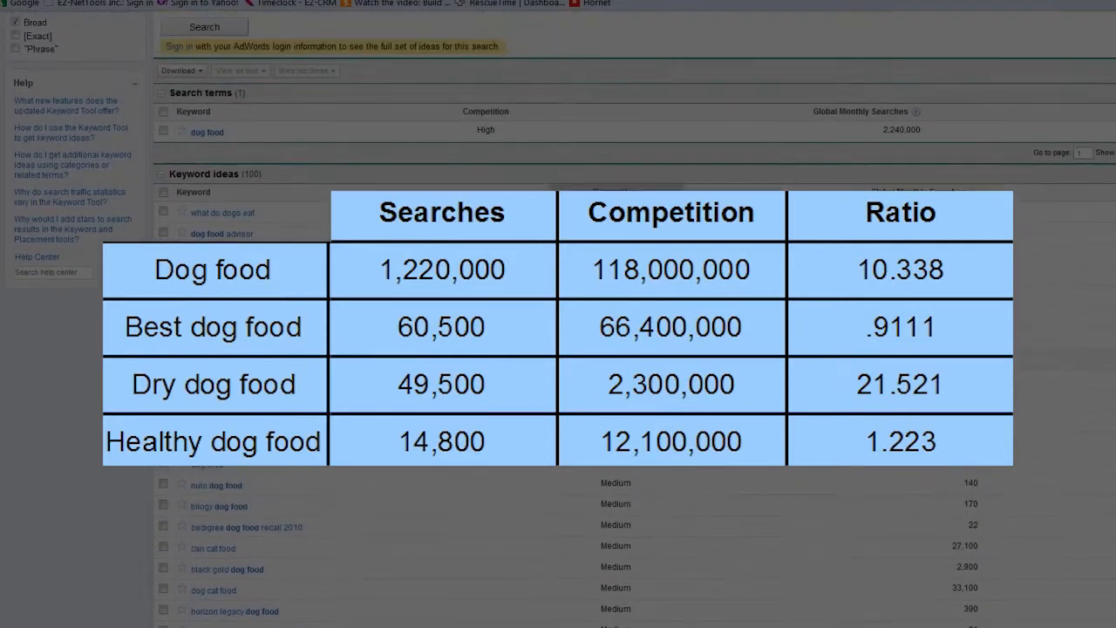
scroll(up, 3)
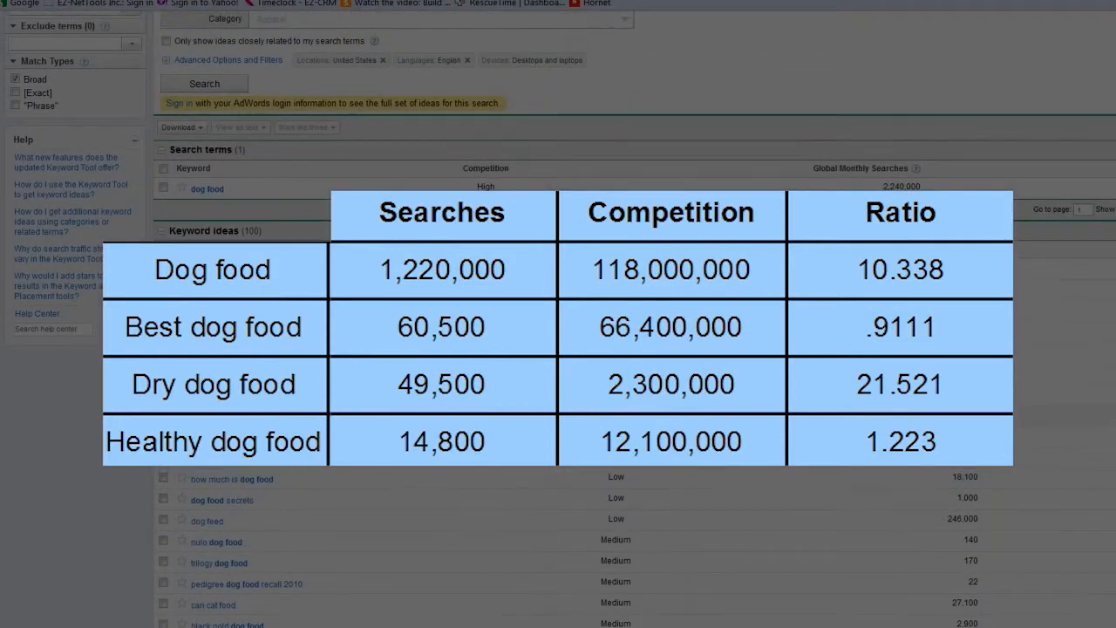
scroll(down, 3)
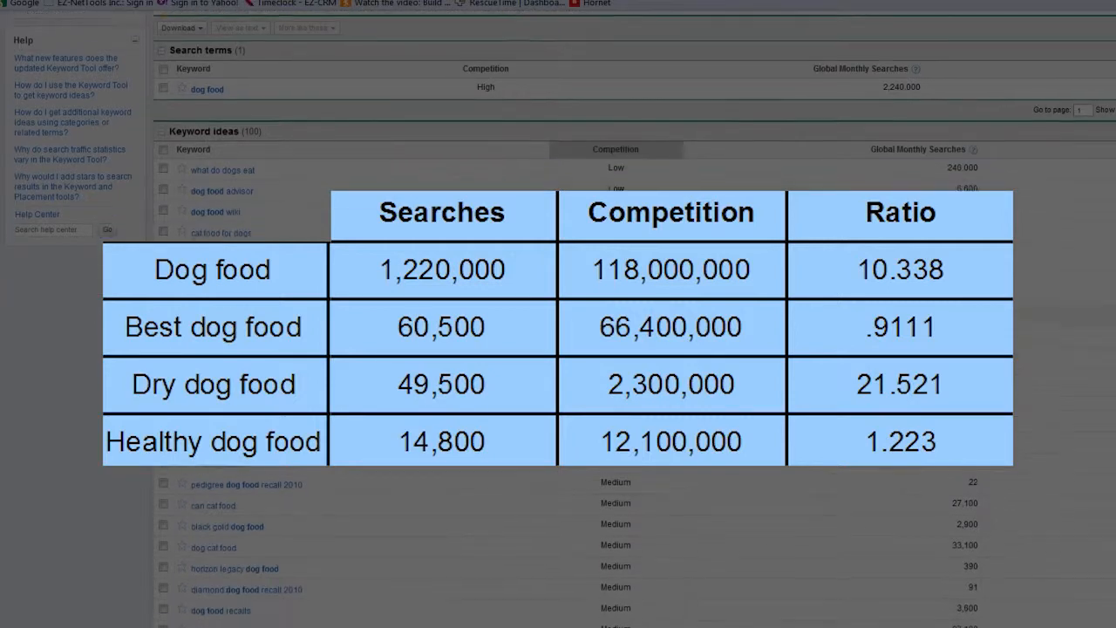
scroll(down, 3)
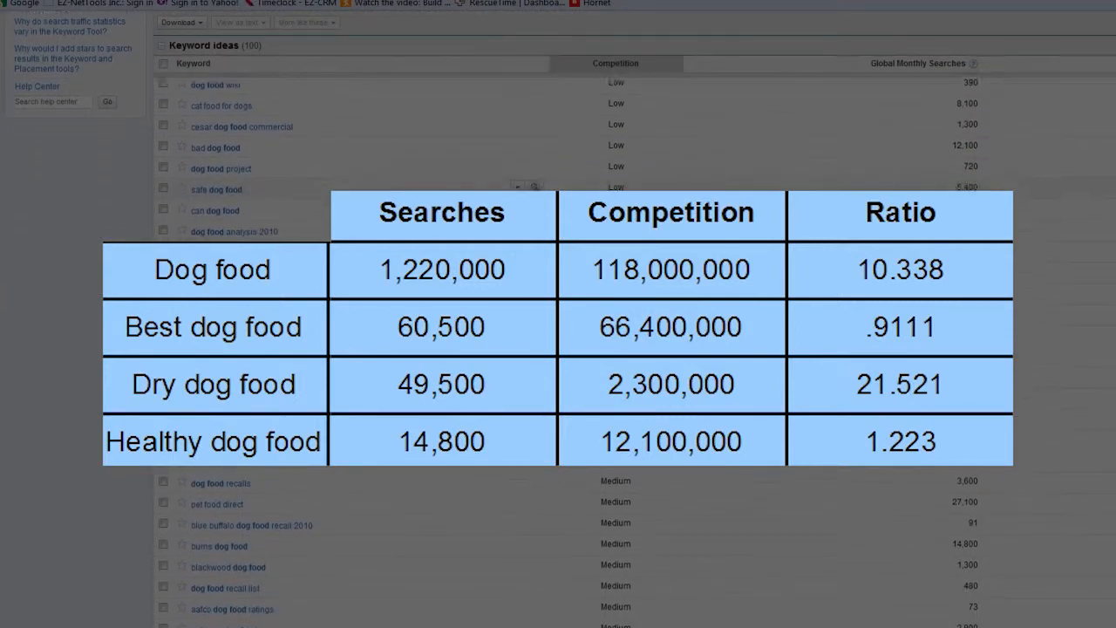
scroll(down, 3)
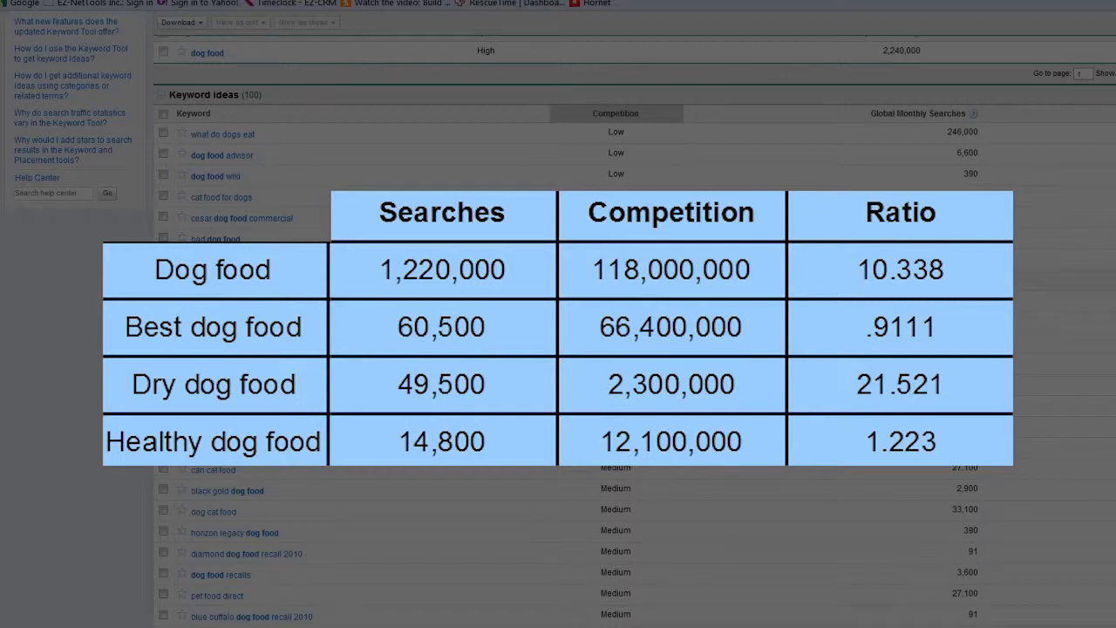
scroll(down, 3)
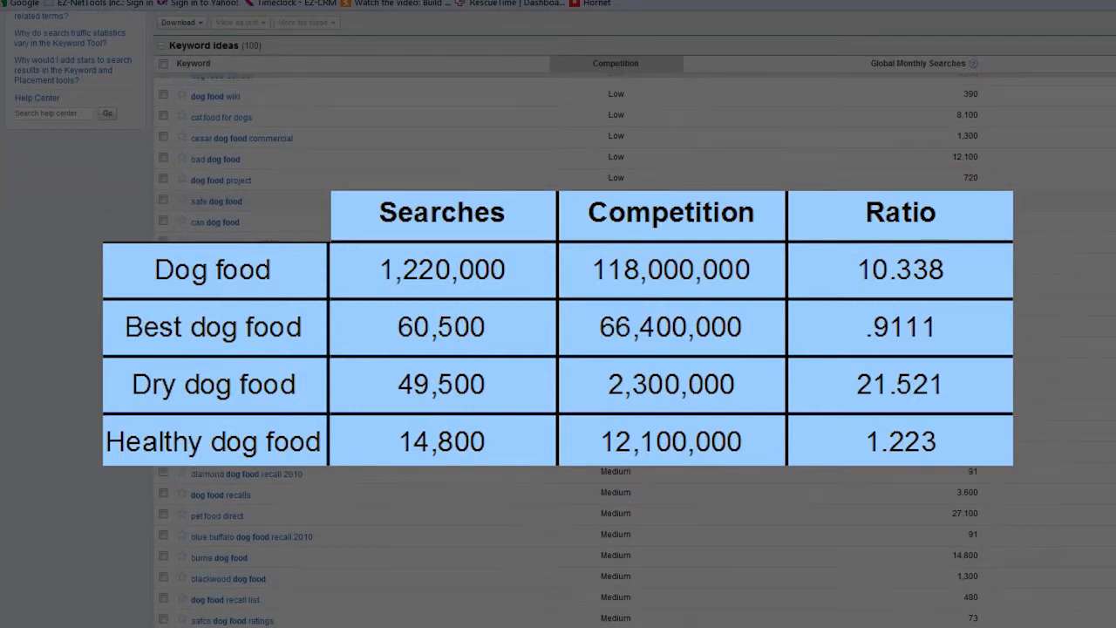
scroll(down, 3)
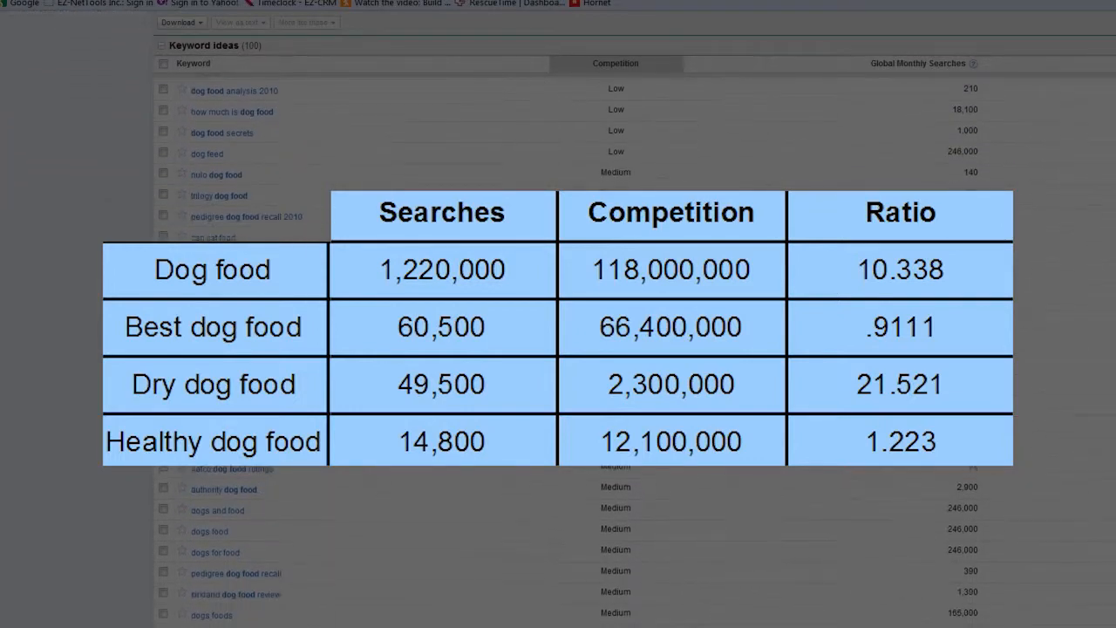
scroll(down, 3)
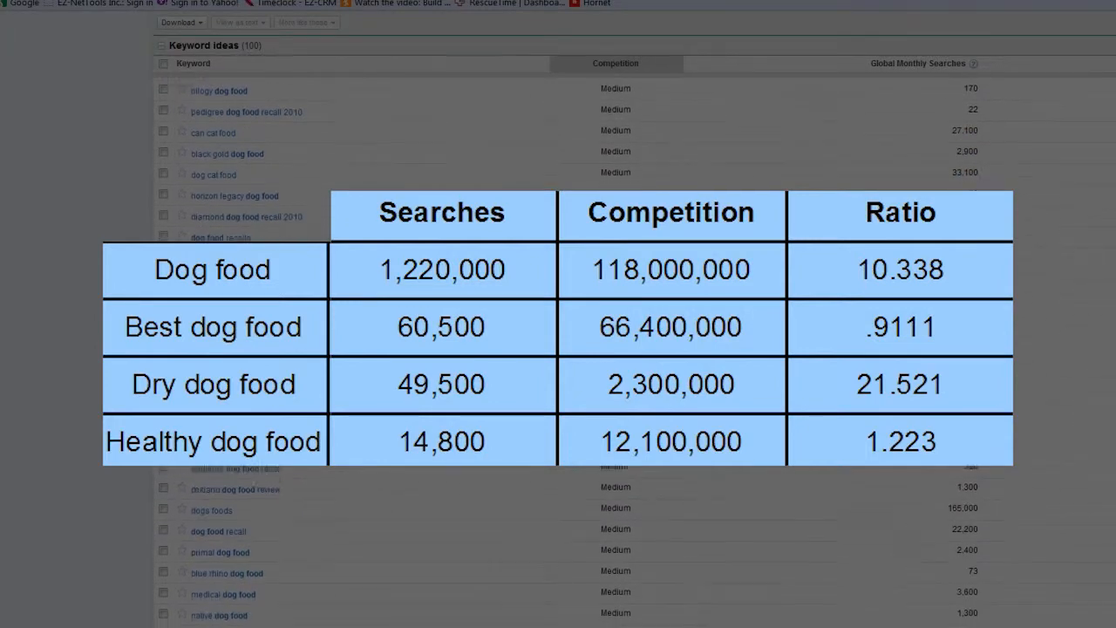
scroll(down, 3)
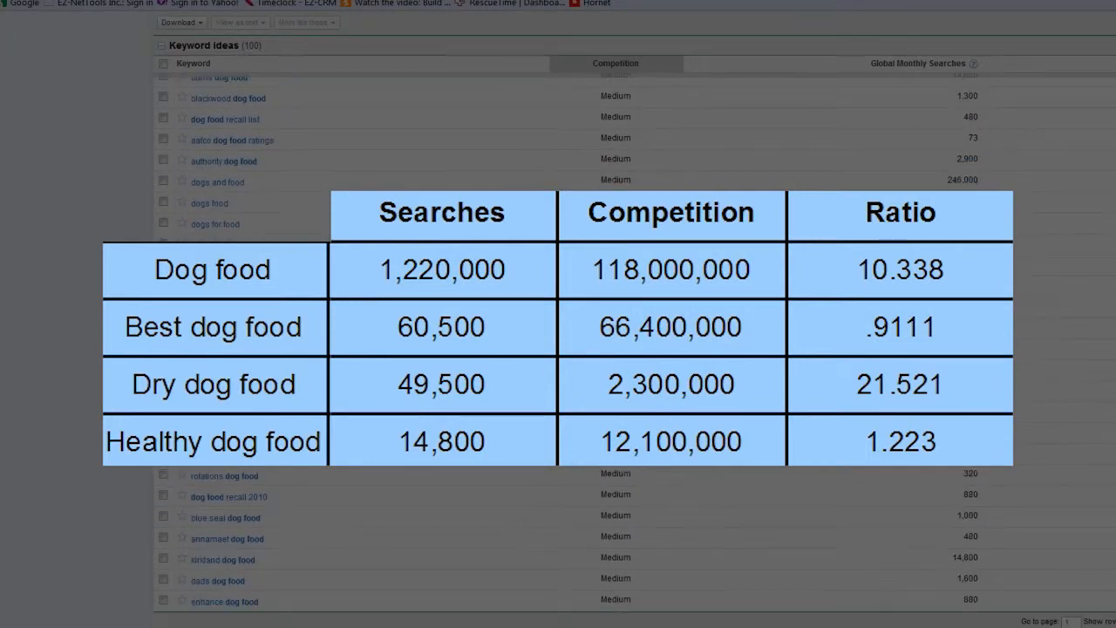
scroll(up, 3)
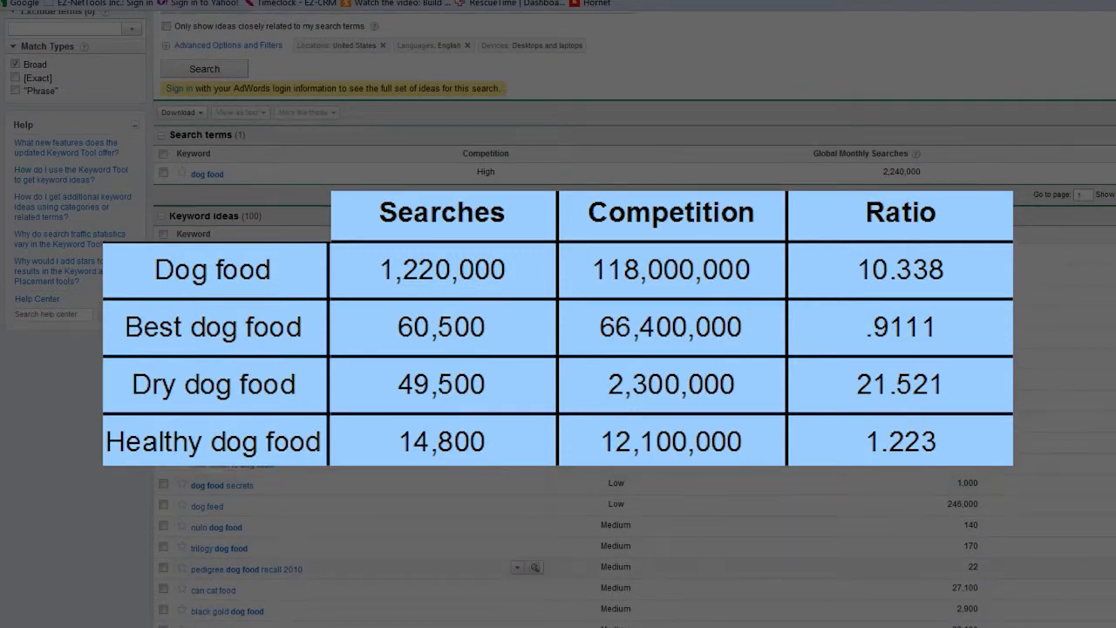
mouse_move(1072, 391)
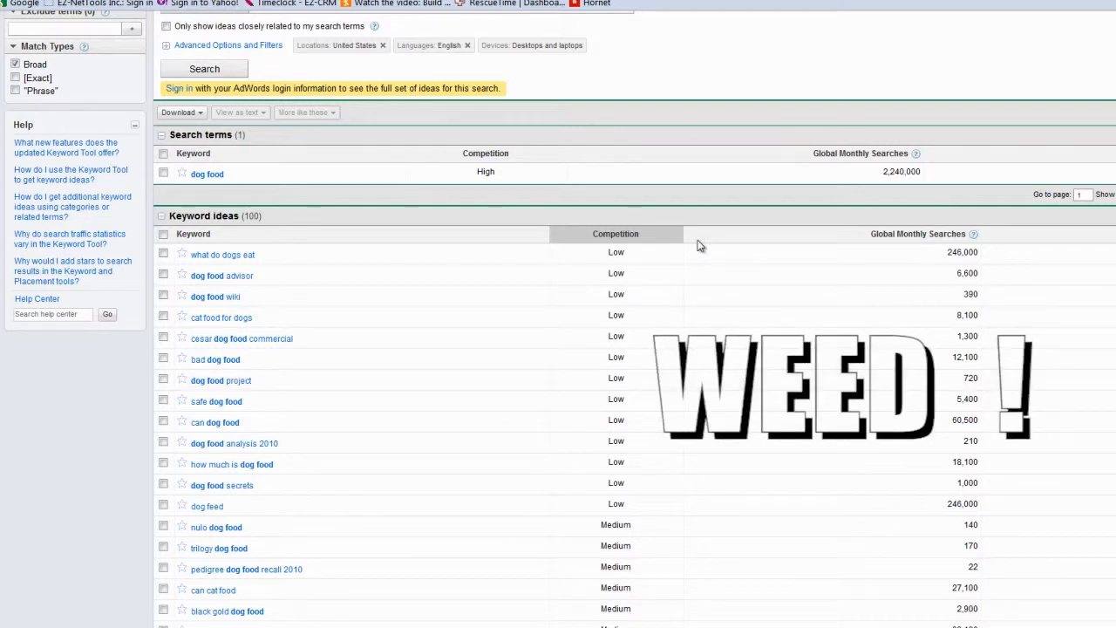
mouse_move(349, 276)
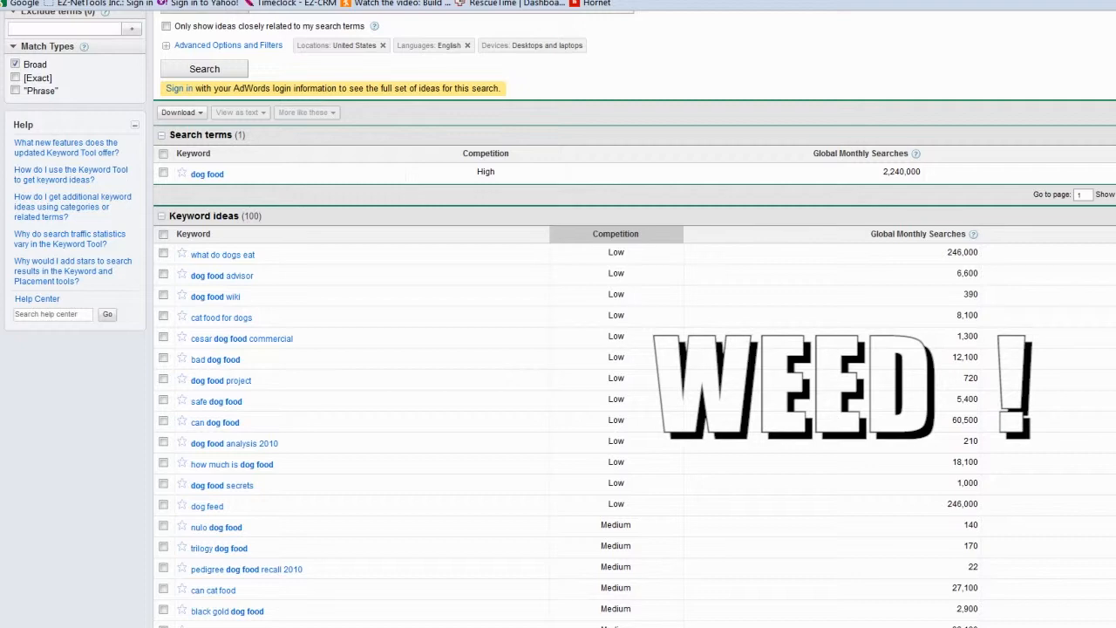
scroll(up, 3)
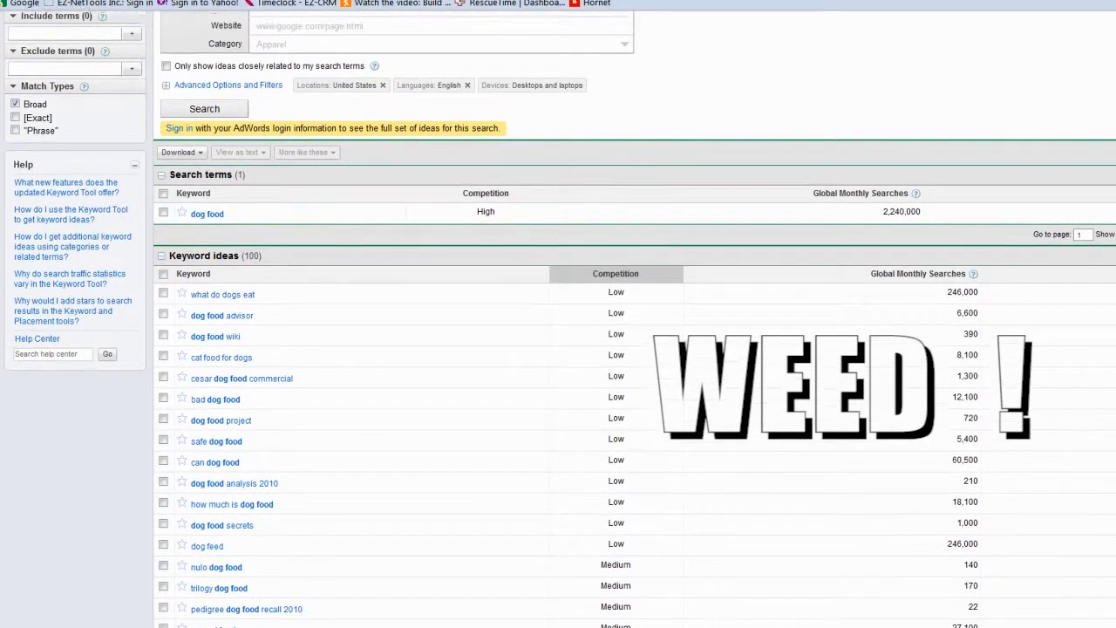
scroll(down, 3)
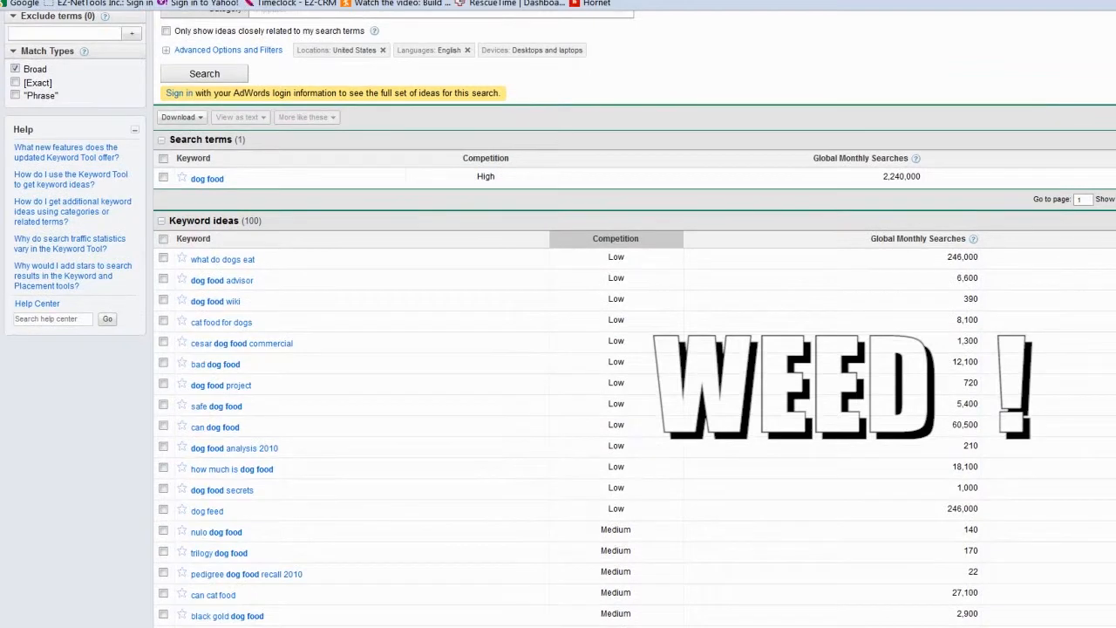
scroll(down, 3)
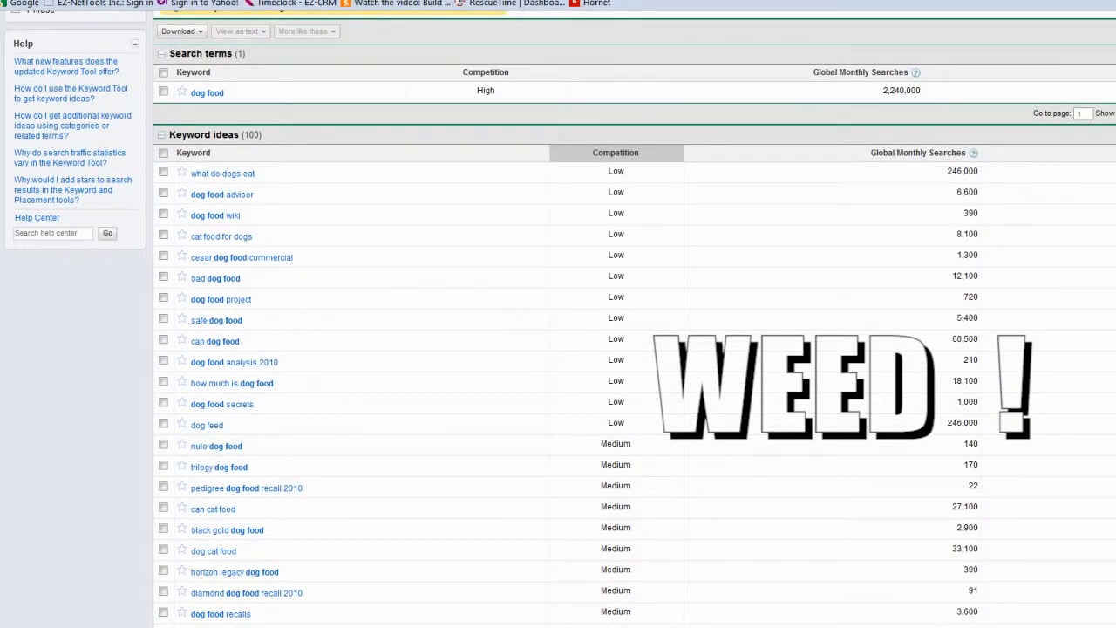
scroll(down, 3)
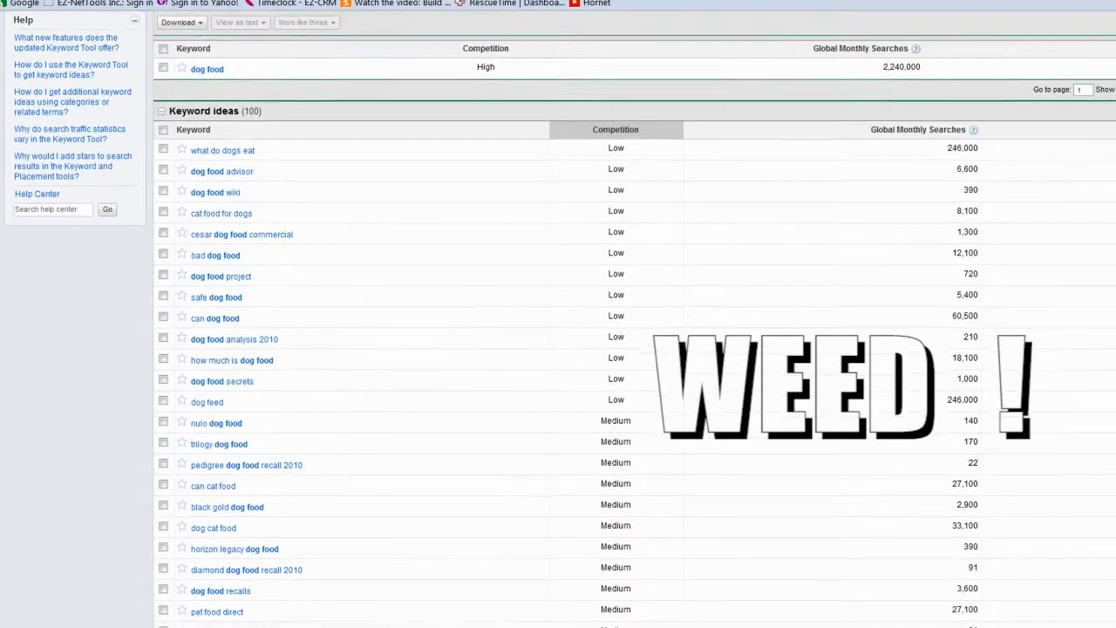
scroll(down, 3)
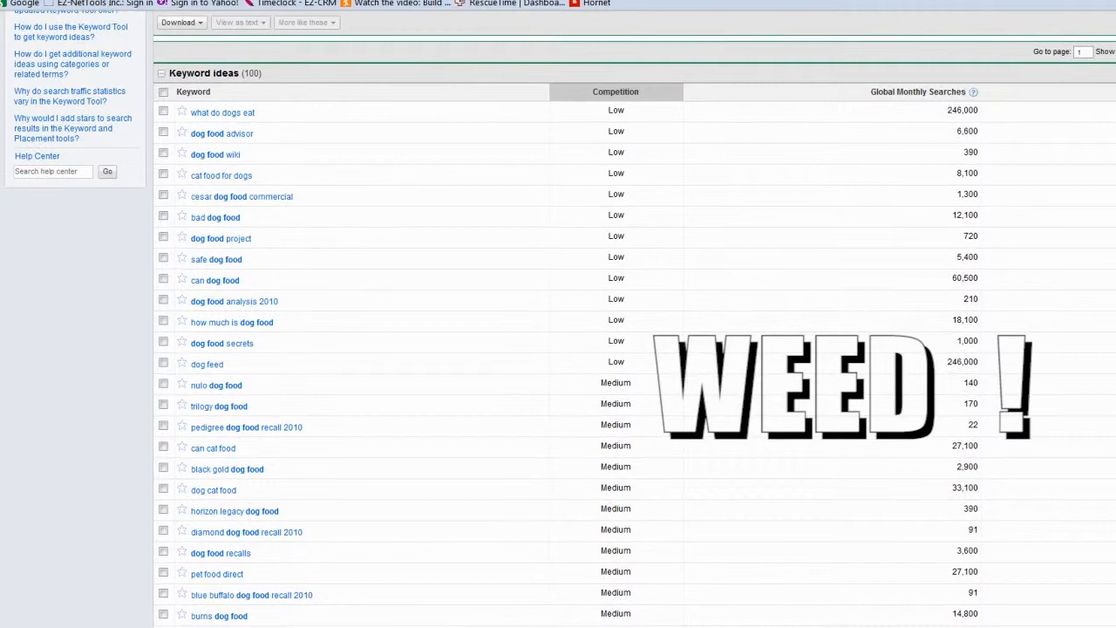
scroll(down, 3)
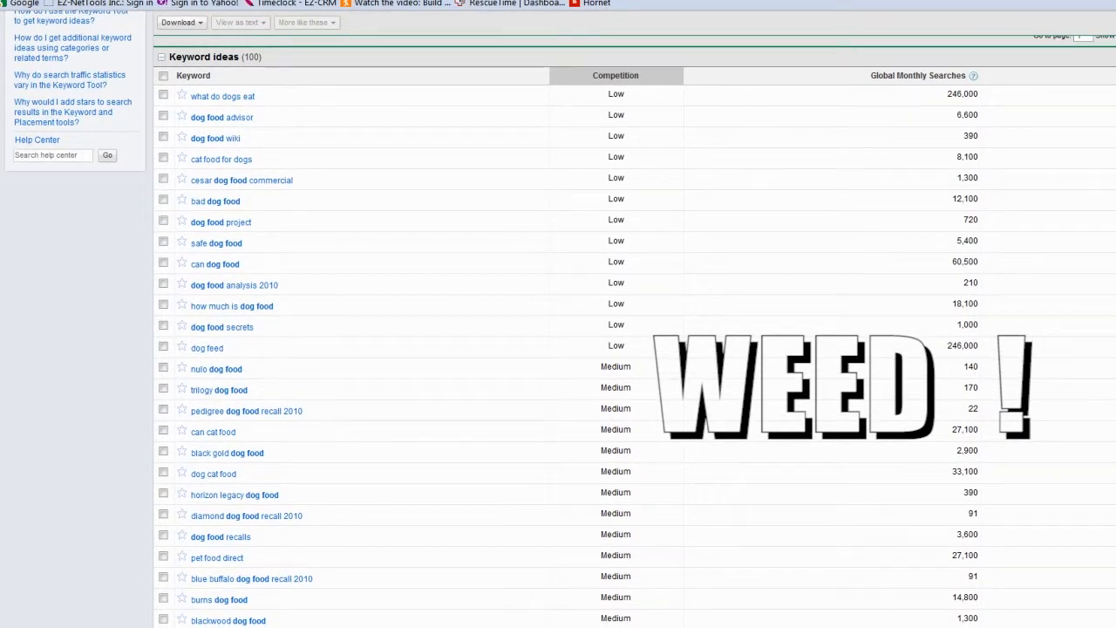
scroll(down, 3)
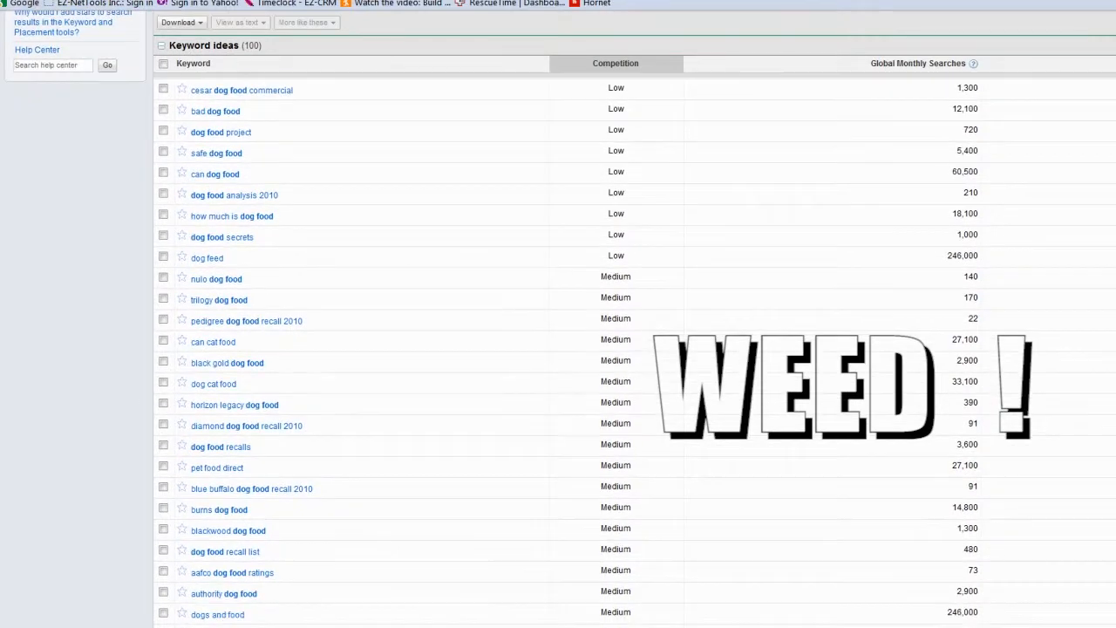
scroll(down, 3)
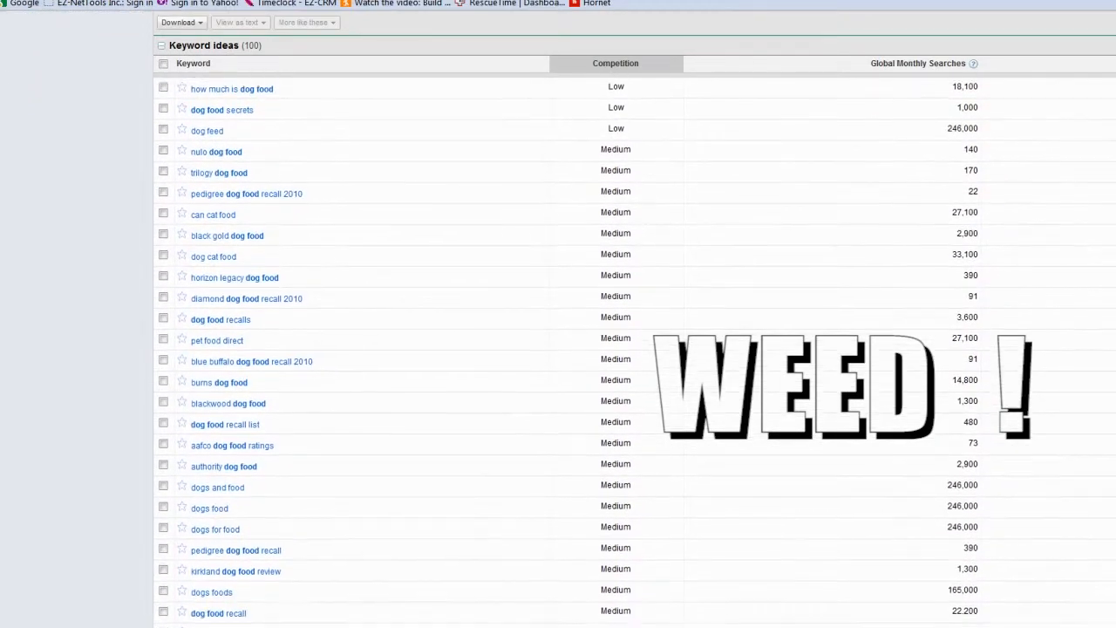
scroll(down, 3)
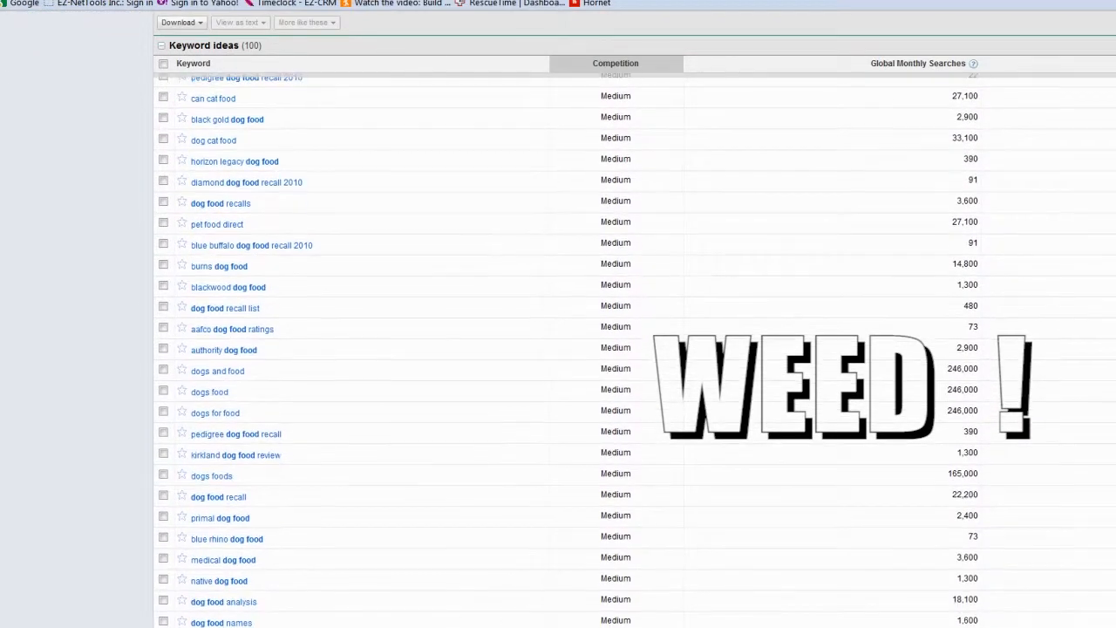
scroll(down, 3)
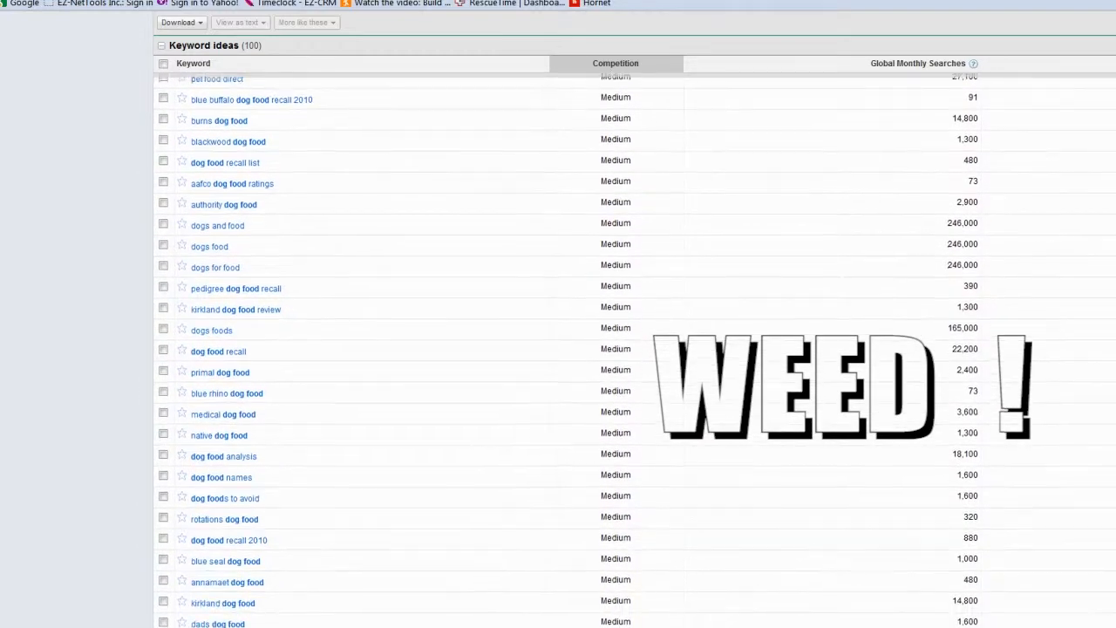
scroll(up, 3)
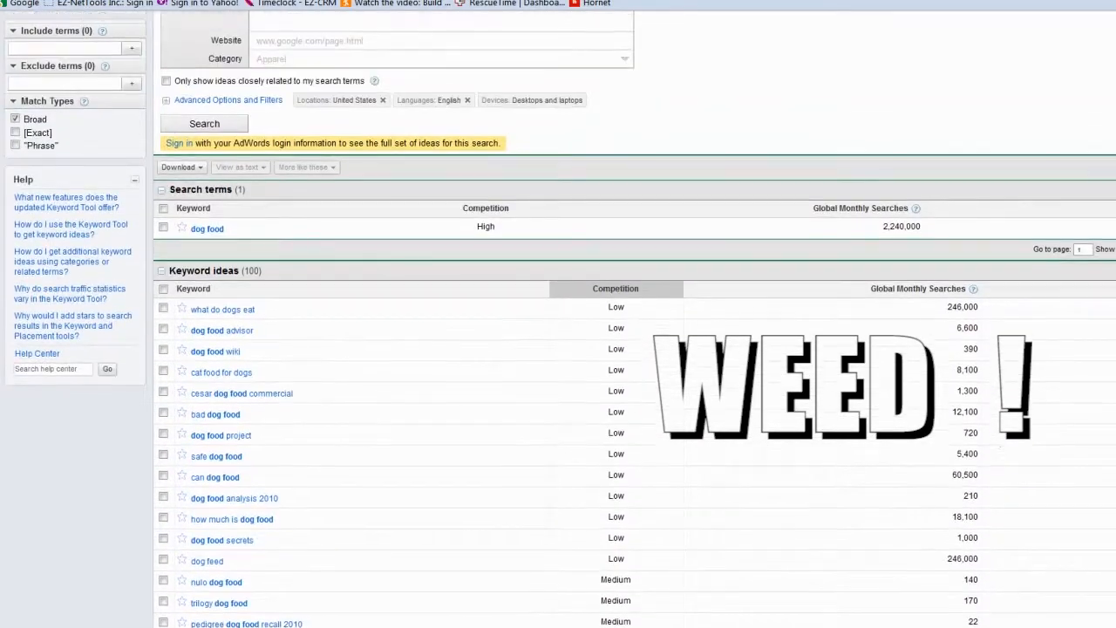
Scroll through the competition-sorted dog food keyword ideas.
scroll(up, 3)
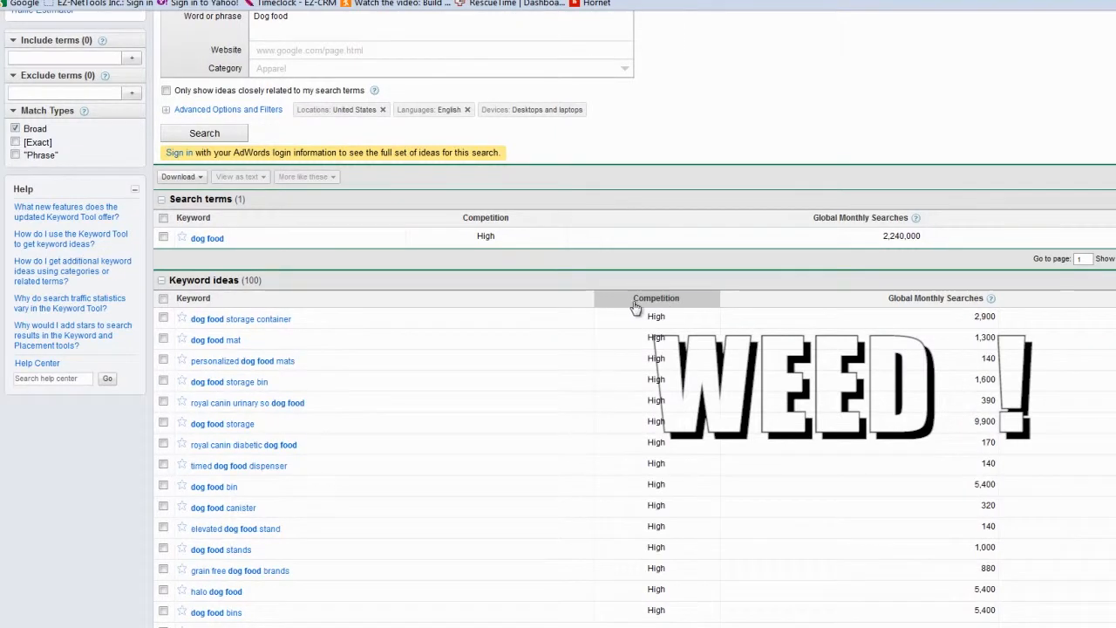
mouse_move(378, 362)
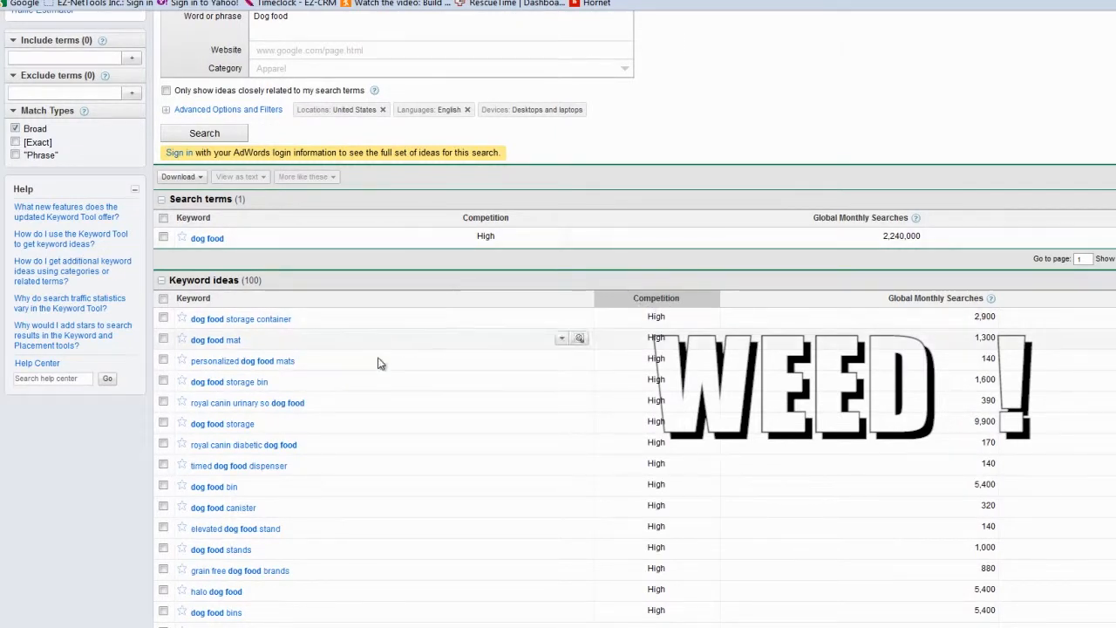
mouse_move(657, 298)
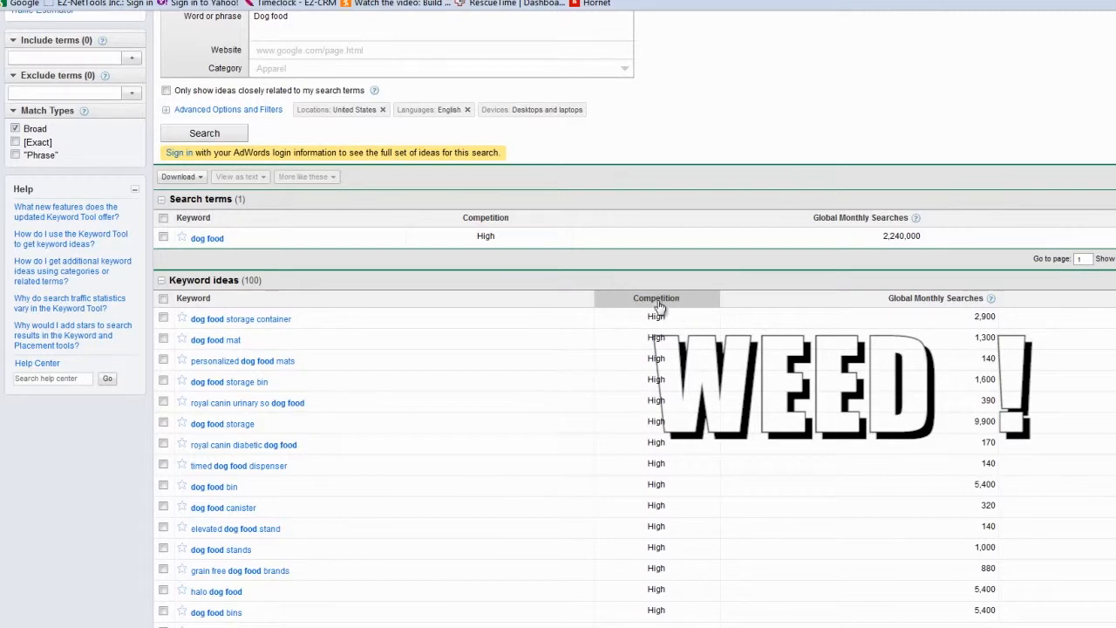
mouse_move(585, 490)
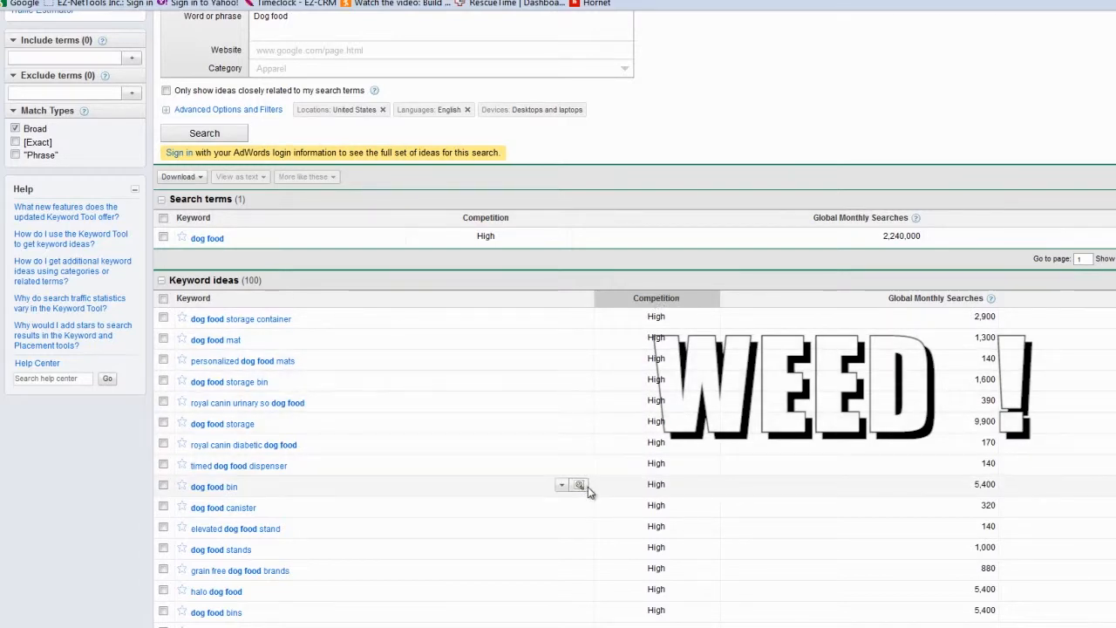
scroll(down, 3)
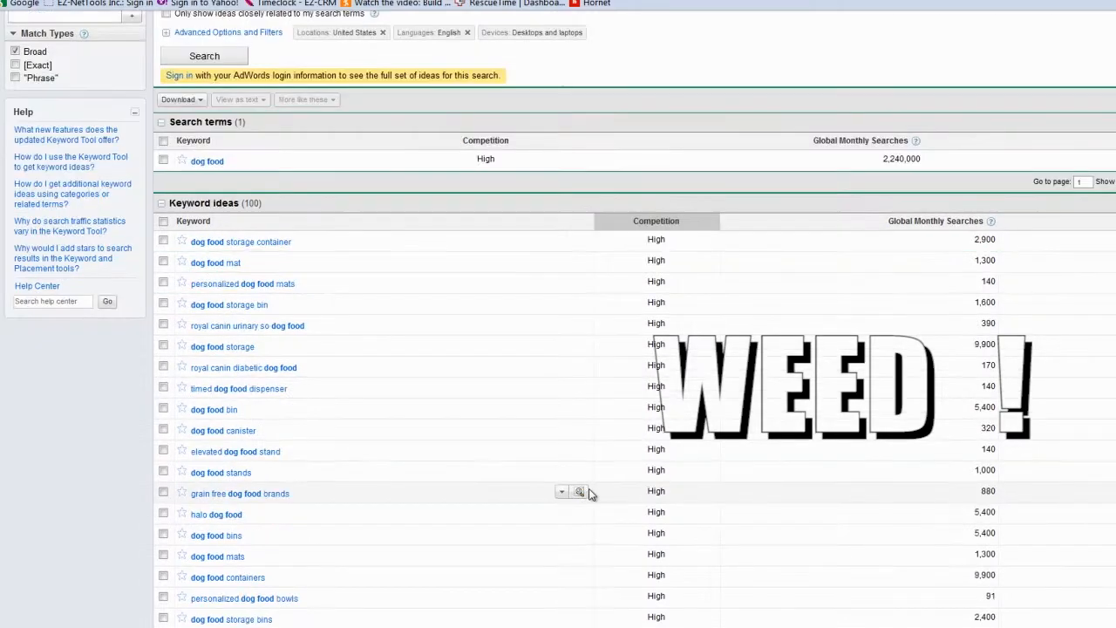
scroll(down, 3)
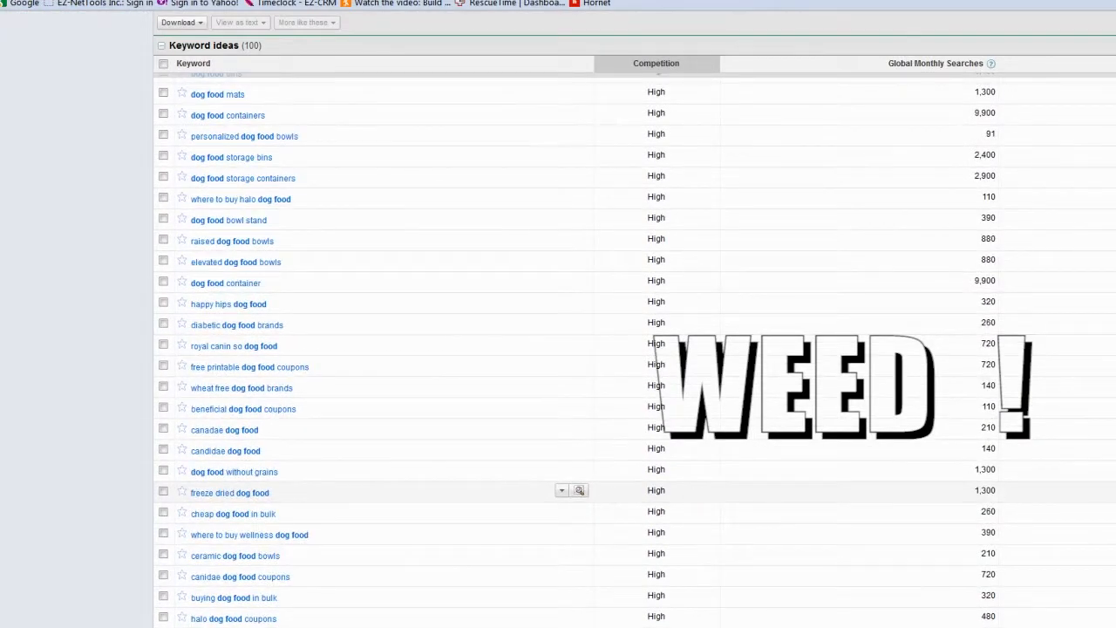
scroll(down, 3)
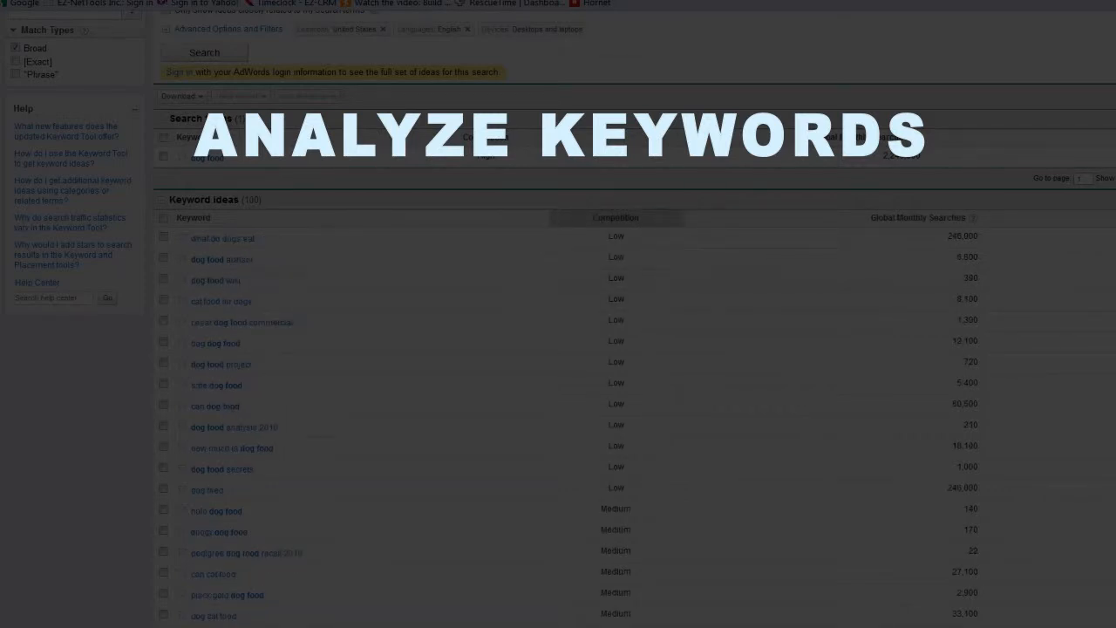
Scroll down the Low-competition dog food ideas and their global monthly searches.
scroll(down, 3)
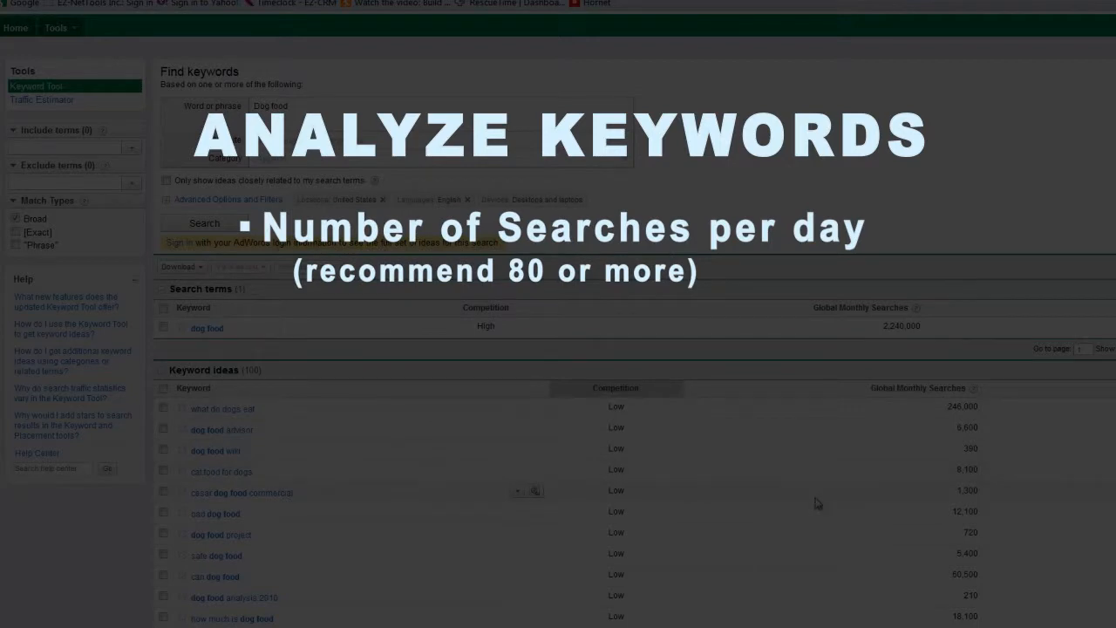
scroll(down, 3)
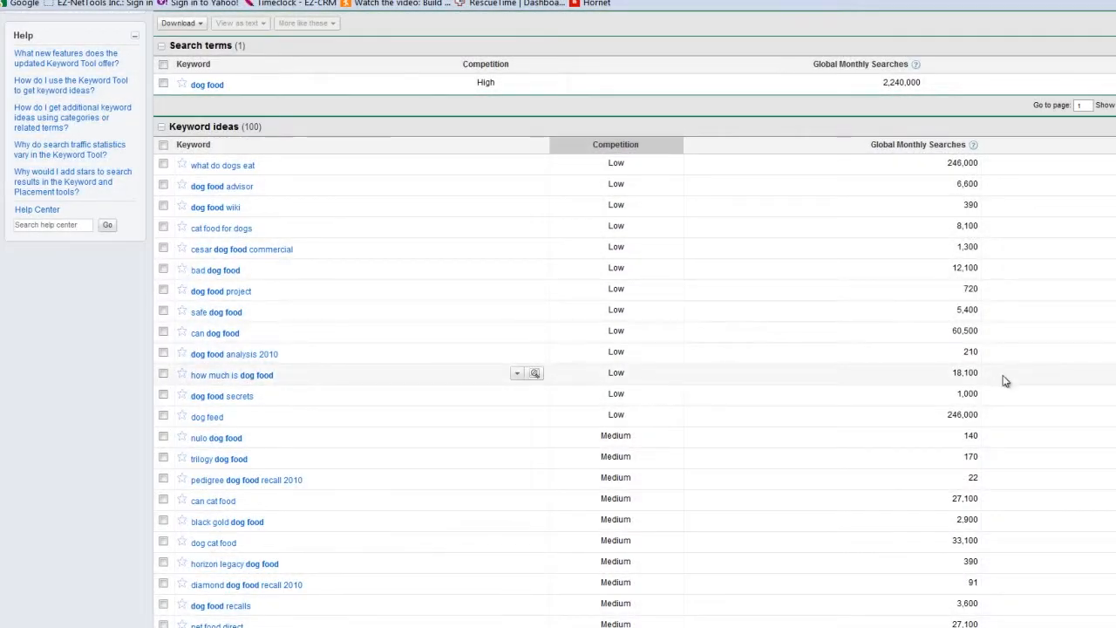
mouse_move(1031, 480)
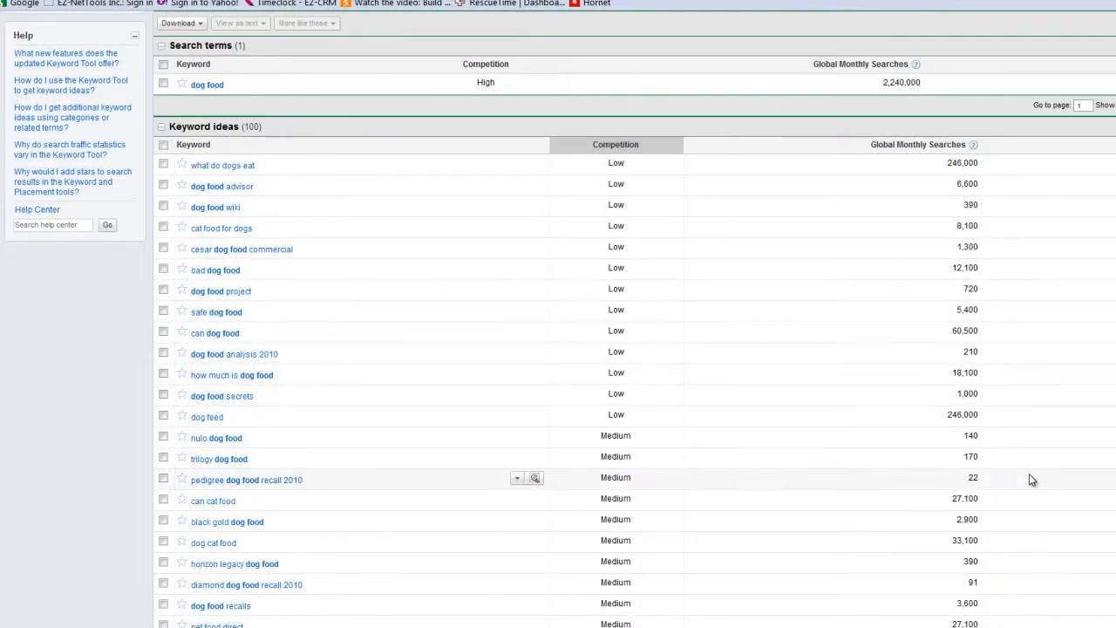